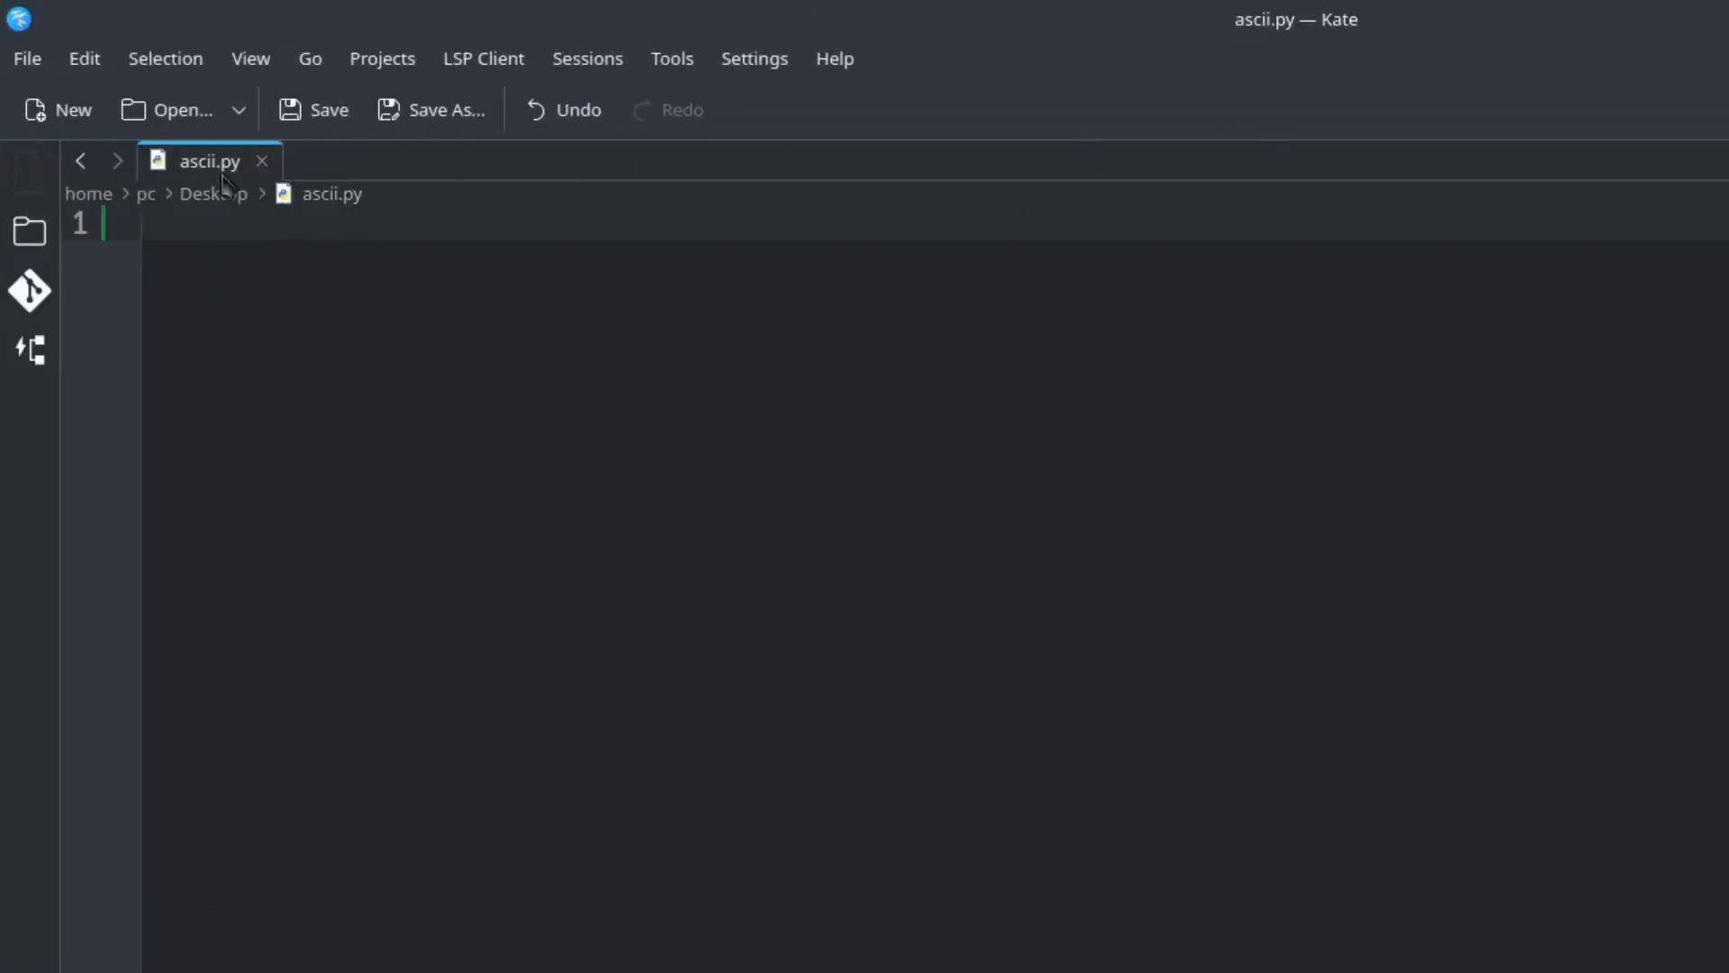
mouse_move(818, 410)
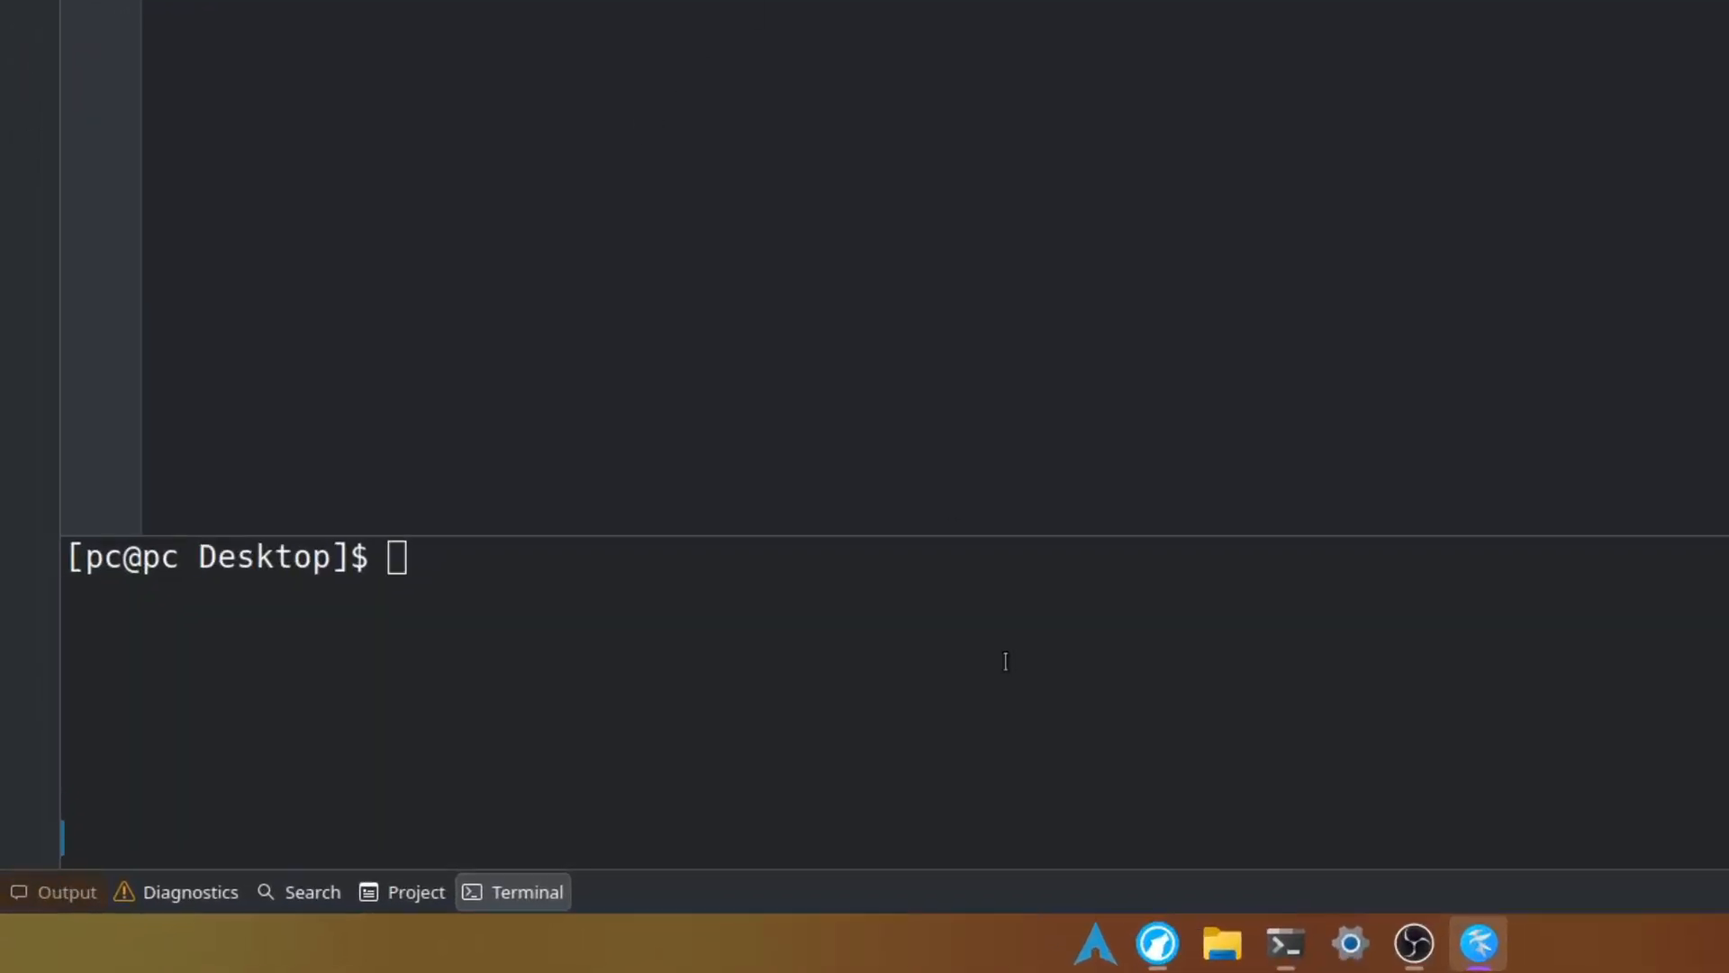
Run python -m venv ascii in the terminal to create the ascii virtual environment
type("pyth")
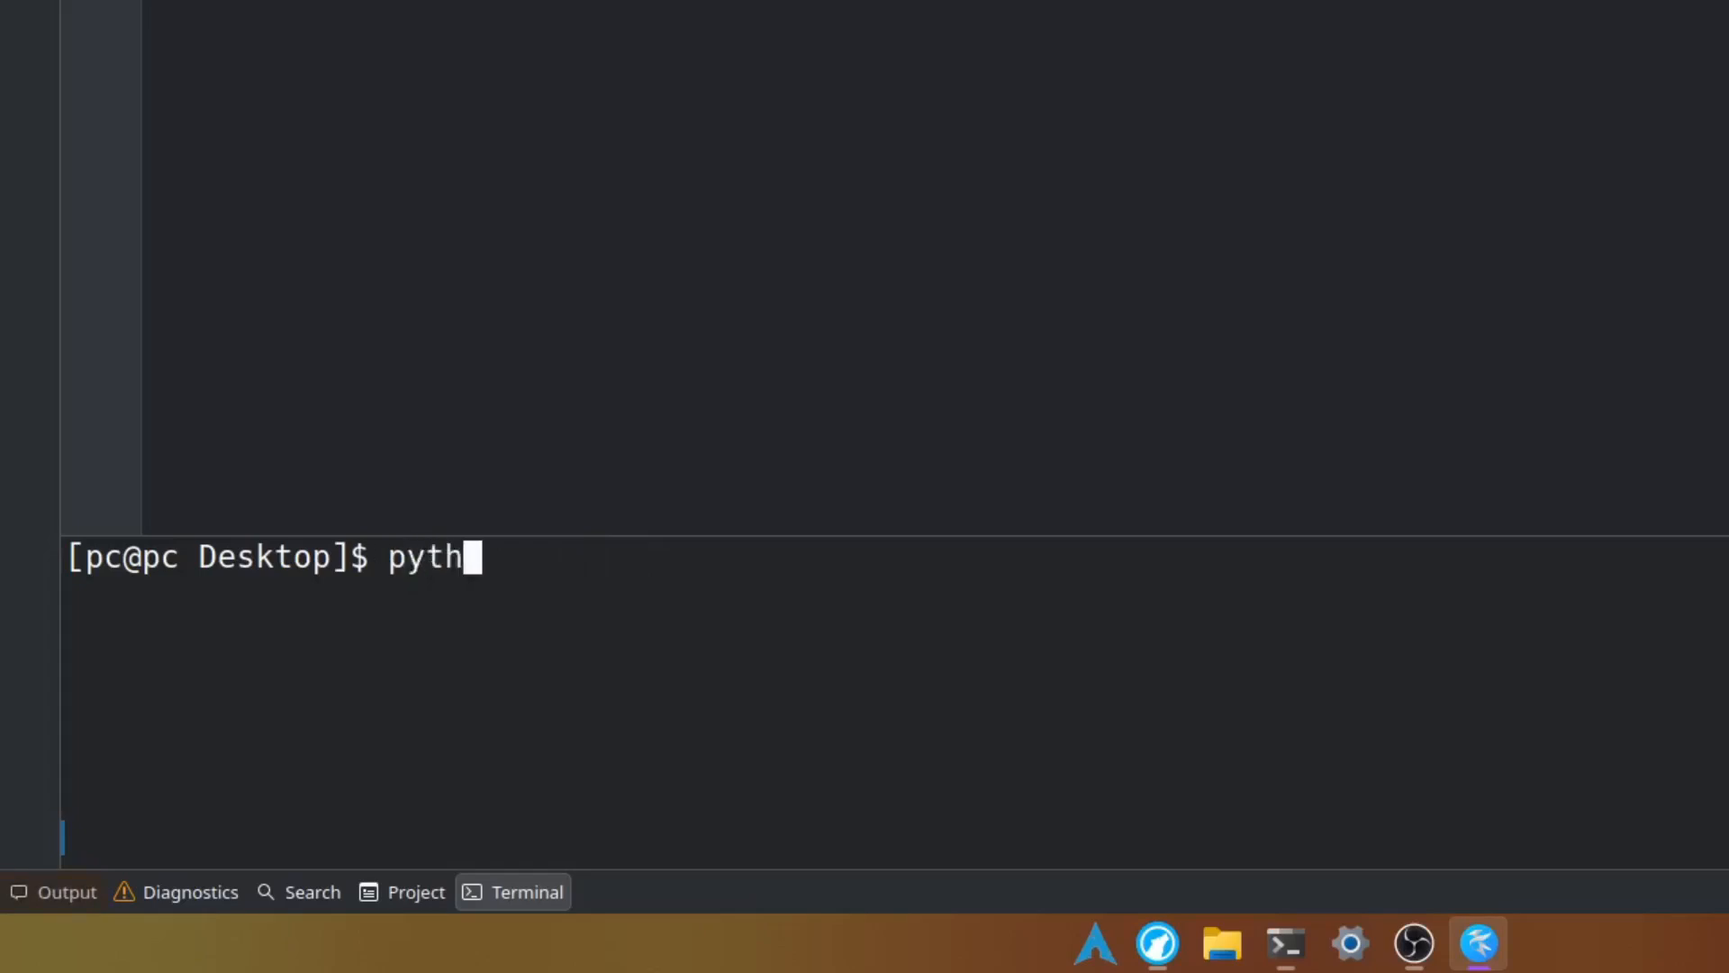
type("on -m")
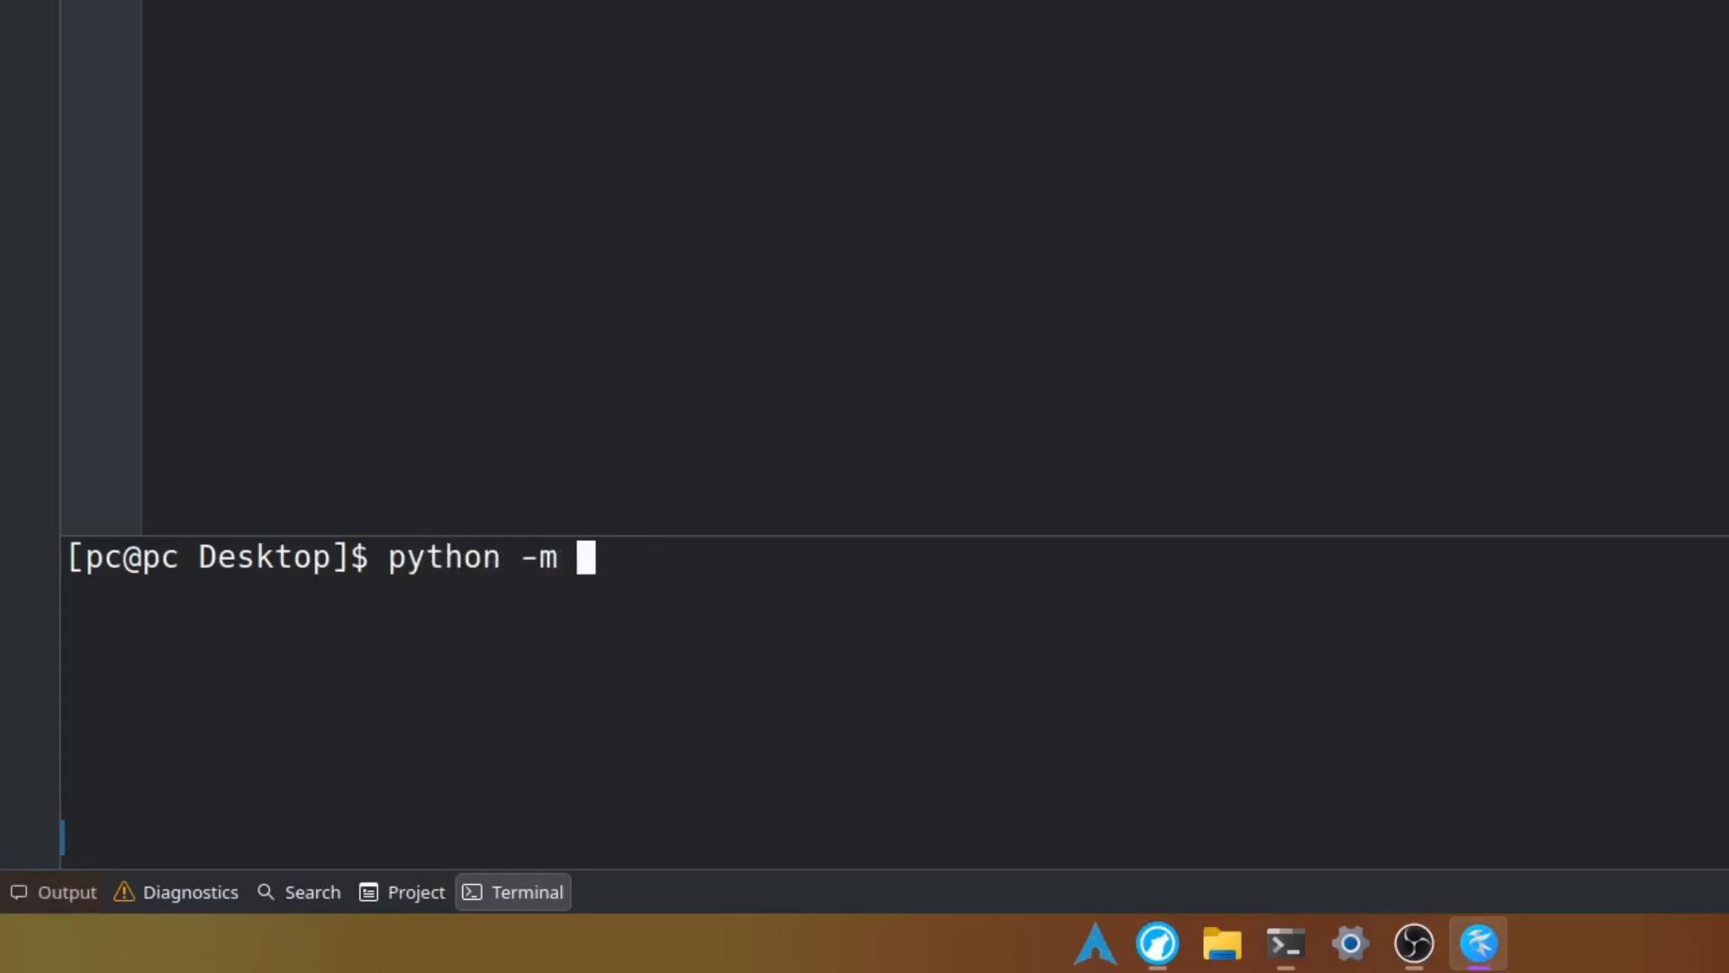
type("ven")
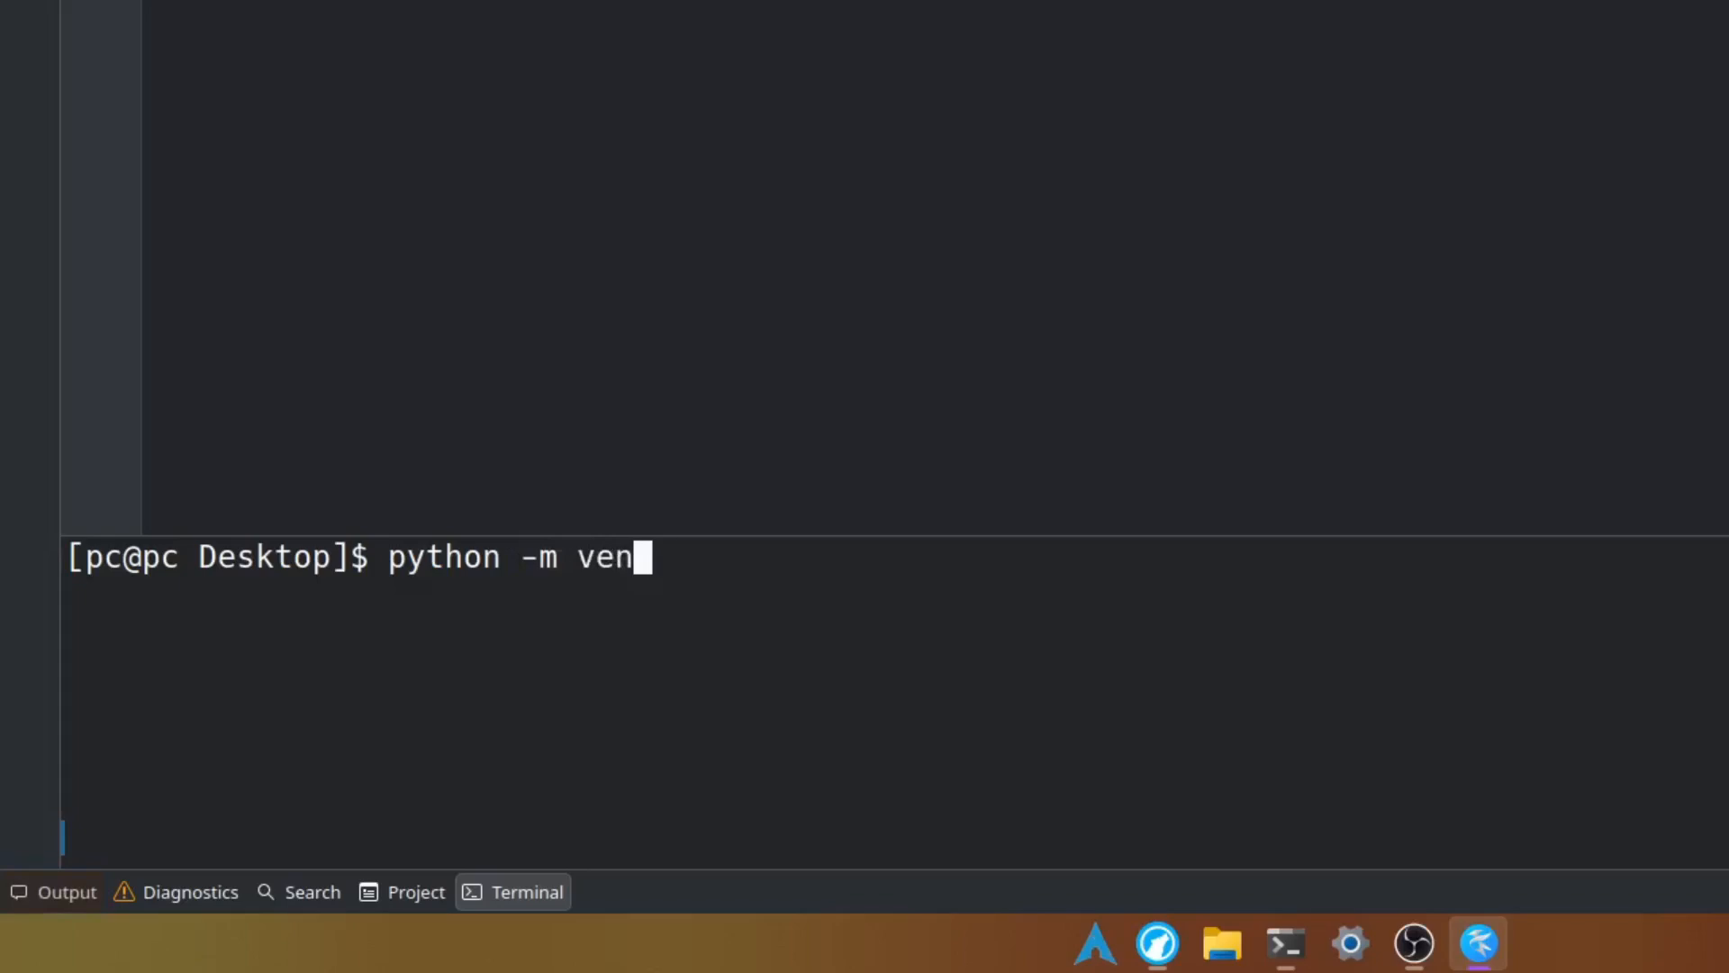
type("v")
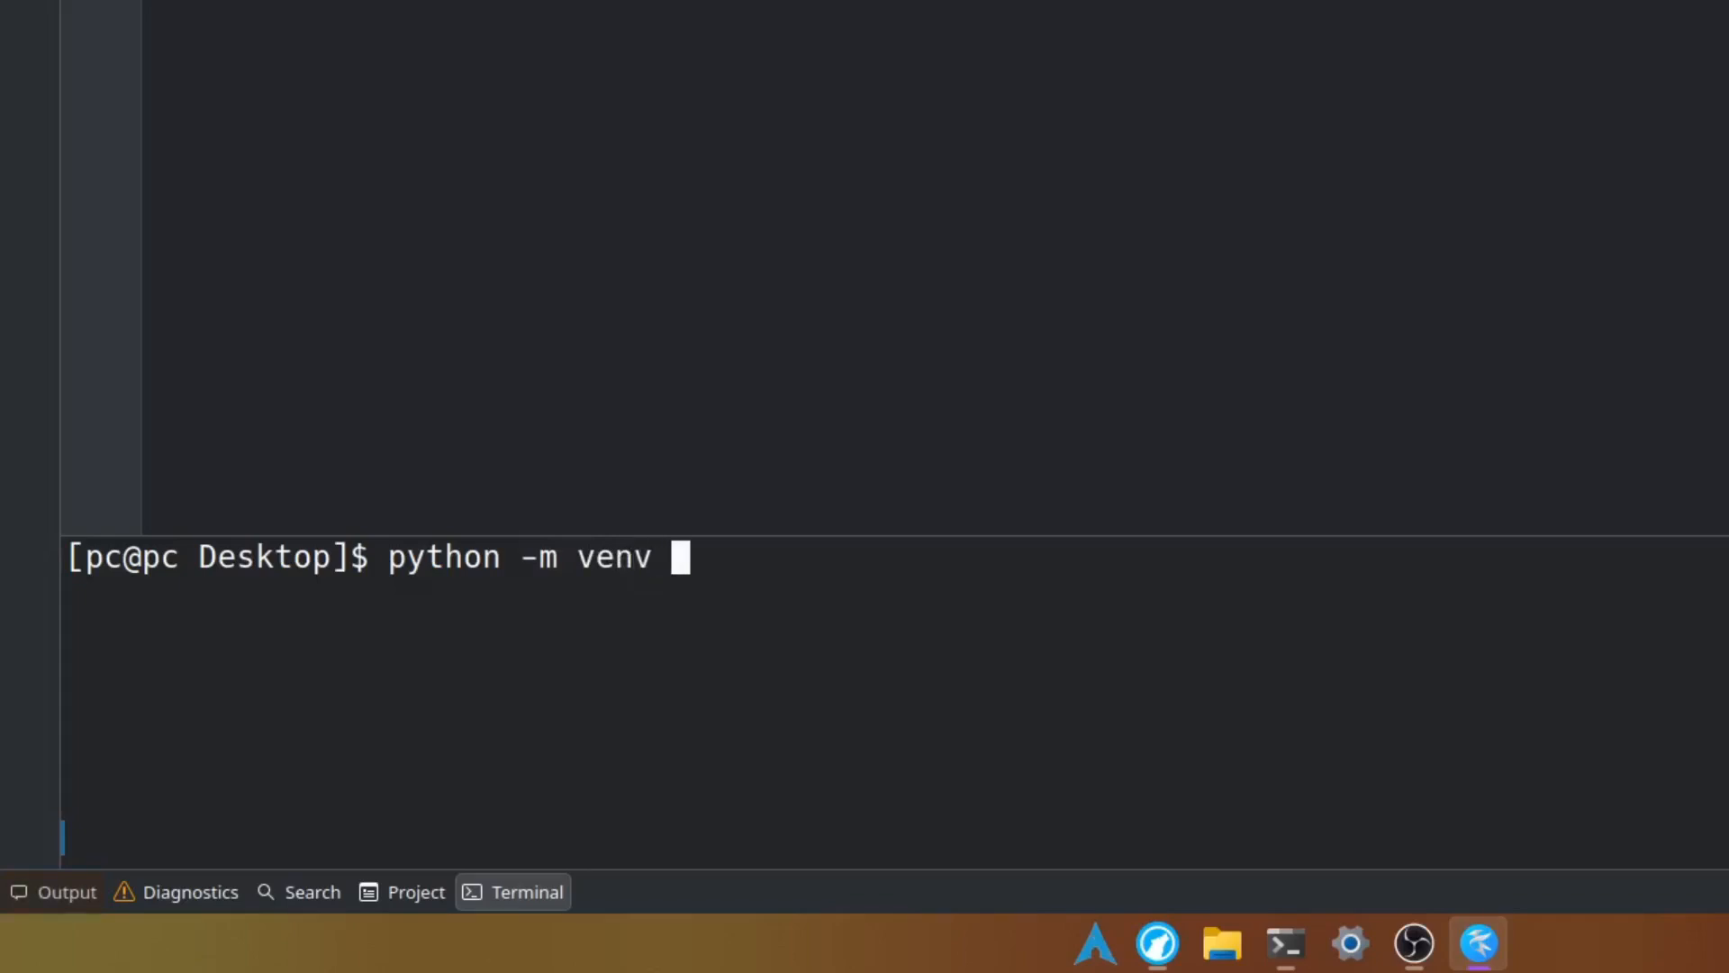
type("ascii")
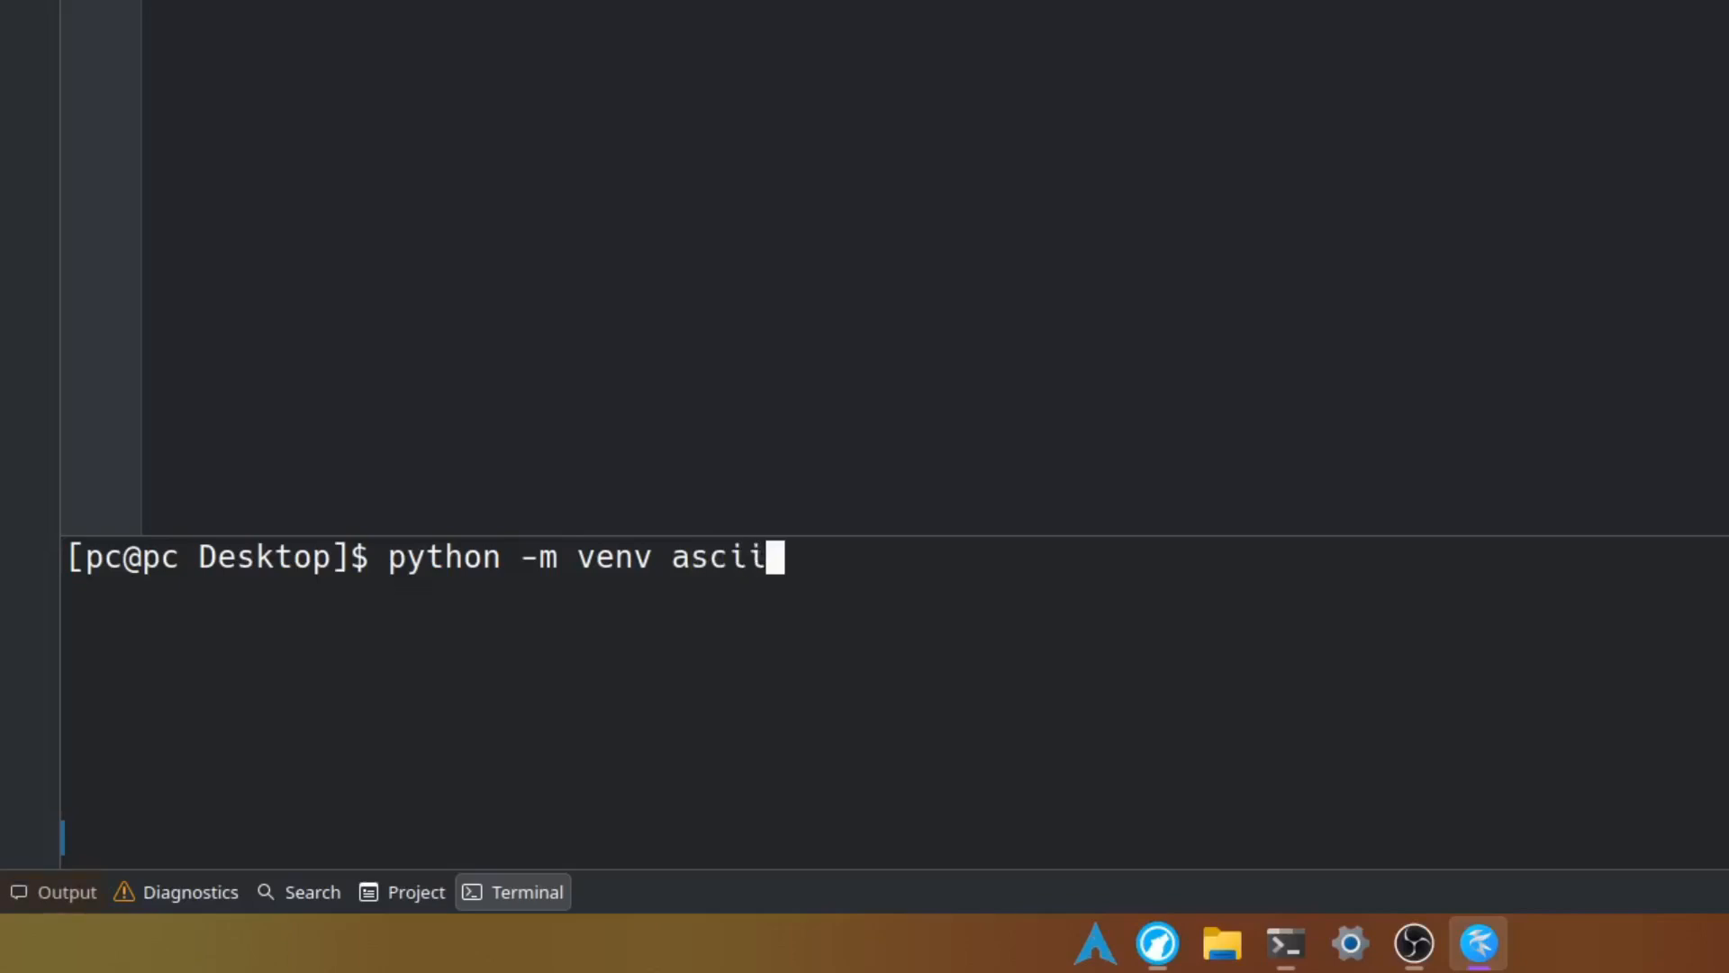
key("Return")
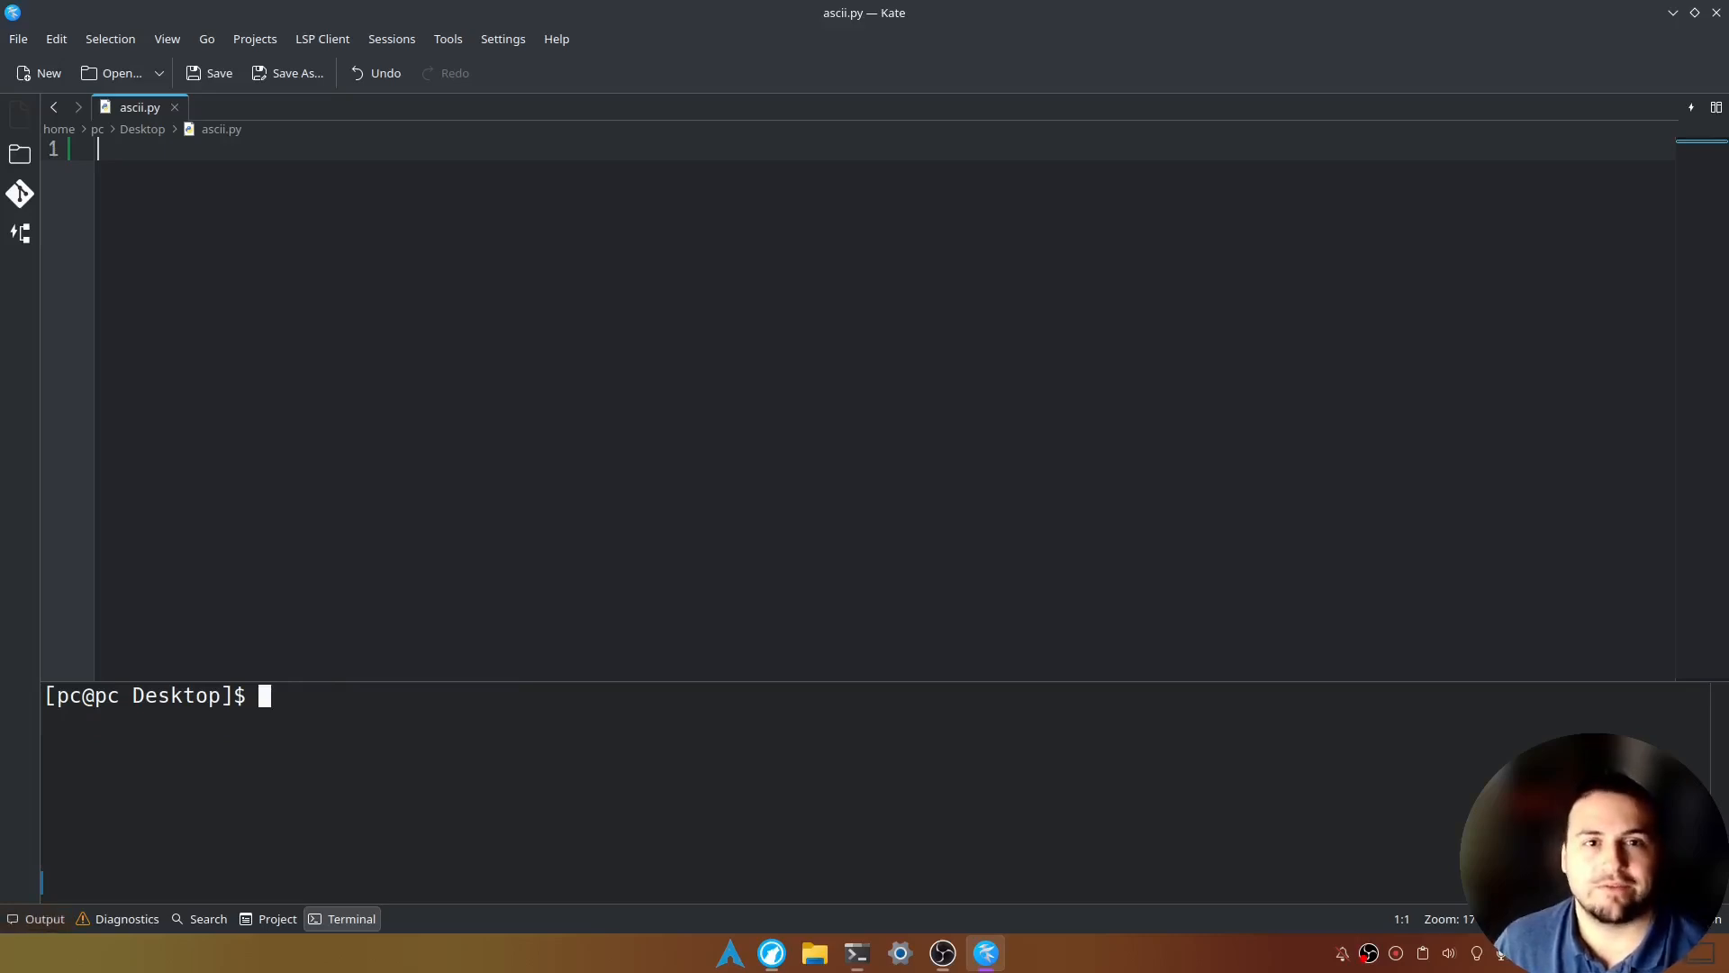
Activate the ascii environment via source ascii/bin/activate so the prompt shows its name
type("source asc")
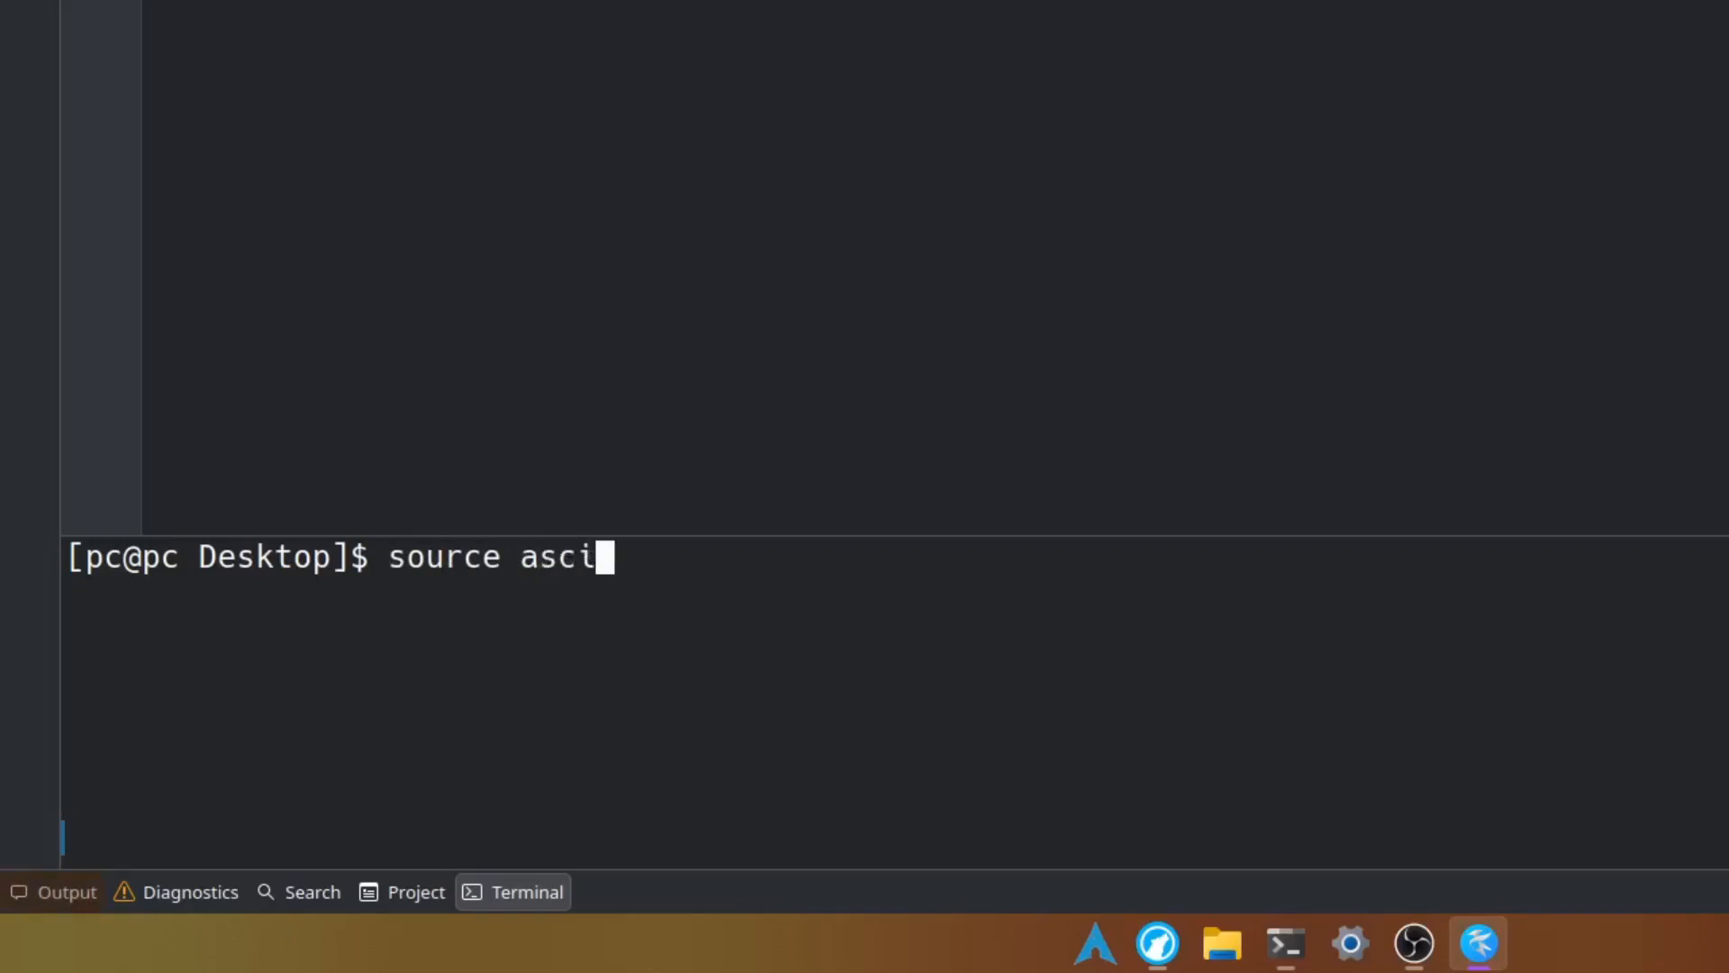
type("i/bin")
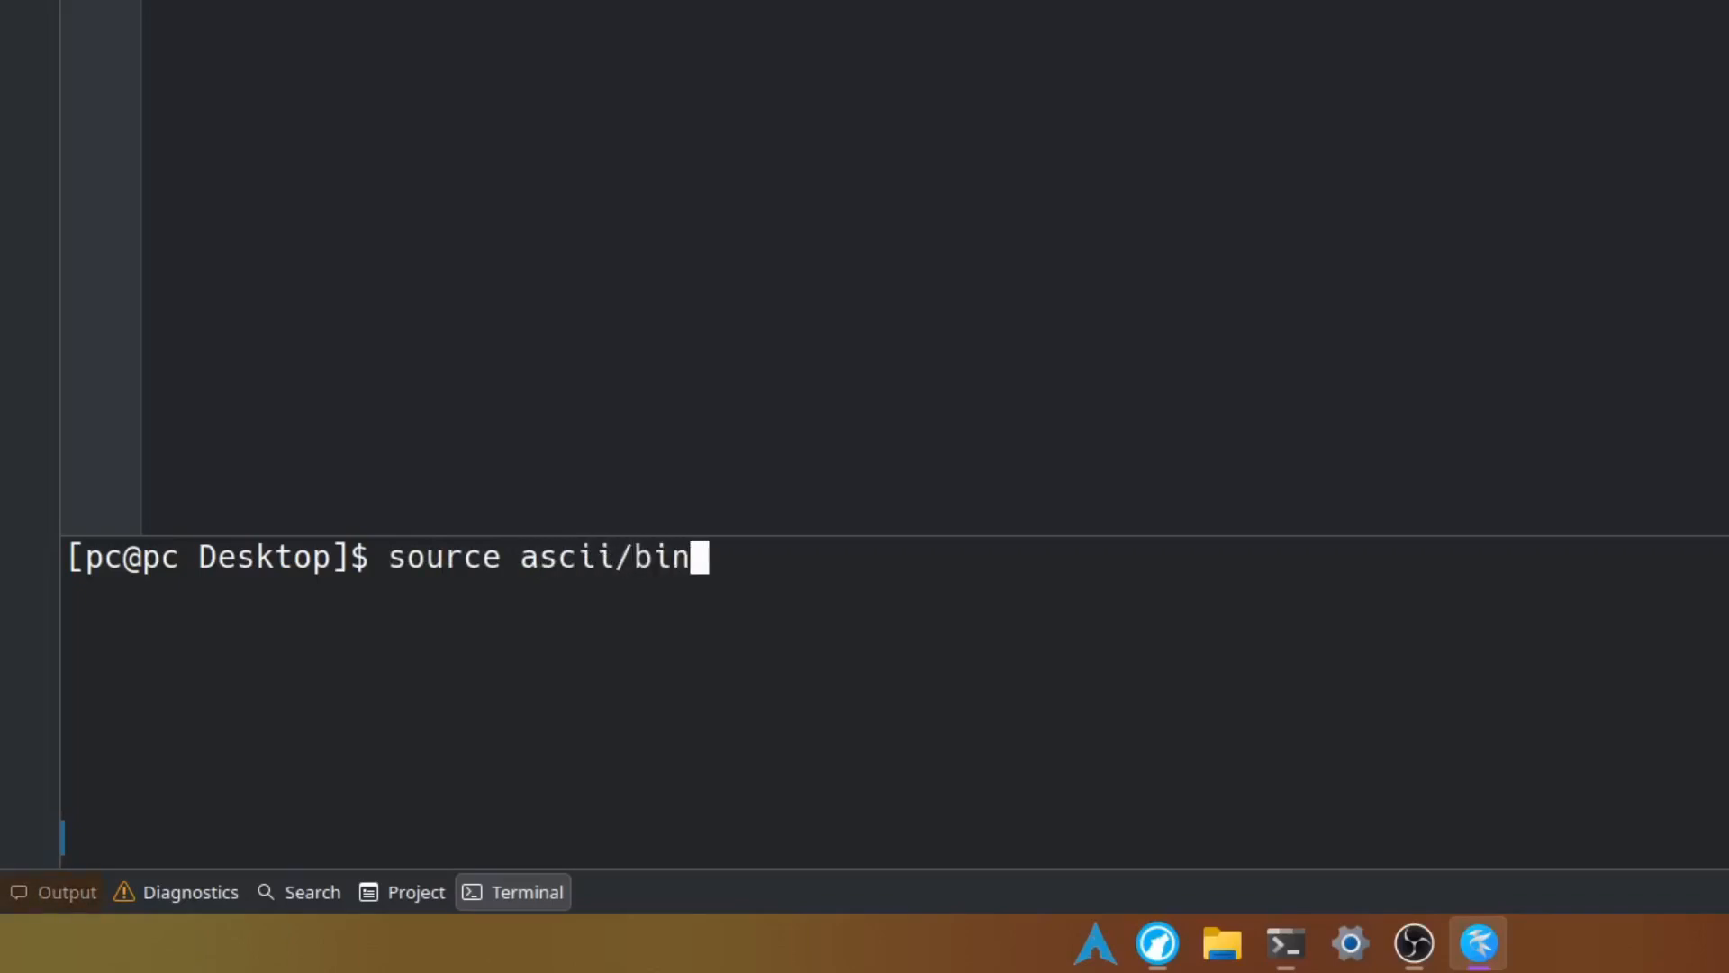
key("Return")
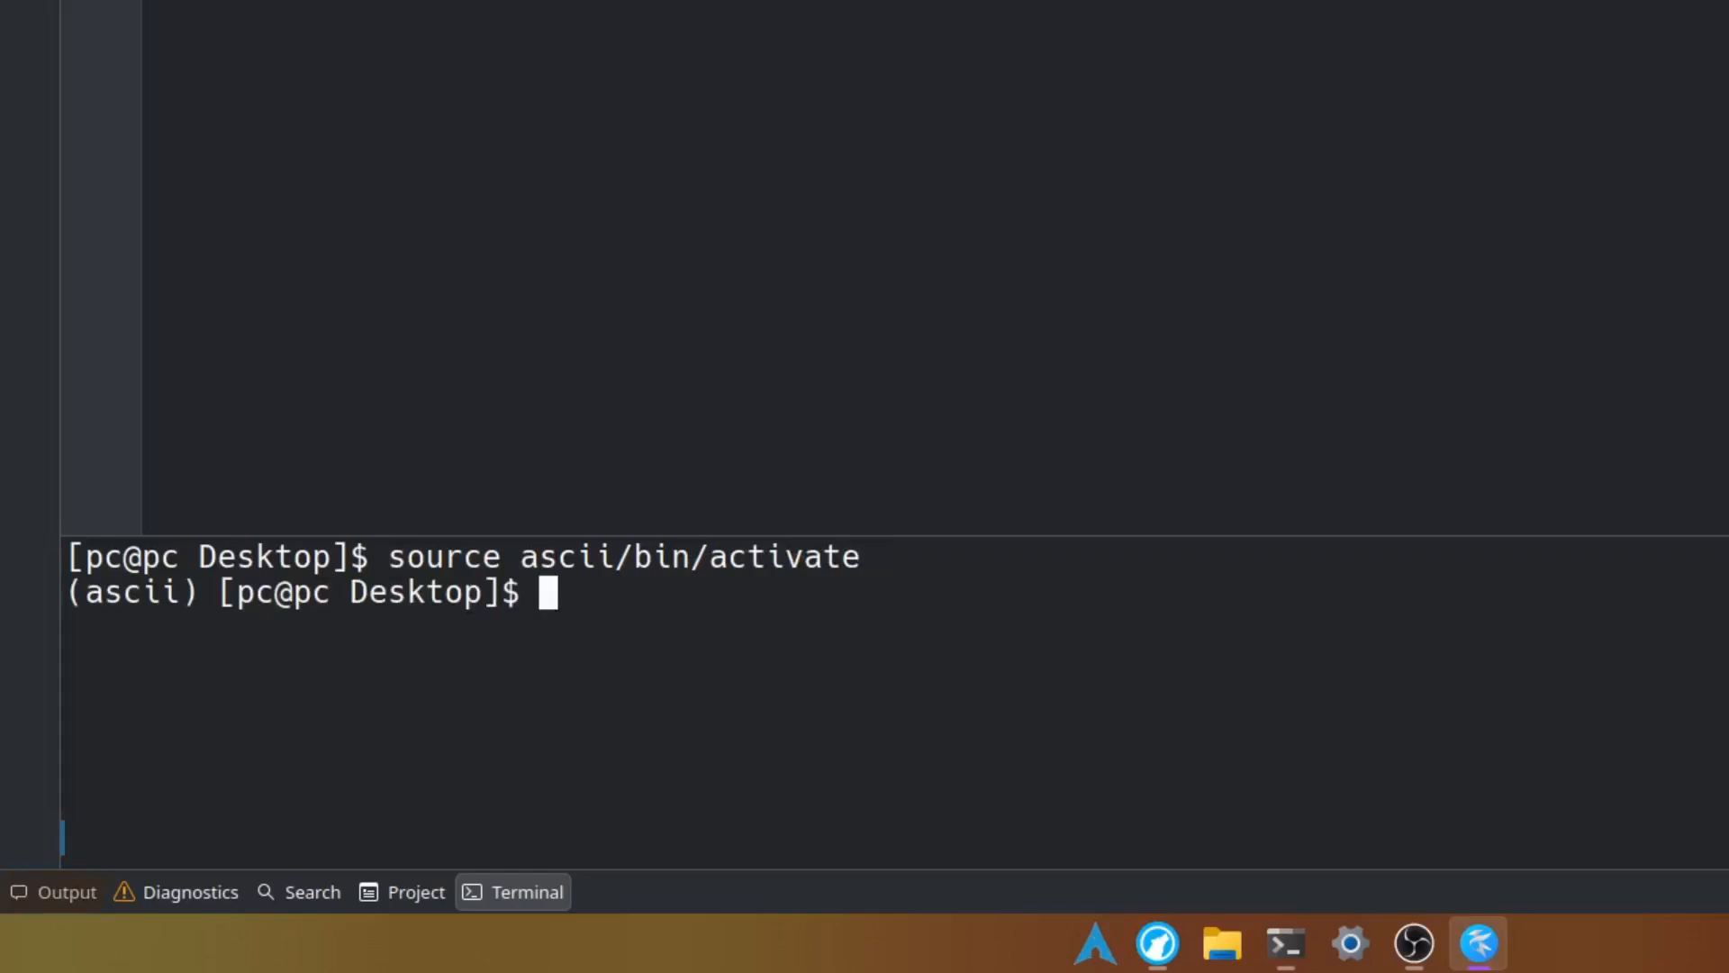
type("./ascii")
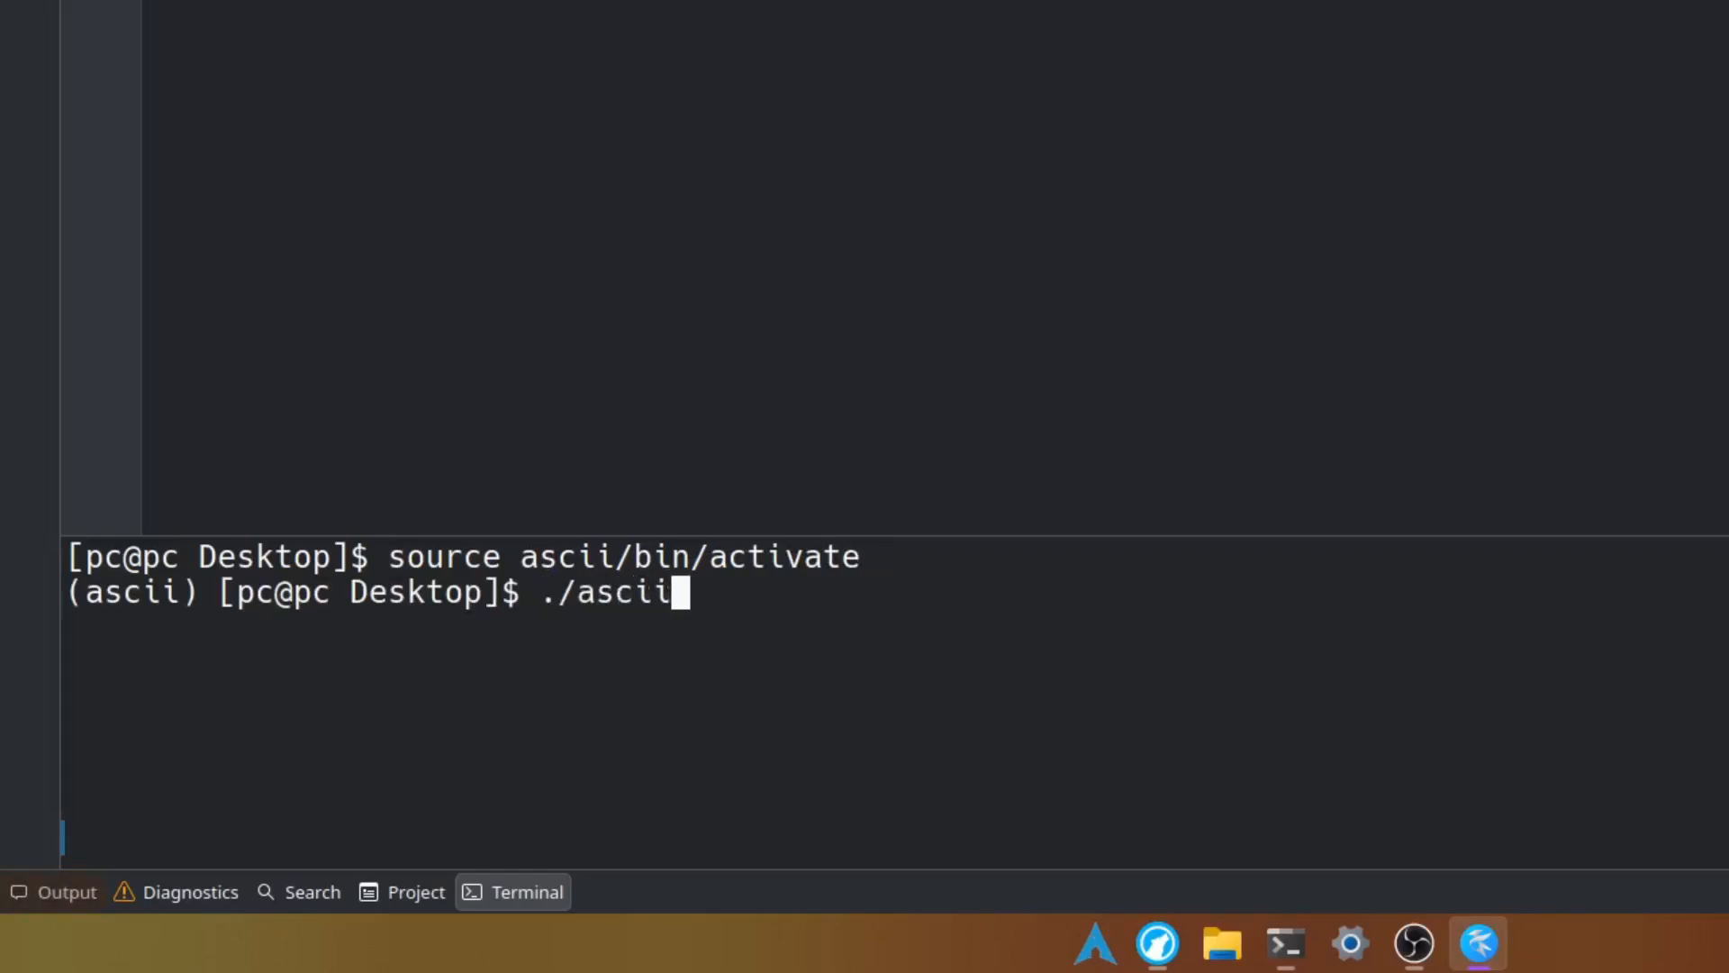
type("/S")
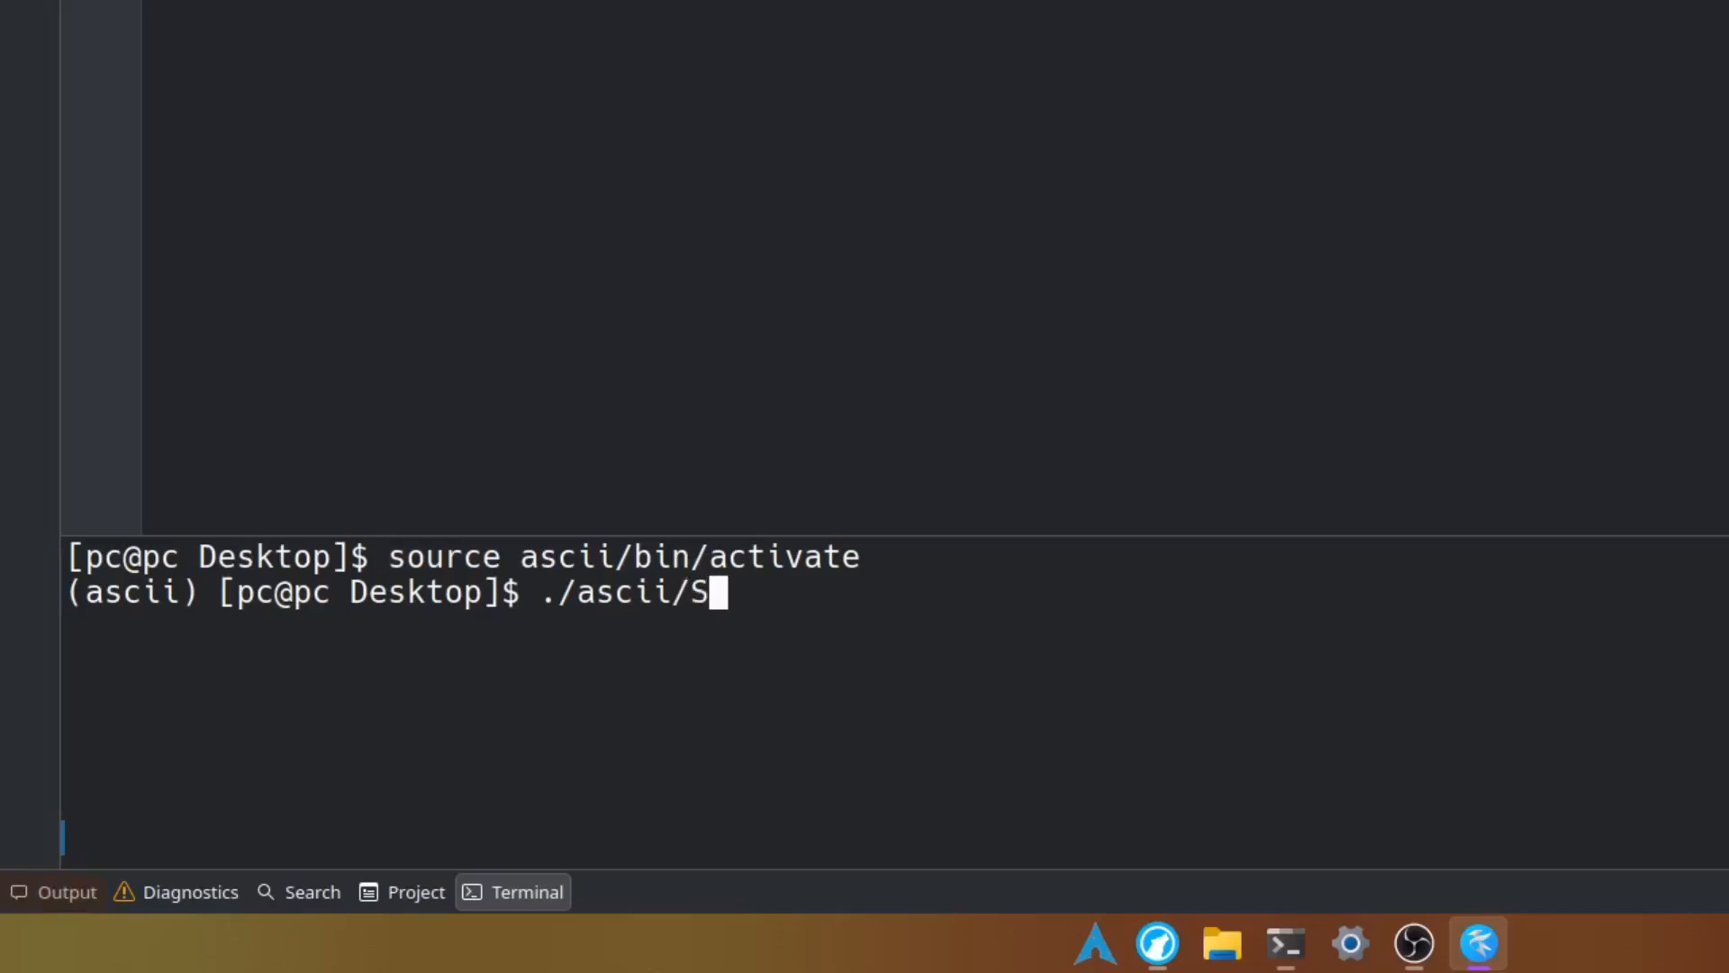
type("cripts/")
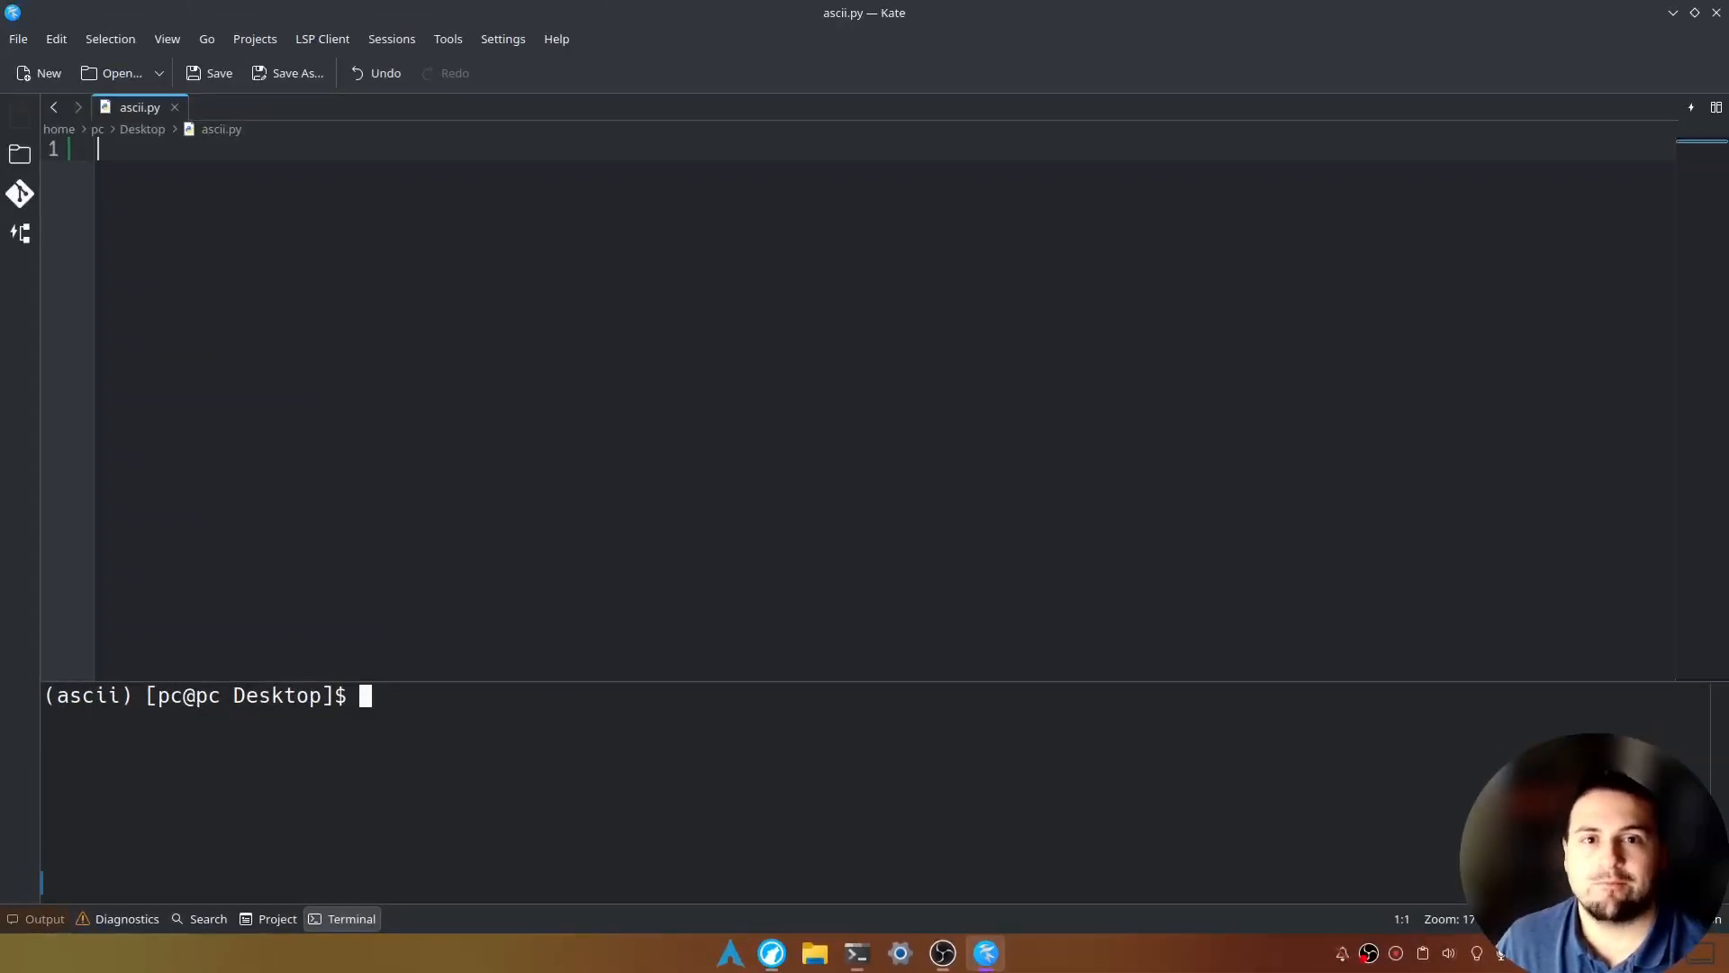
Run pip install pywhatkit inside the active ascii environment
type("p")
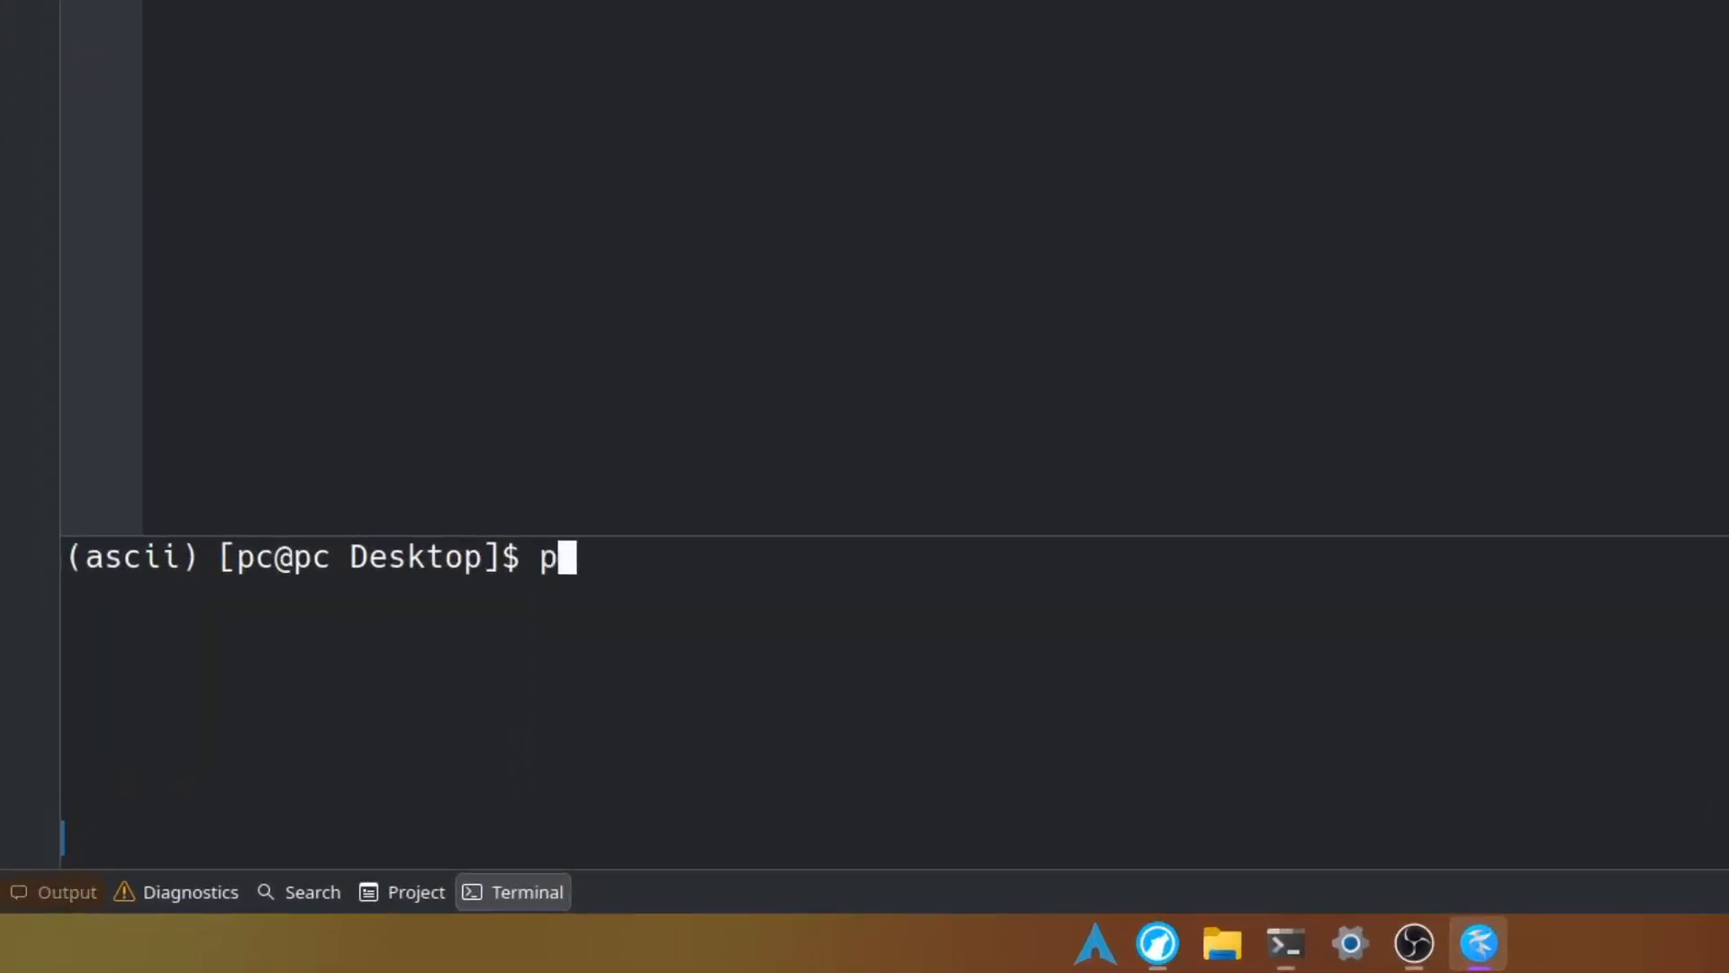
type("ip instal")
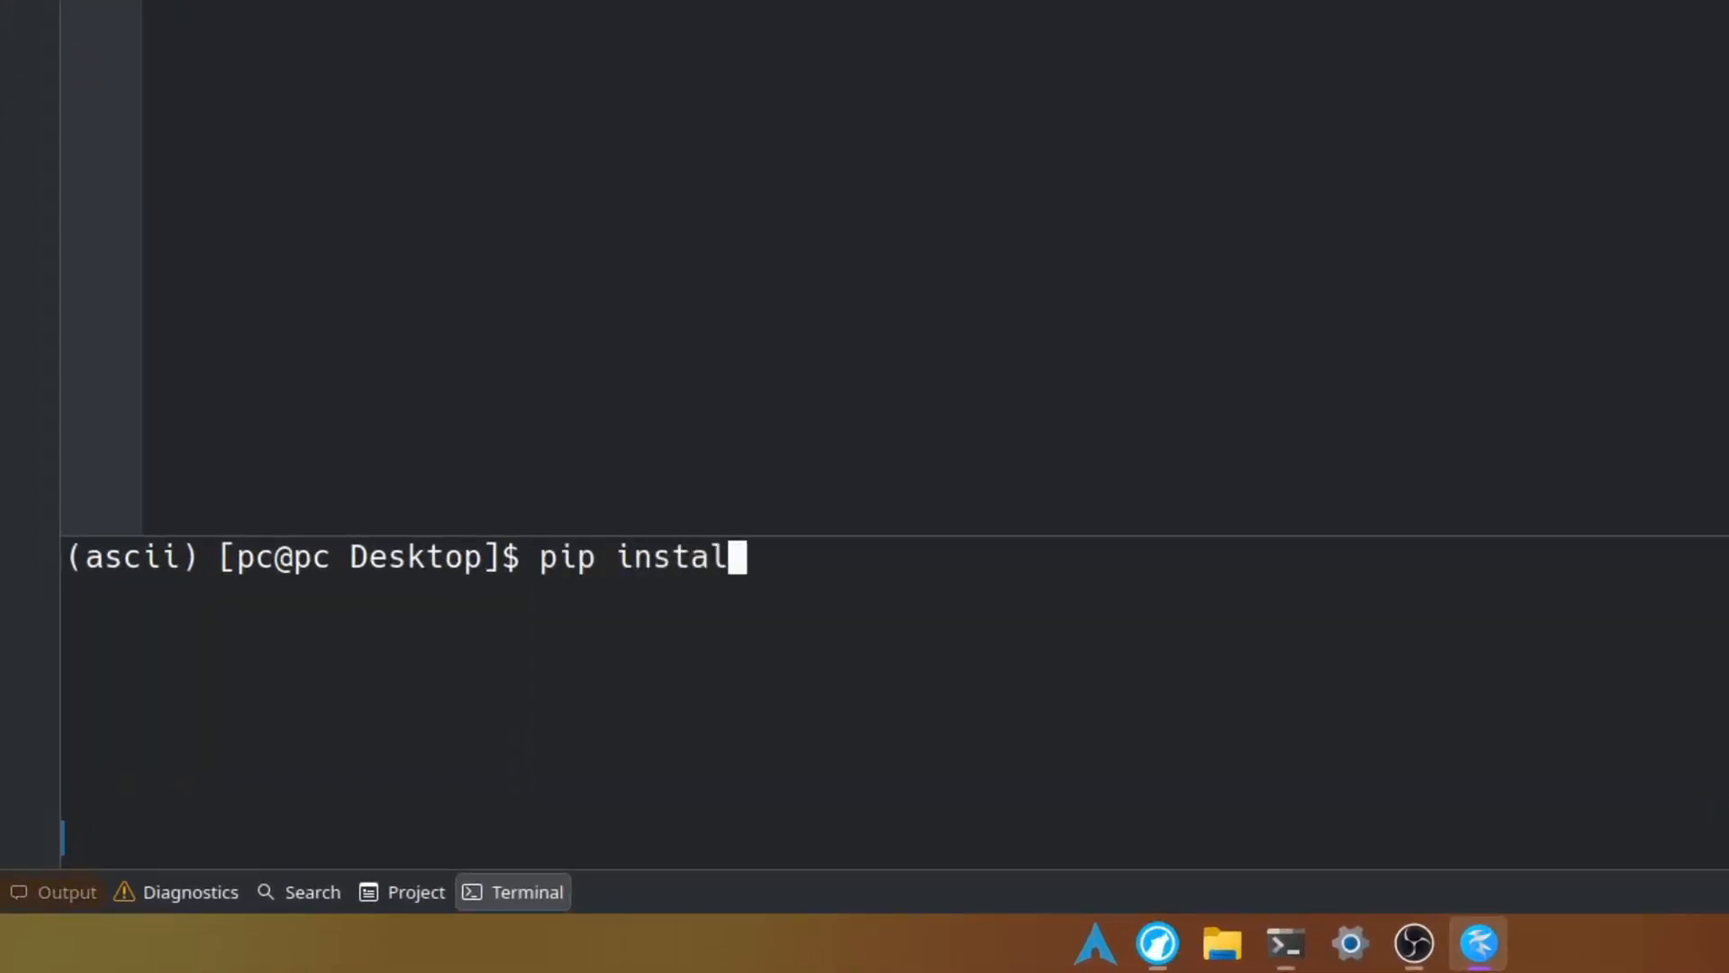
type("py")
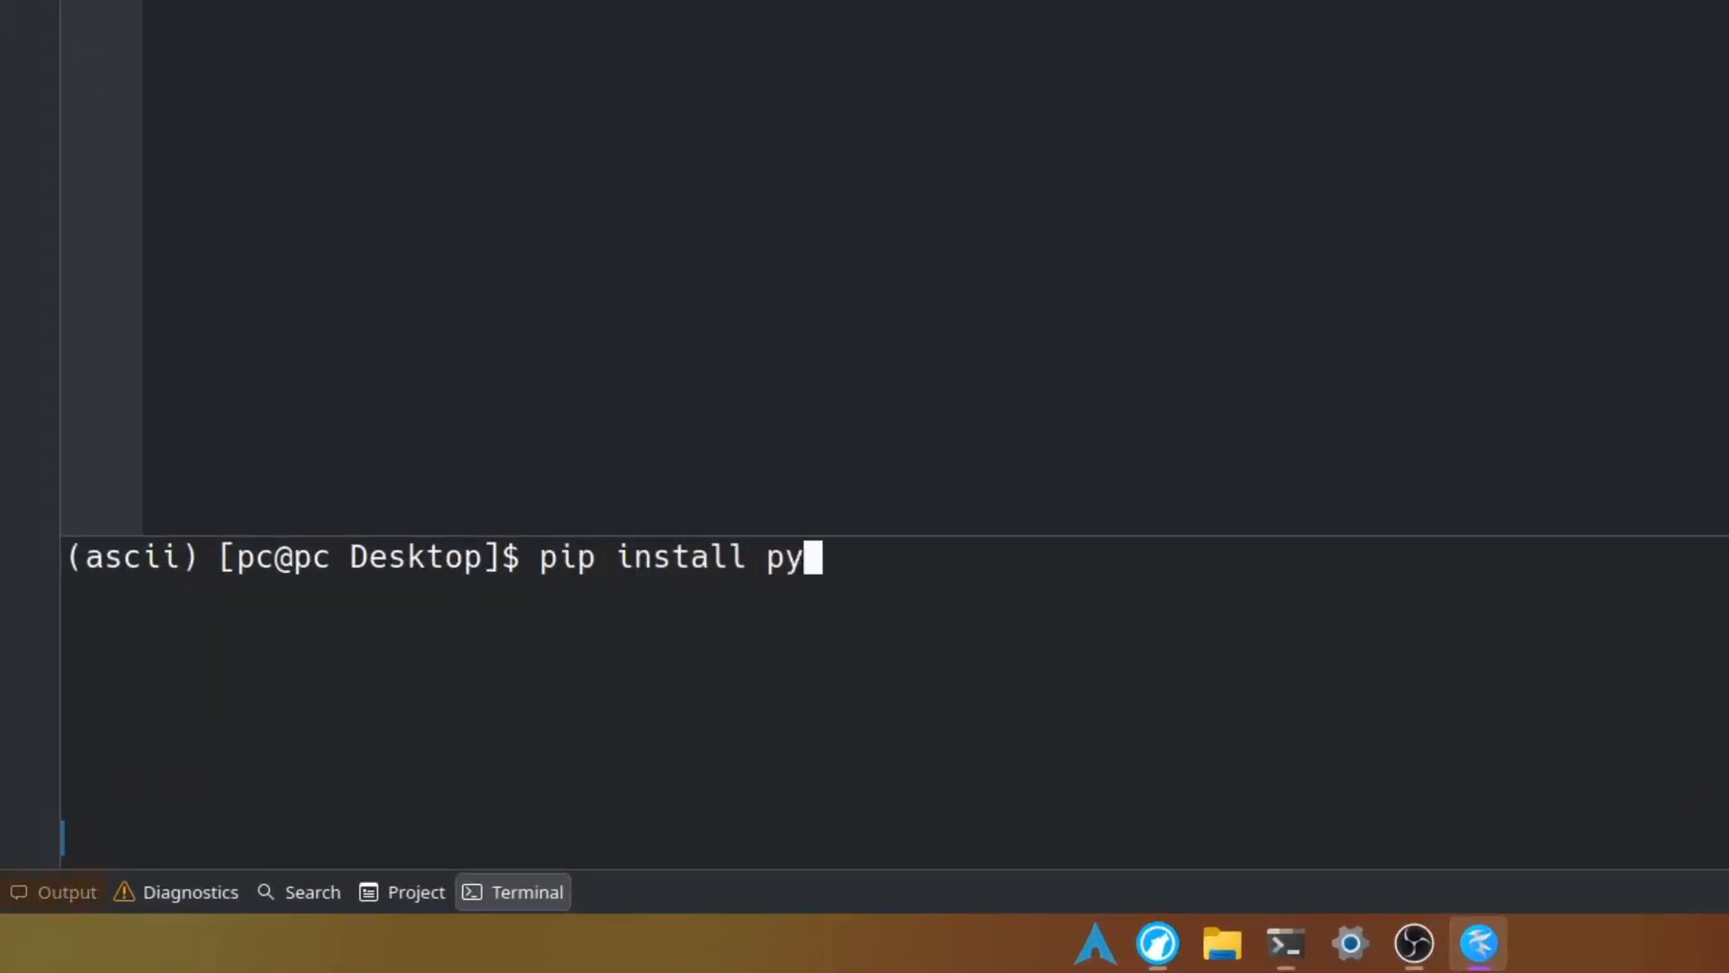
type("whatkit")
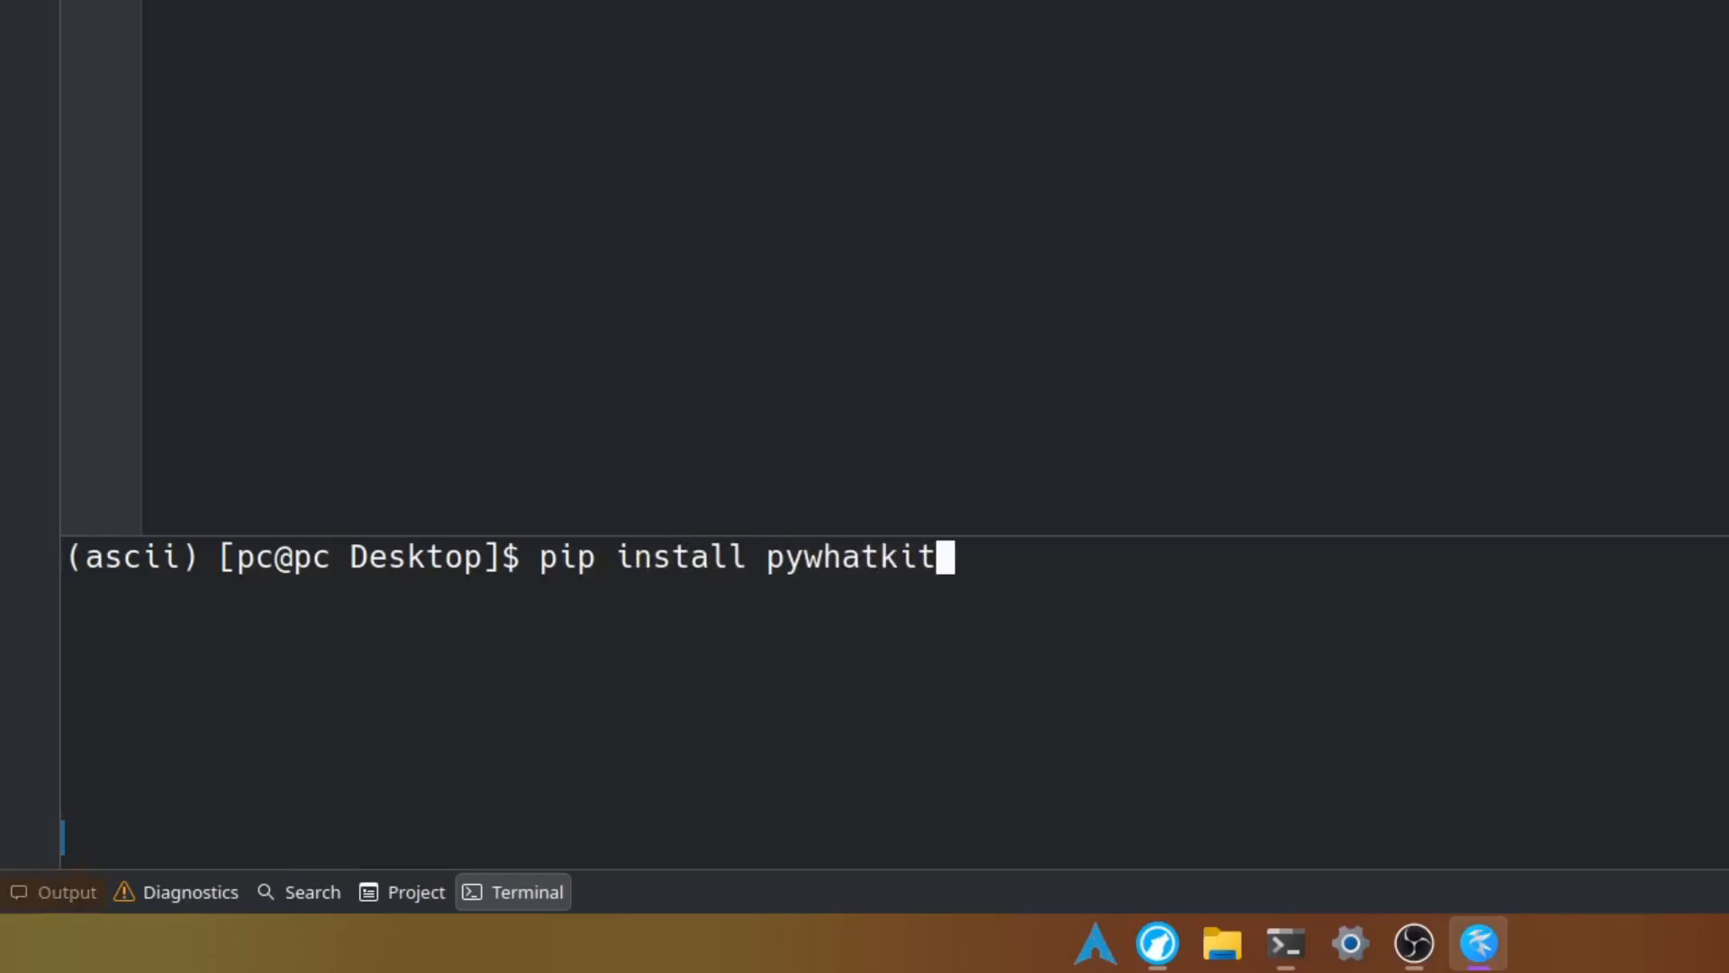
key("Return")
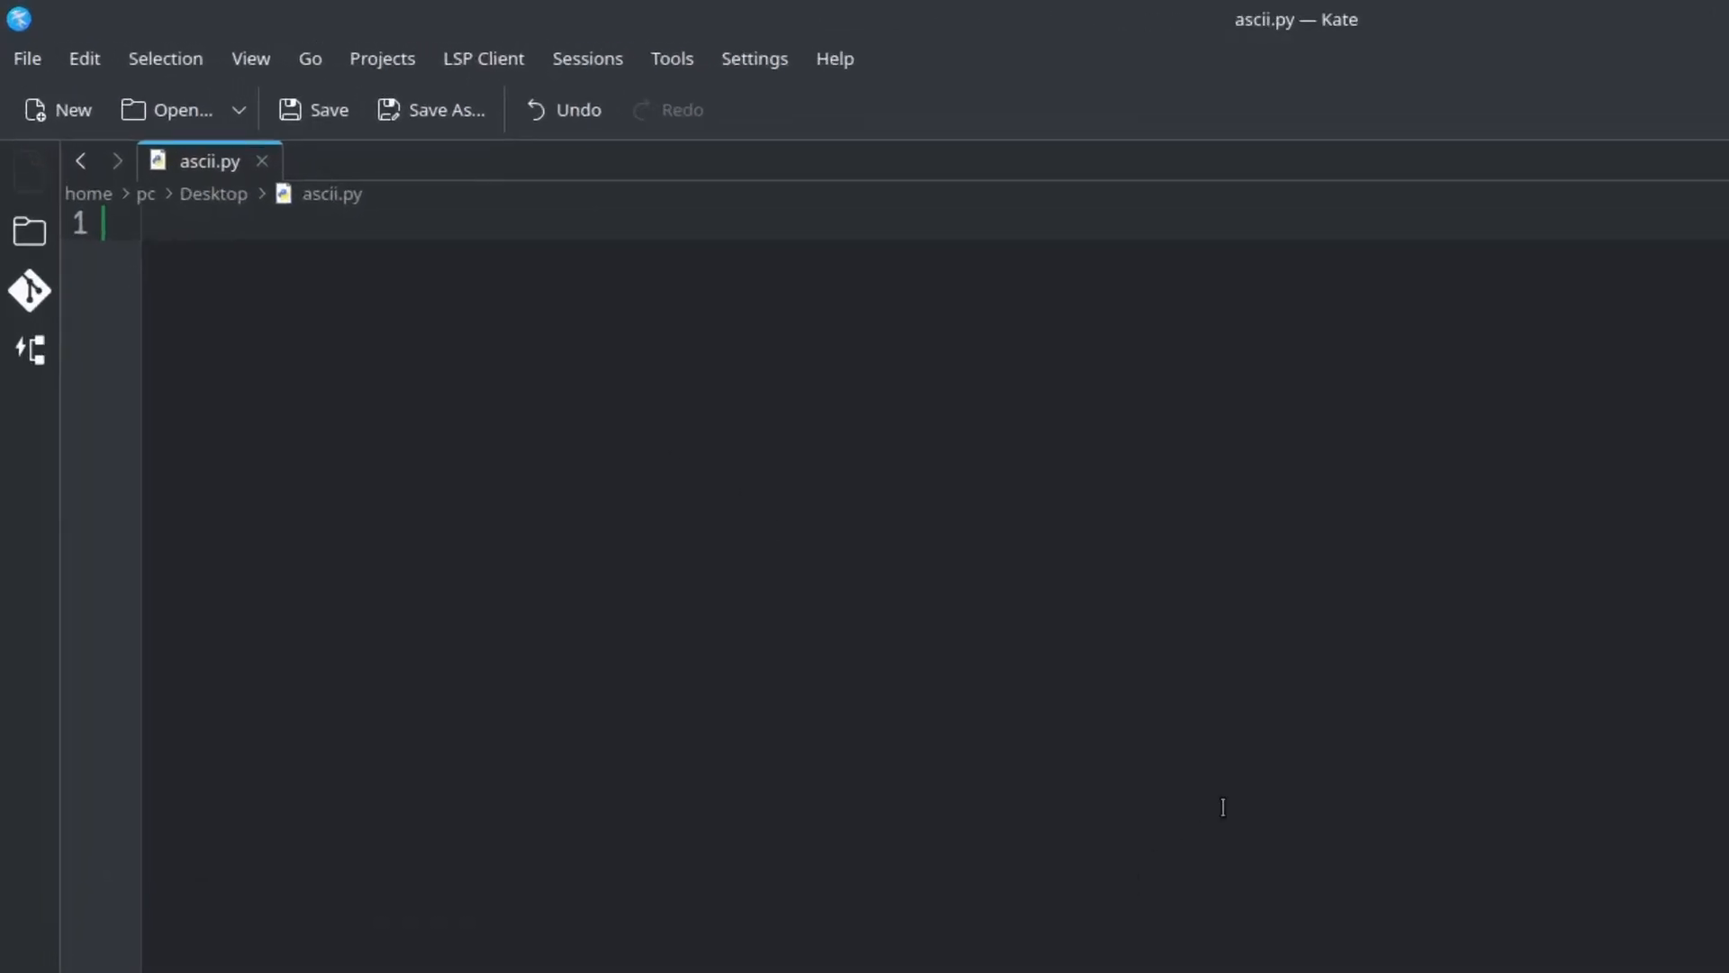
Write import pywhatkit as pwk on the first line of ascii.py
type("import")
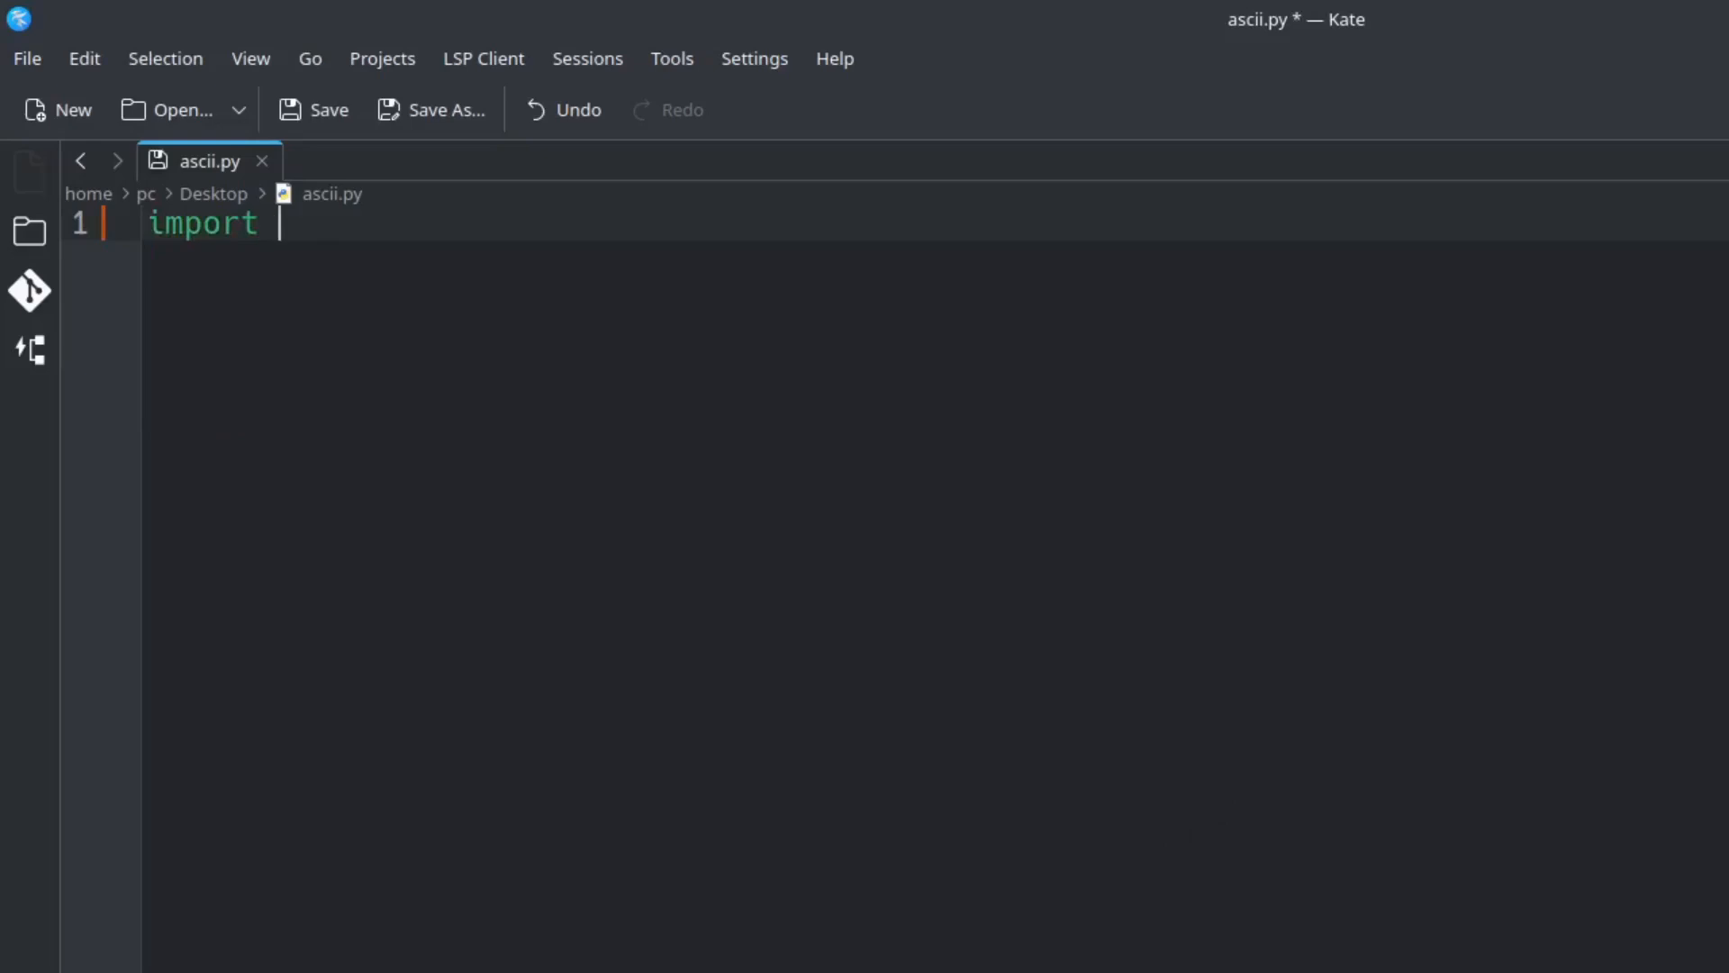
type("pywhatkit")
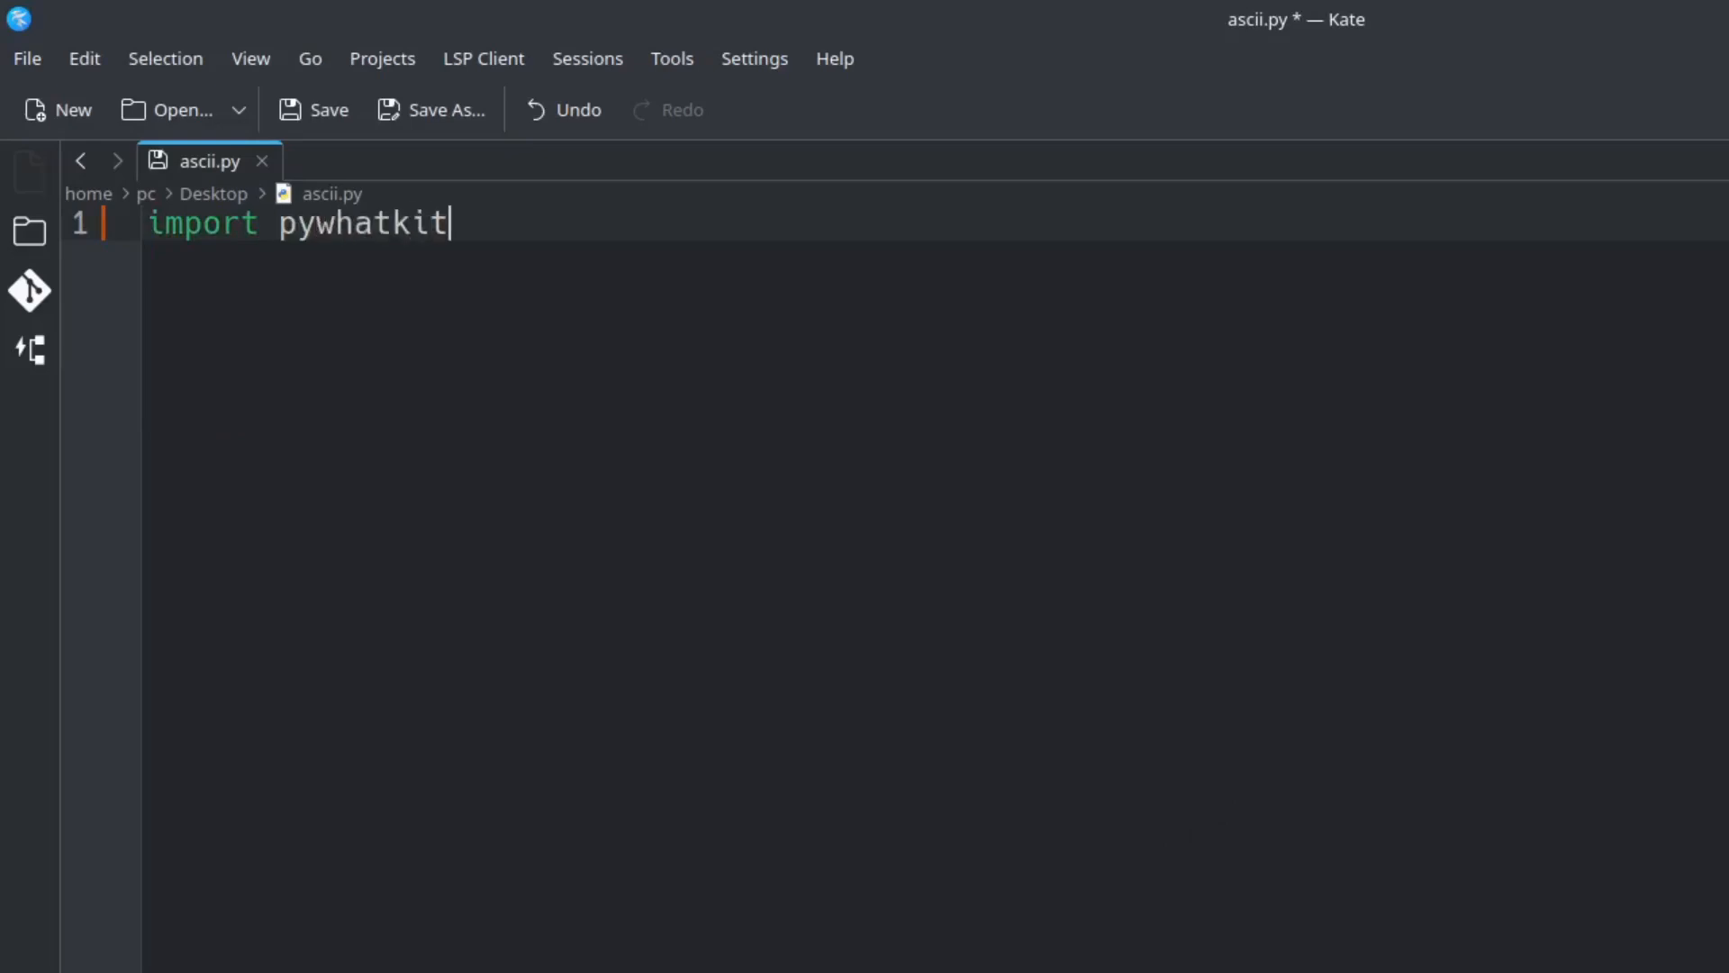
type("as")
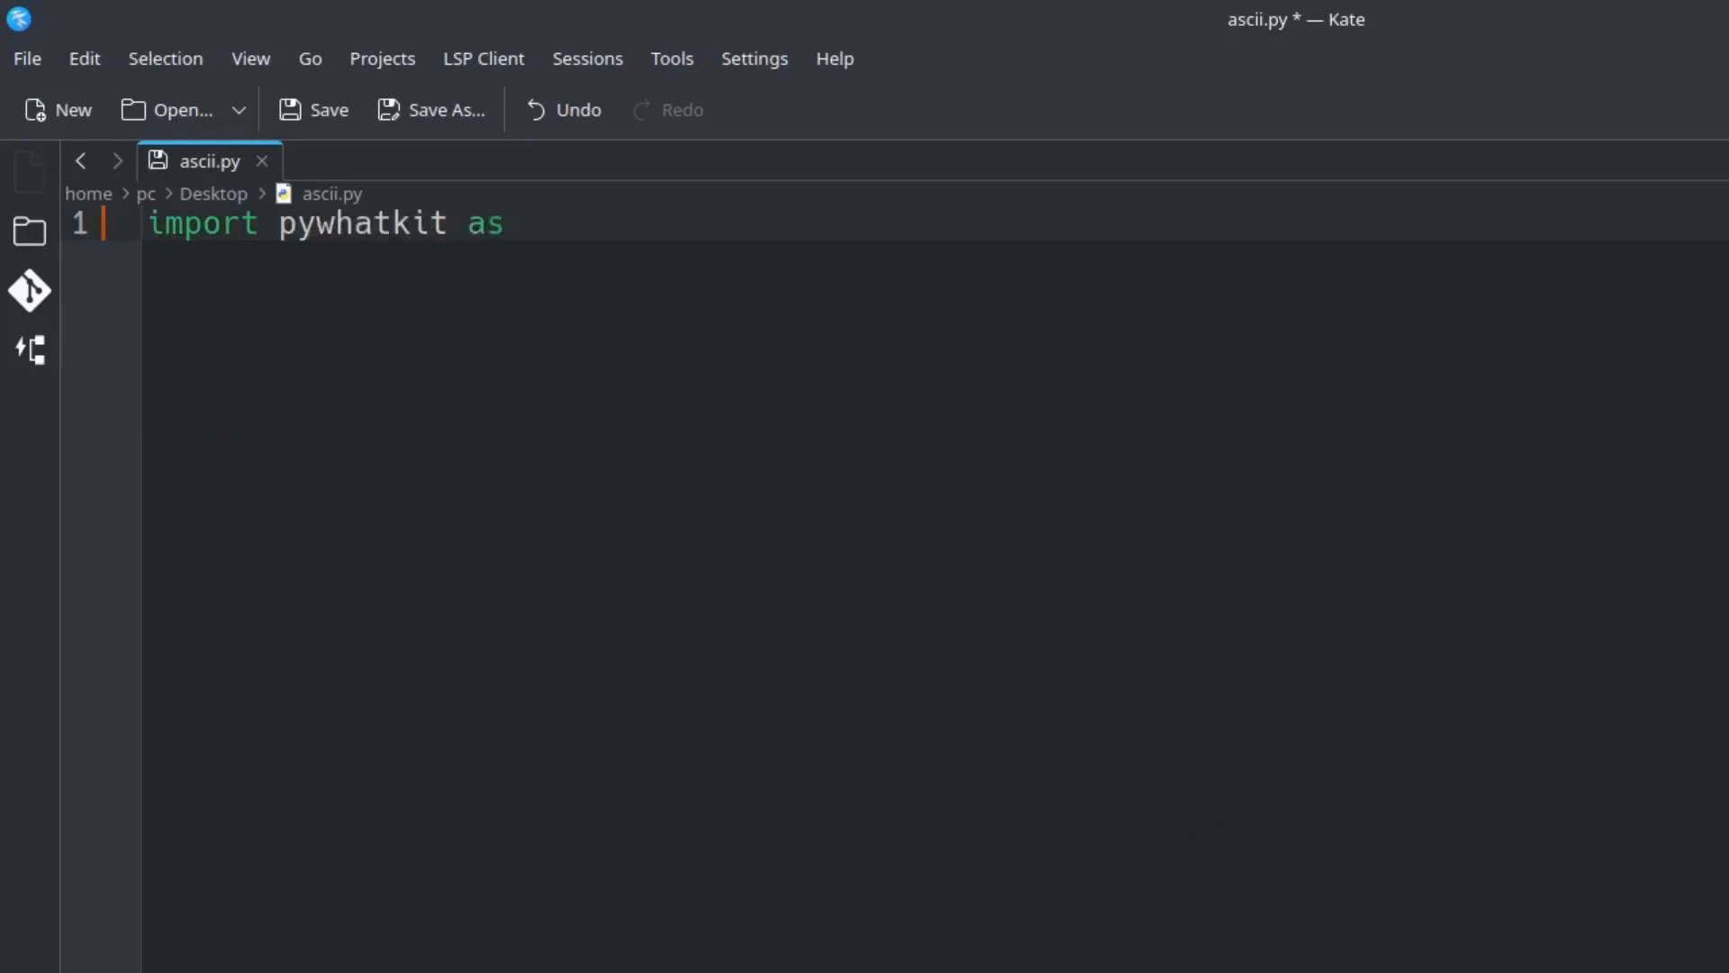
type("p")
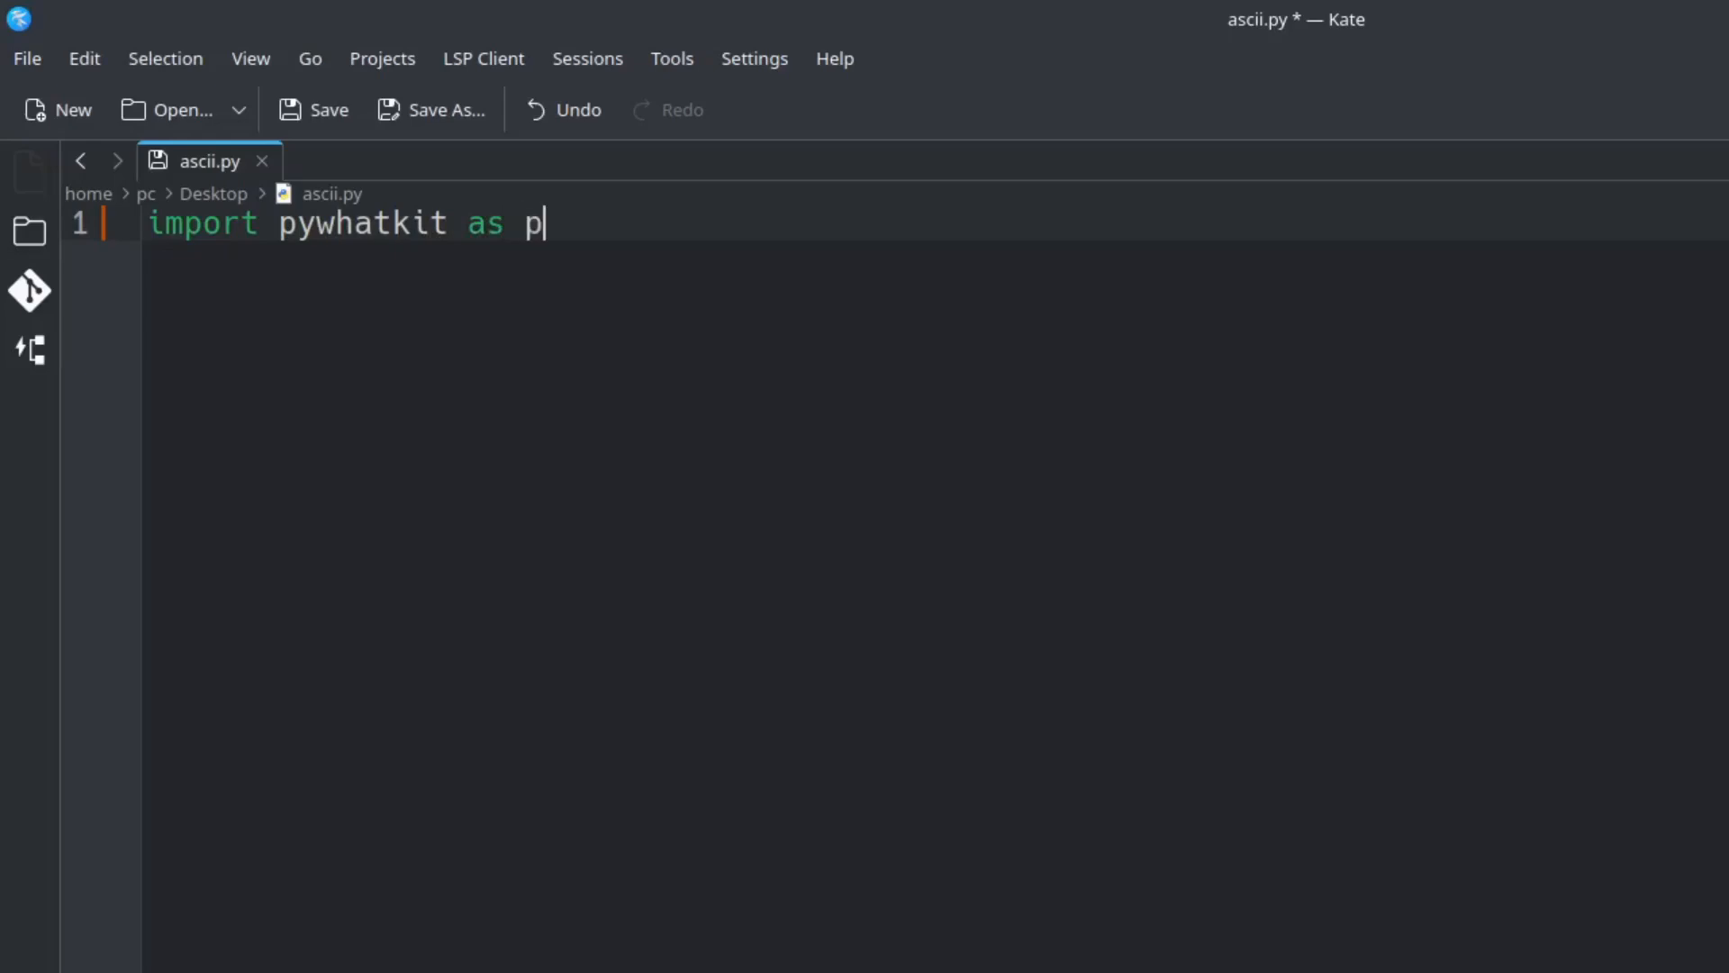
type("wk")
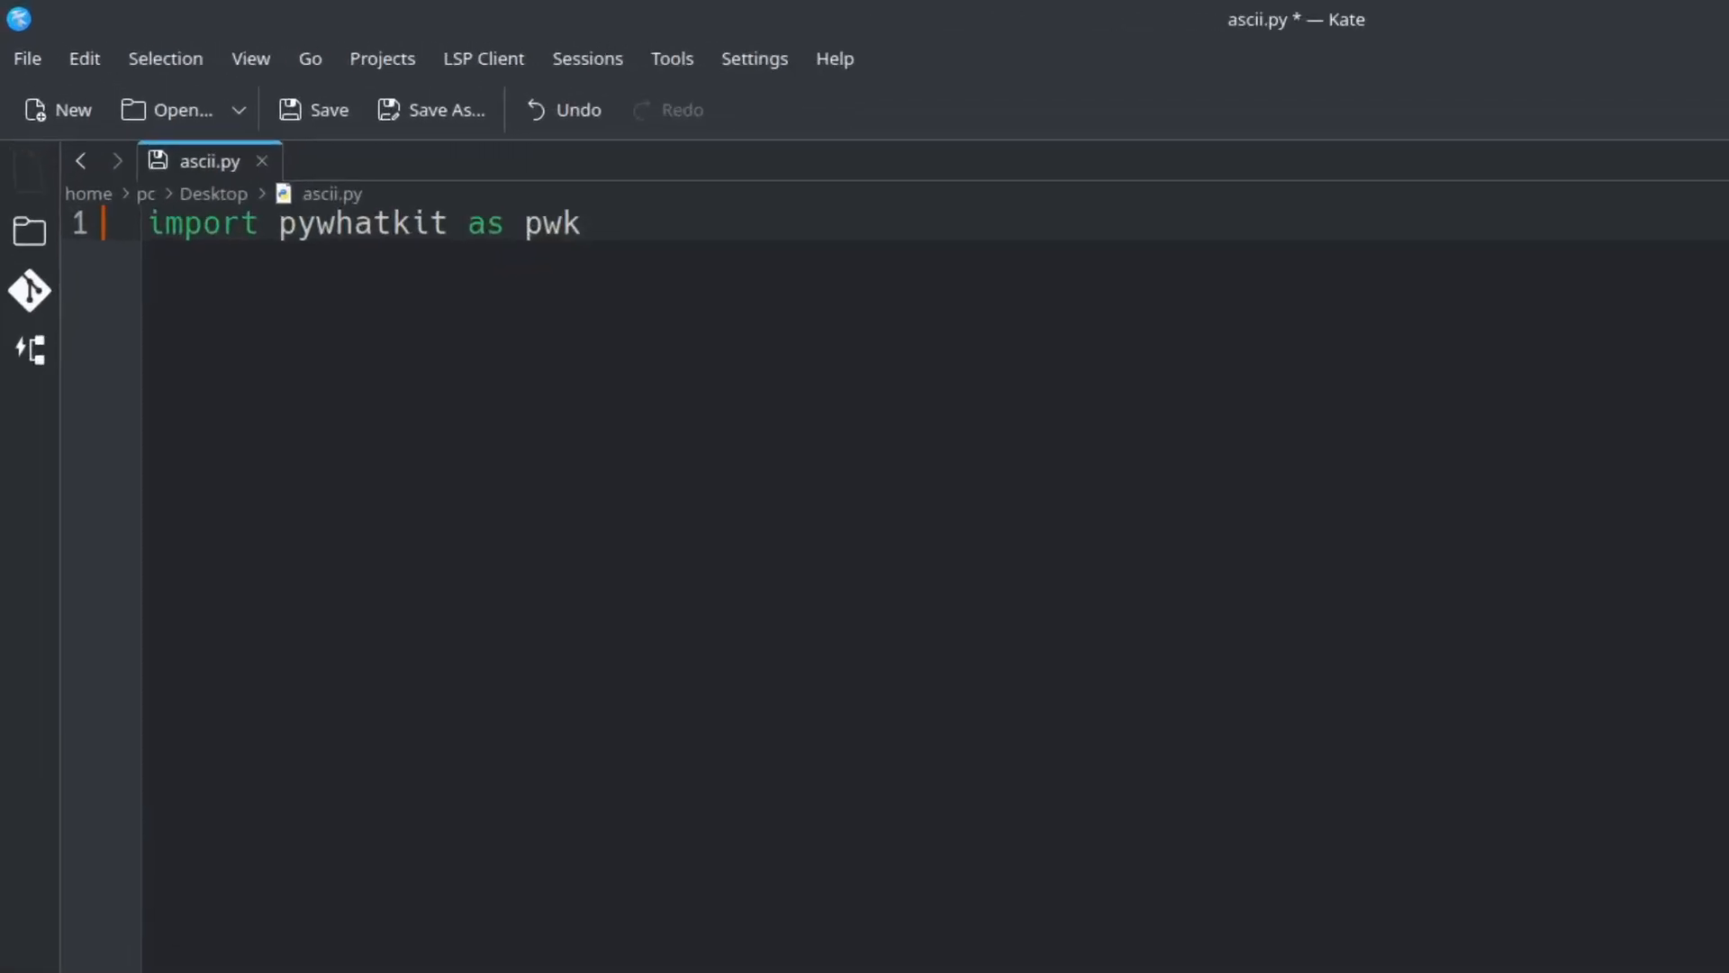
key("Enter")
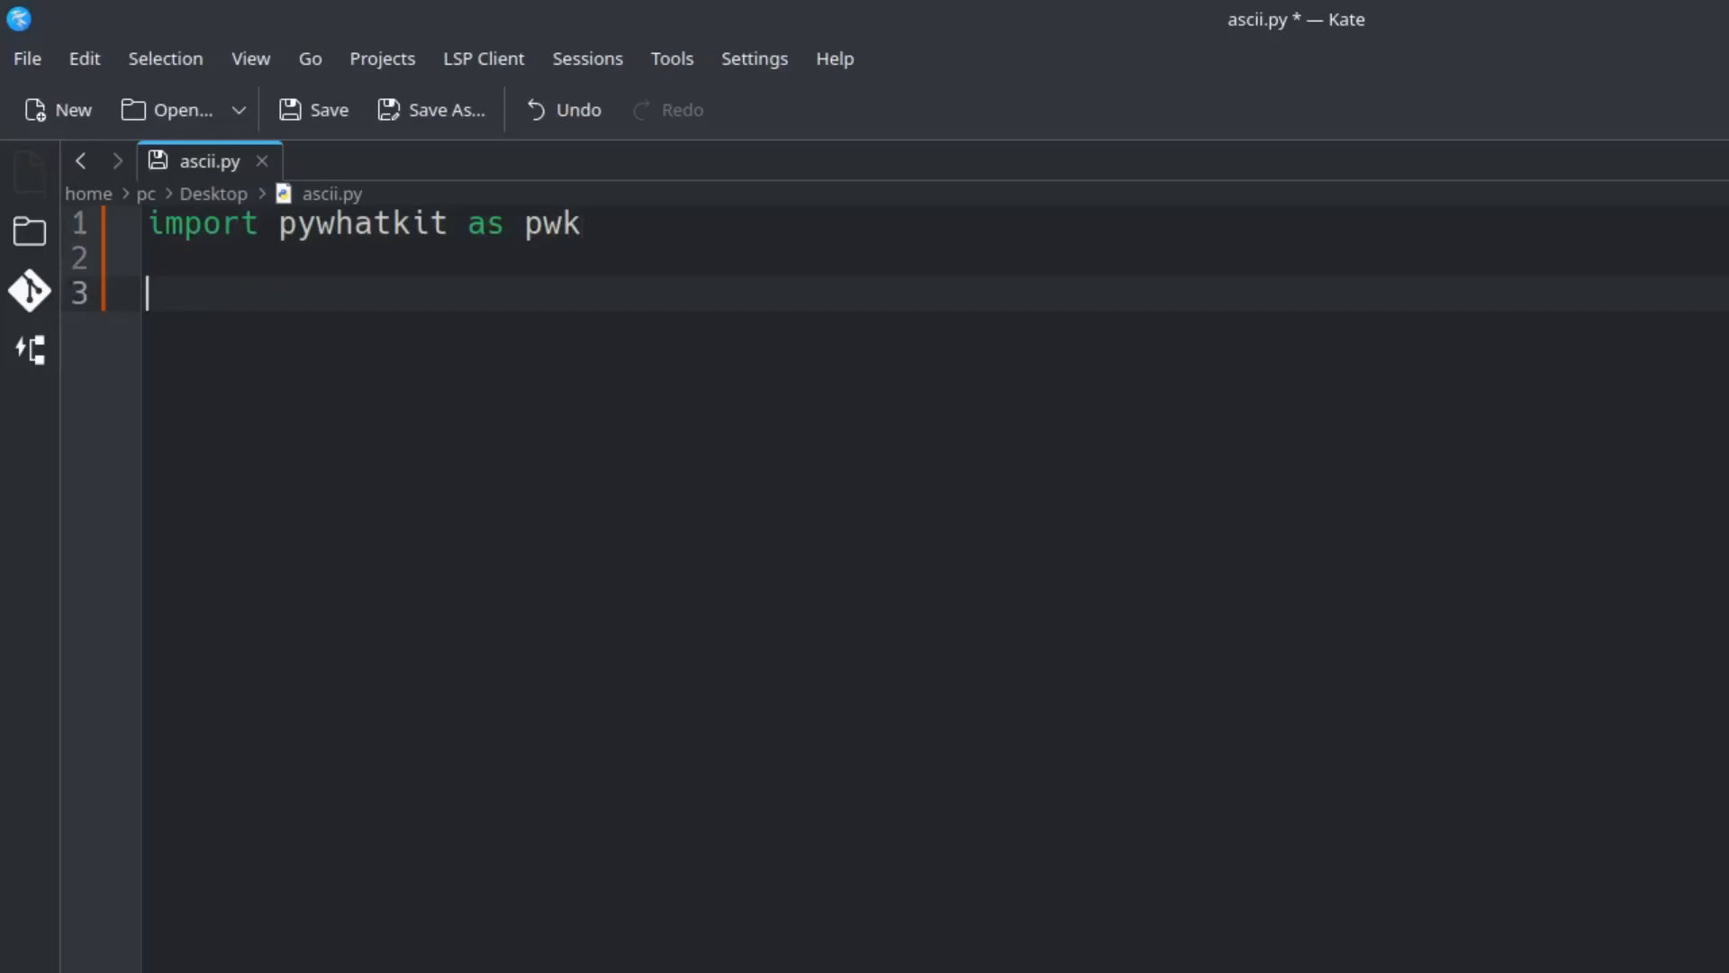
Add the if __name__ == "__main__": guard on line 3
type("if __")
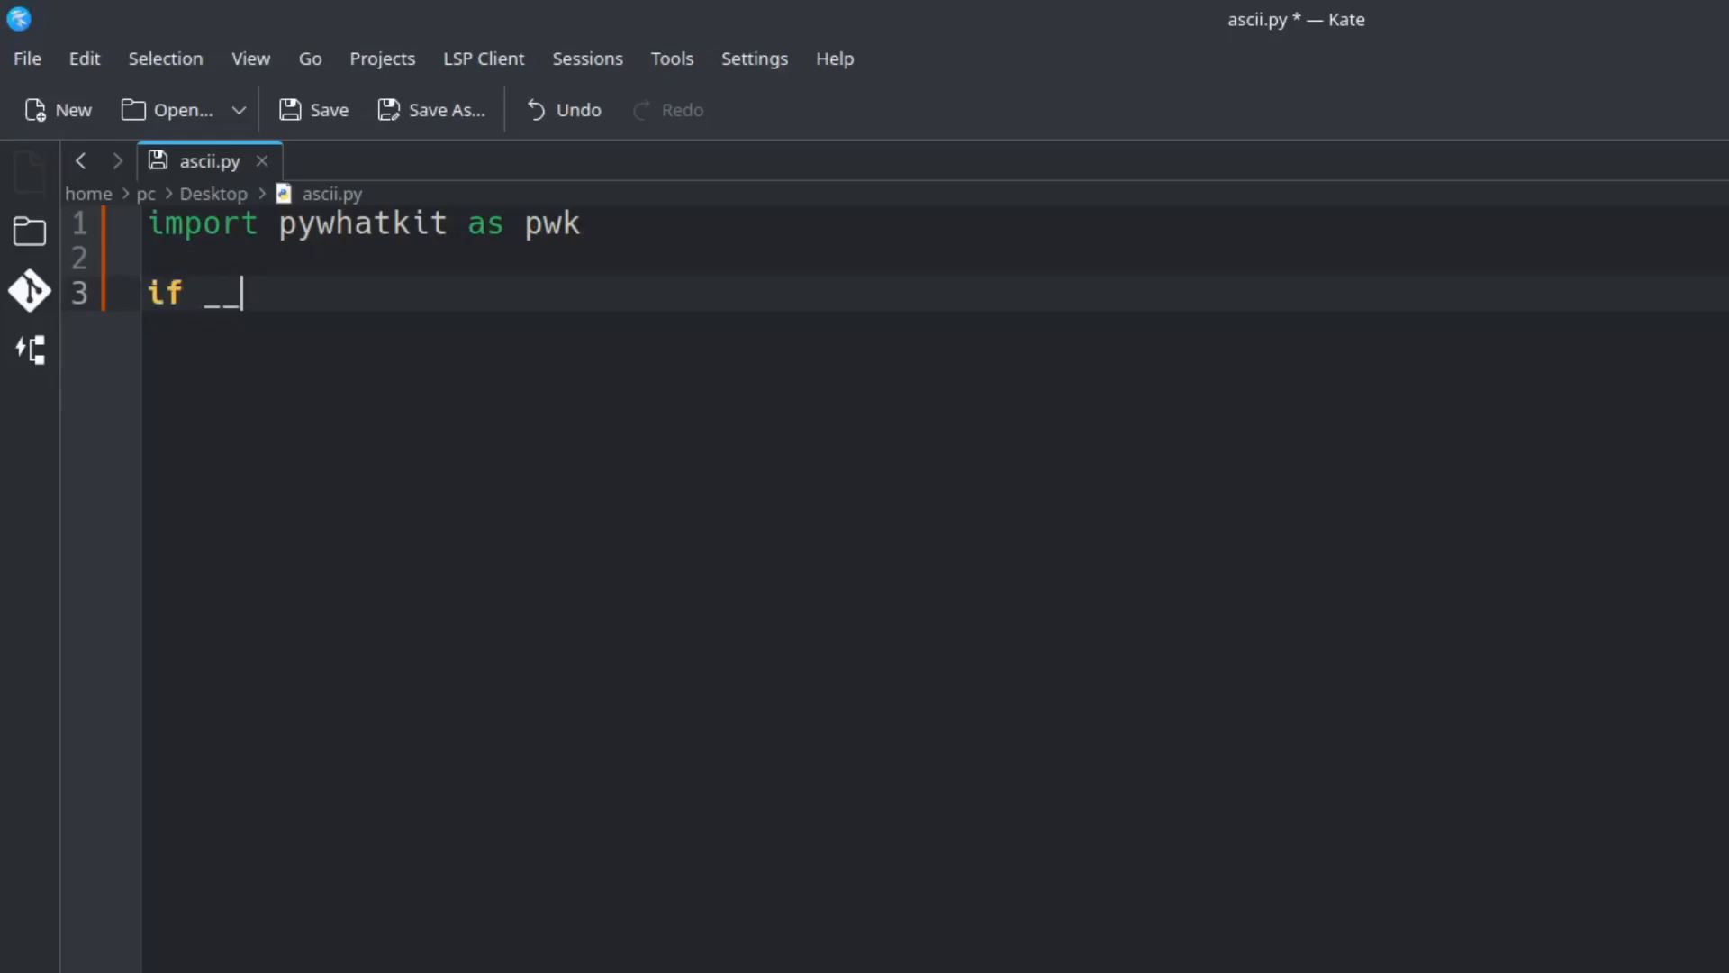
type("name__ == \"")
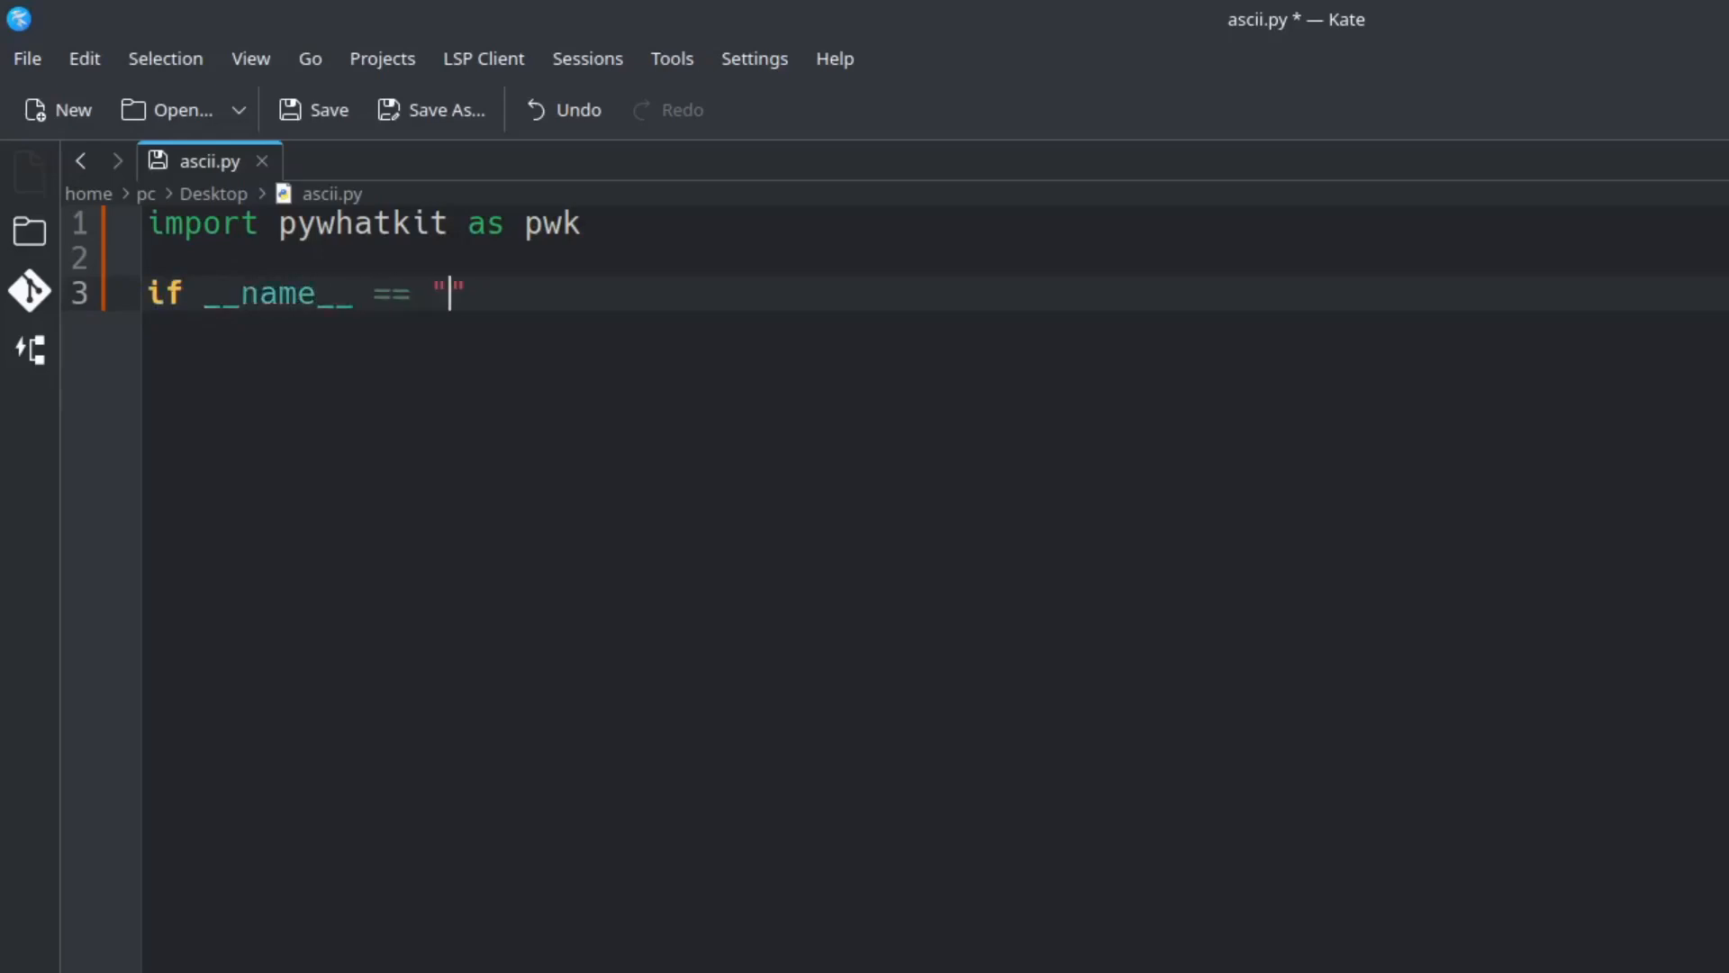
type("__")
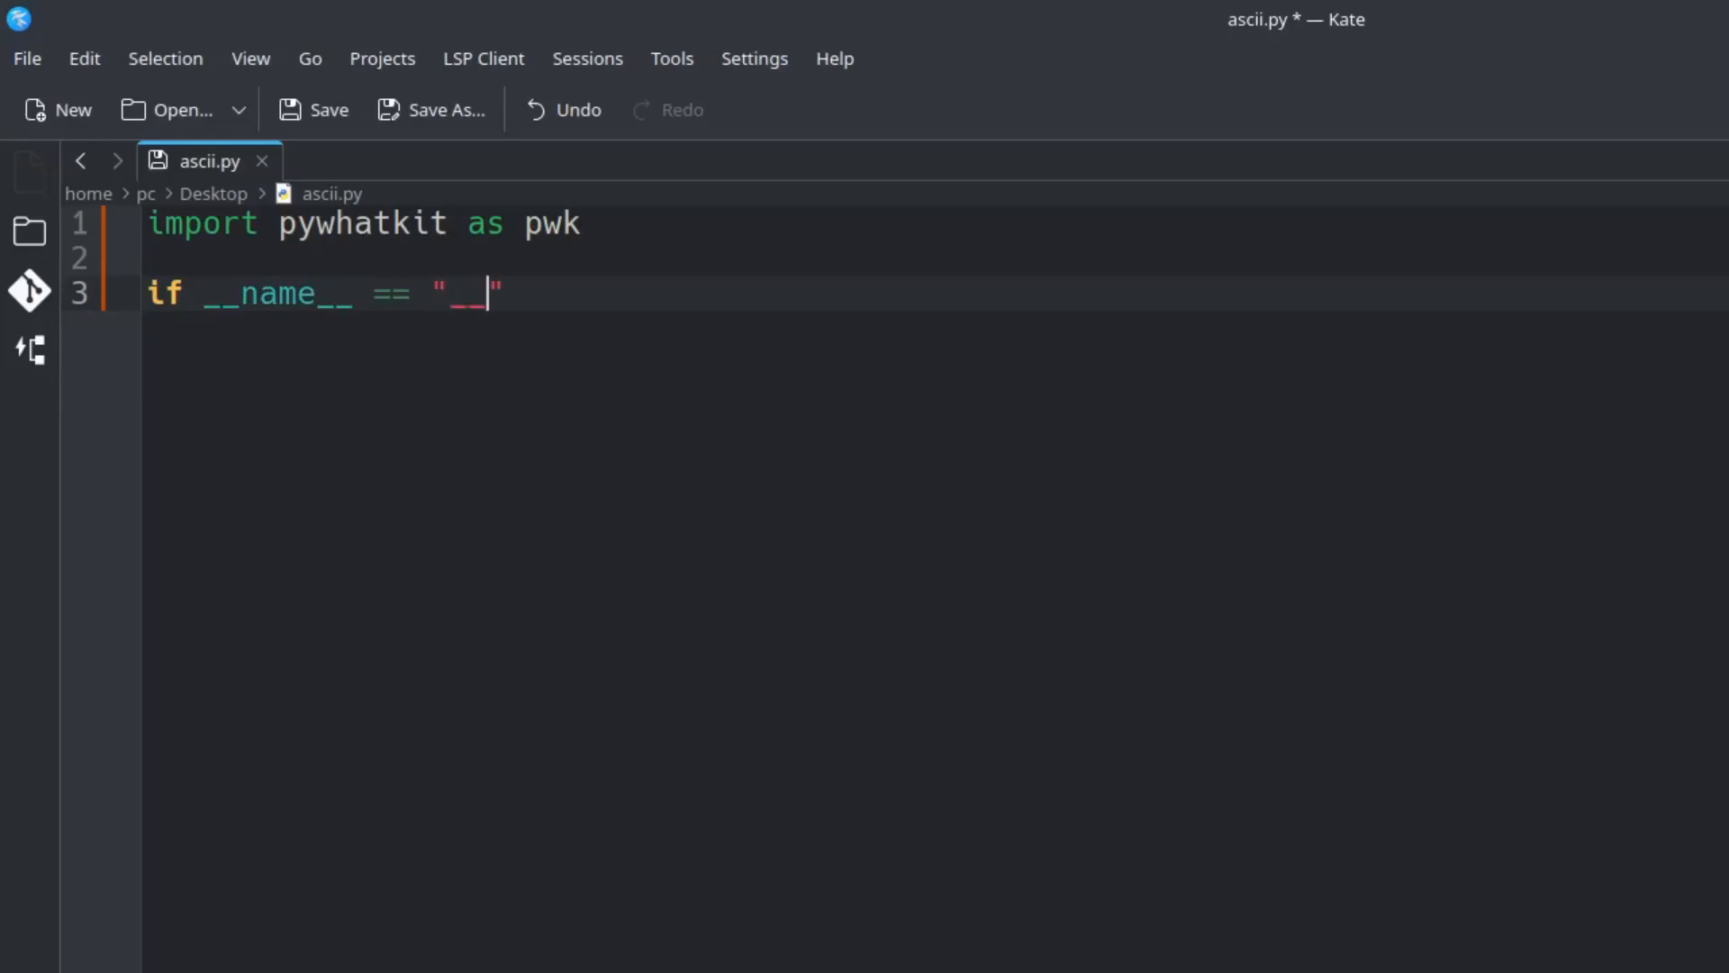
type("main__")
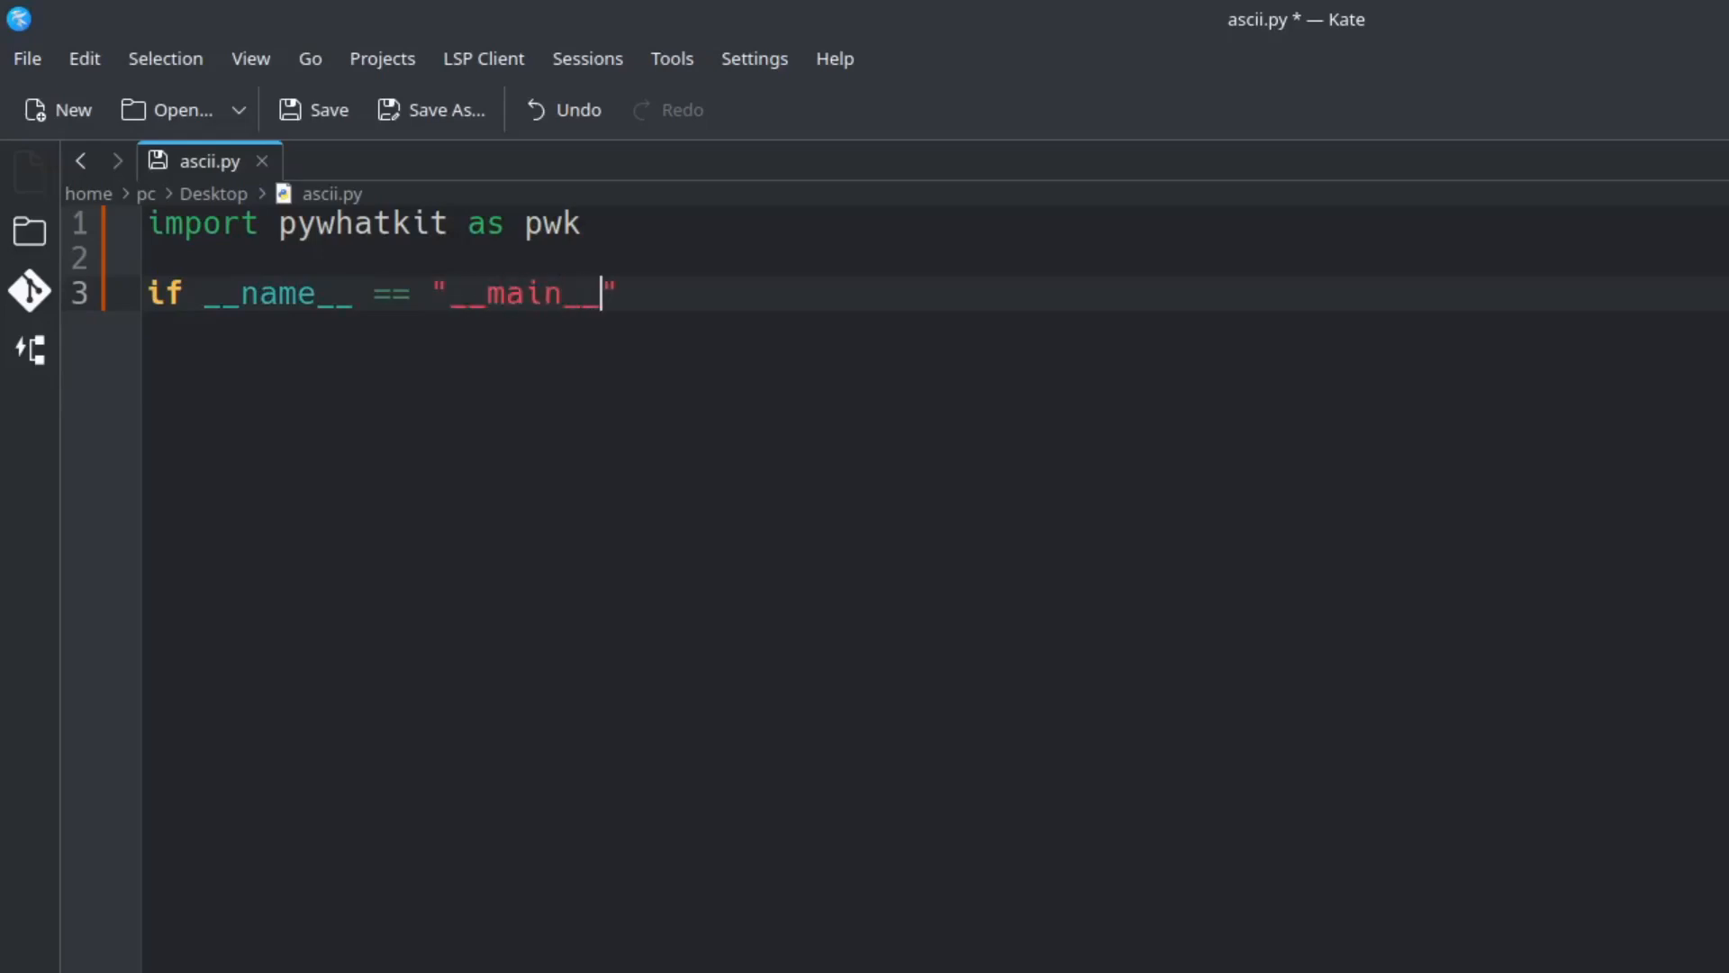
type(":")
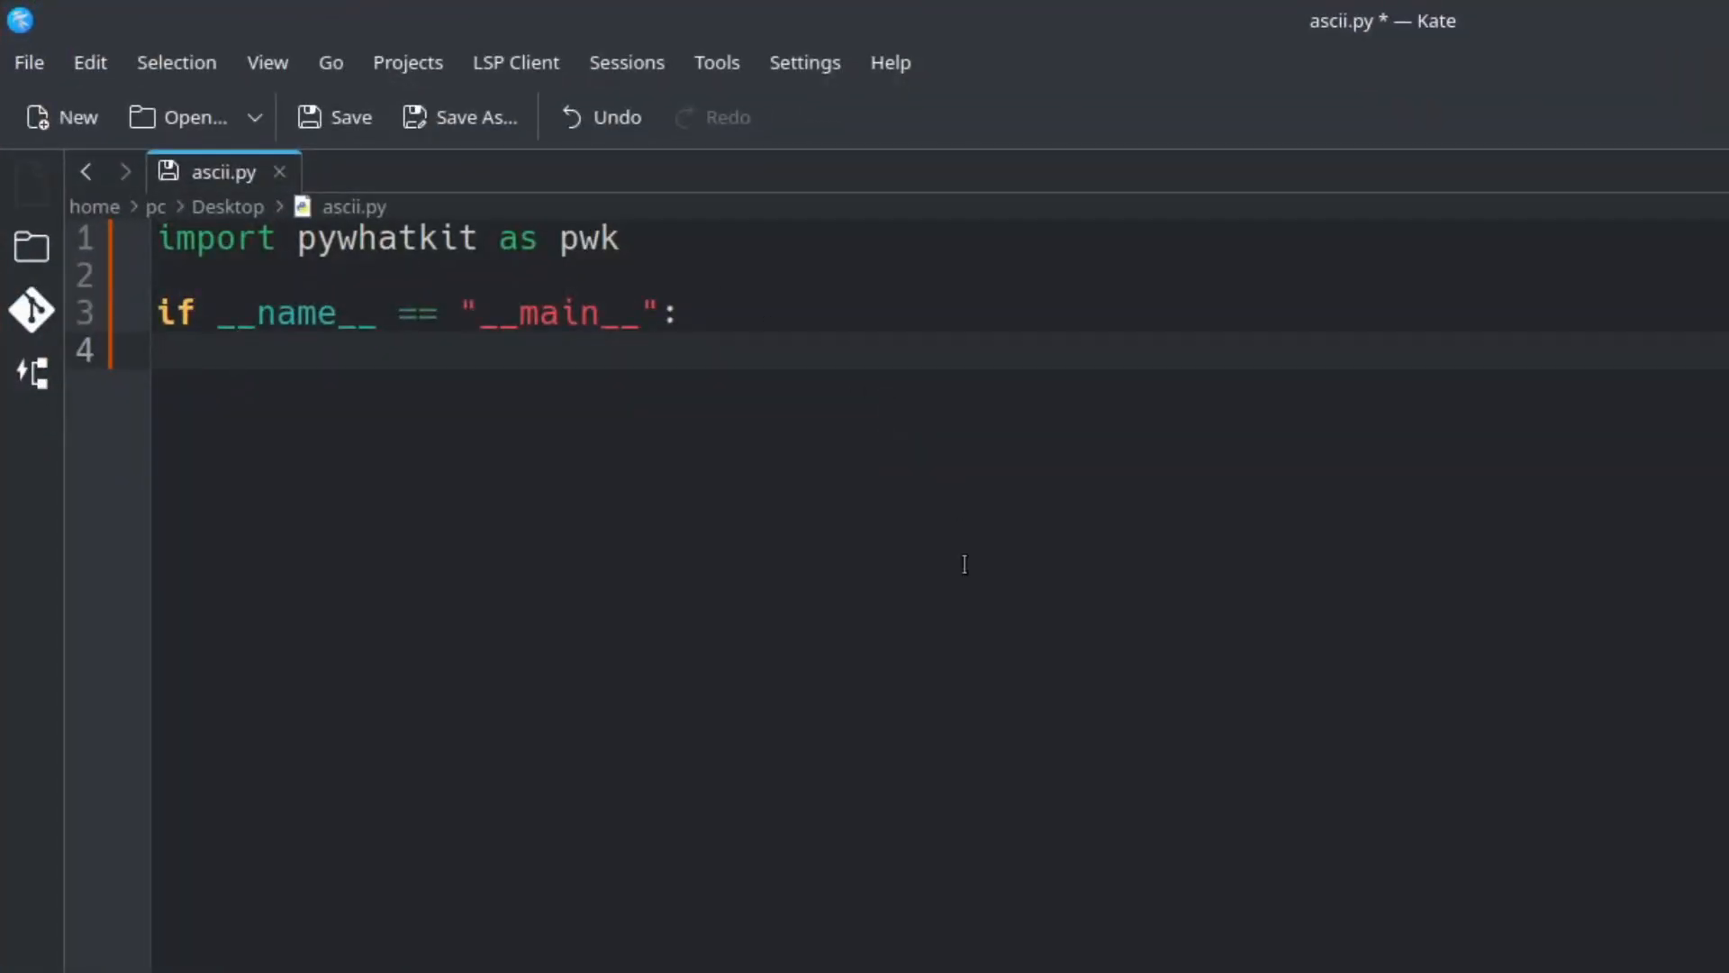
Set input_image = "arch.png" inside the main block
type("i")
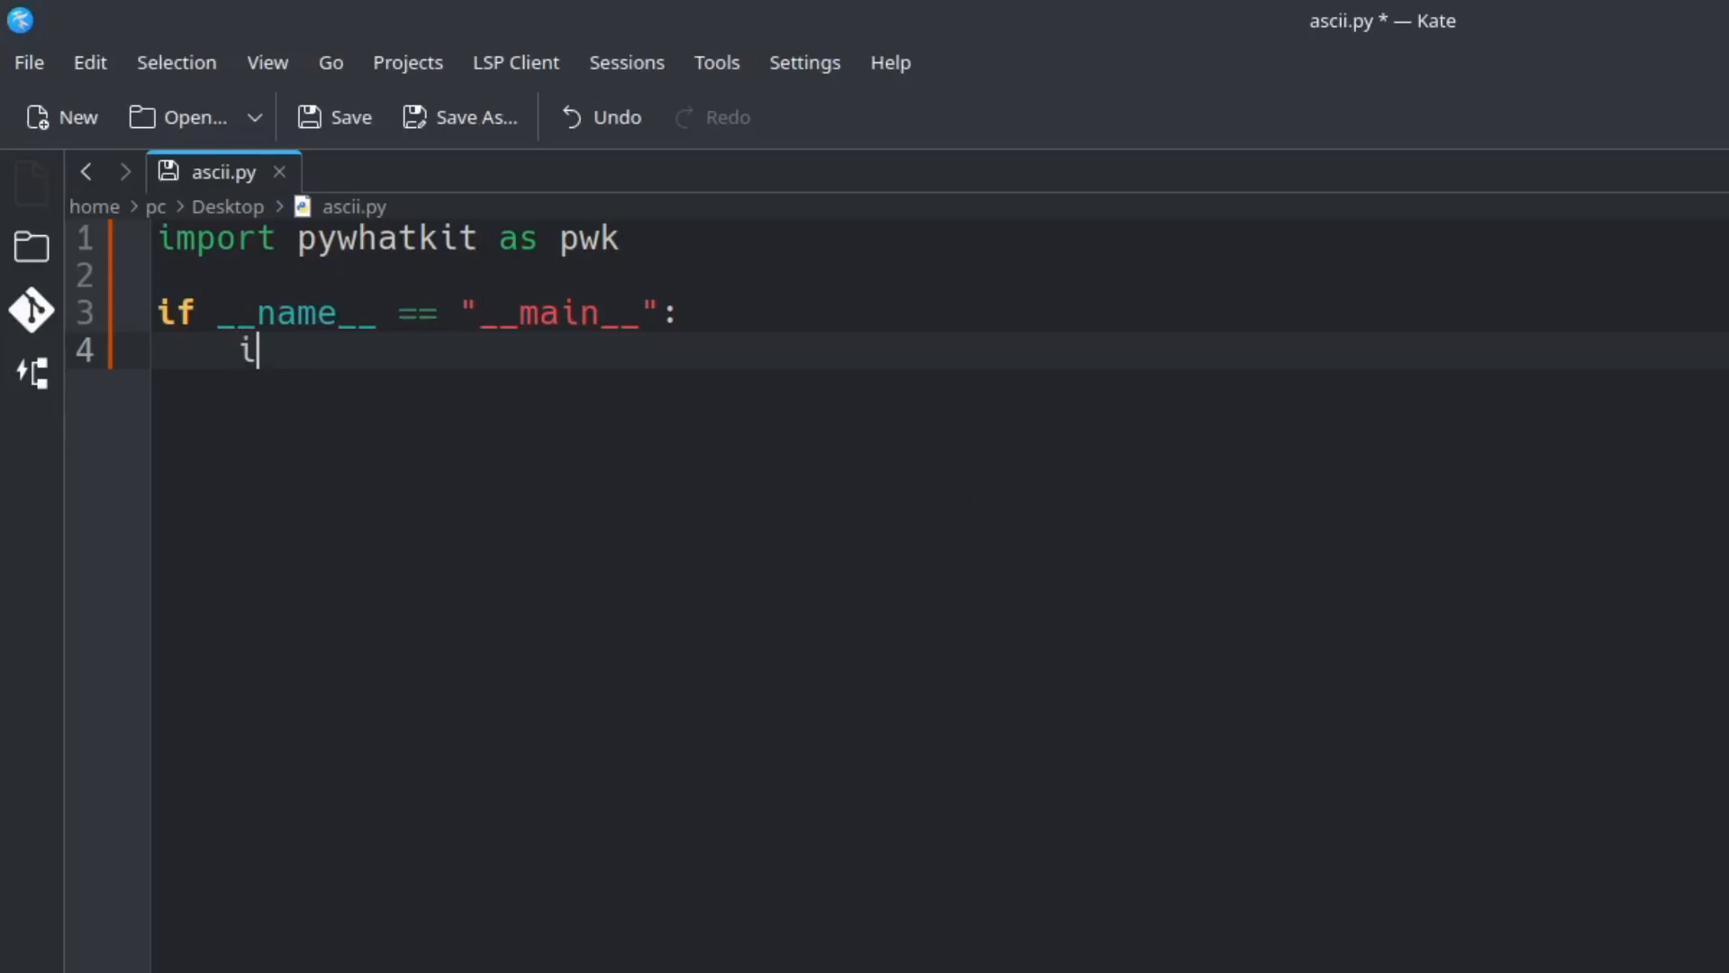
type("nput_im")
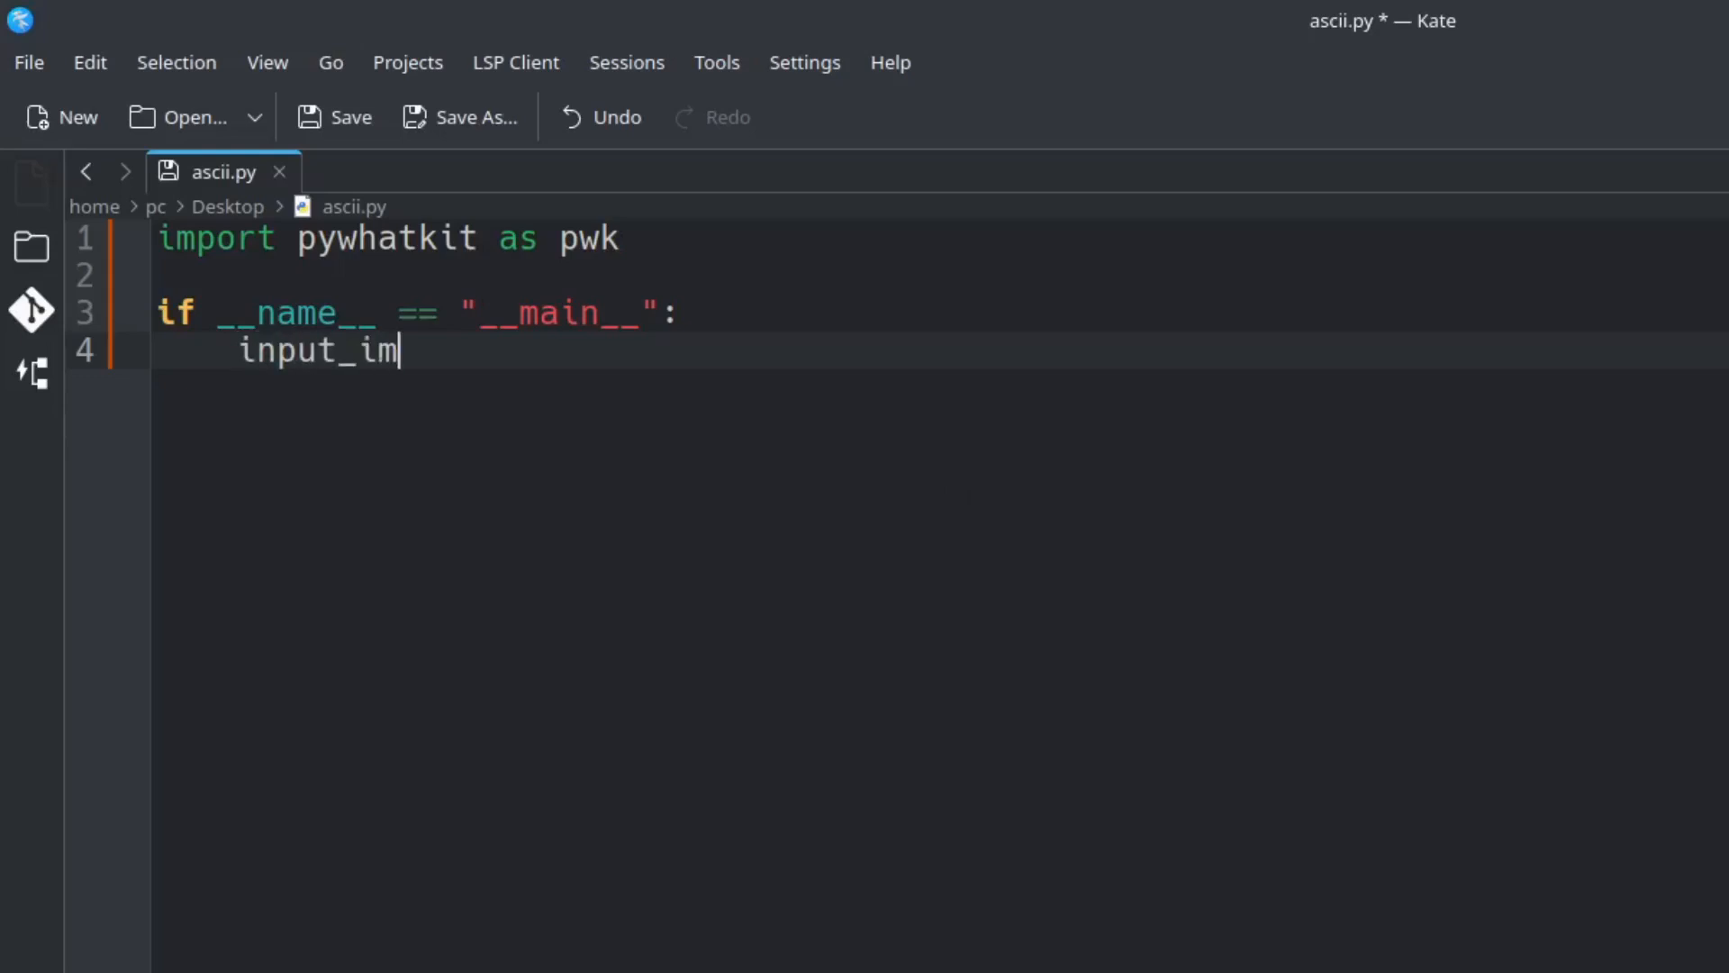
type("age =")
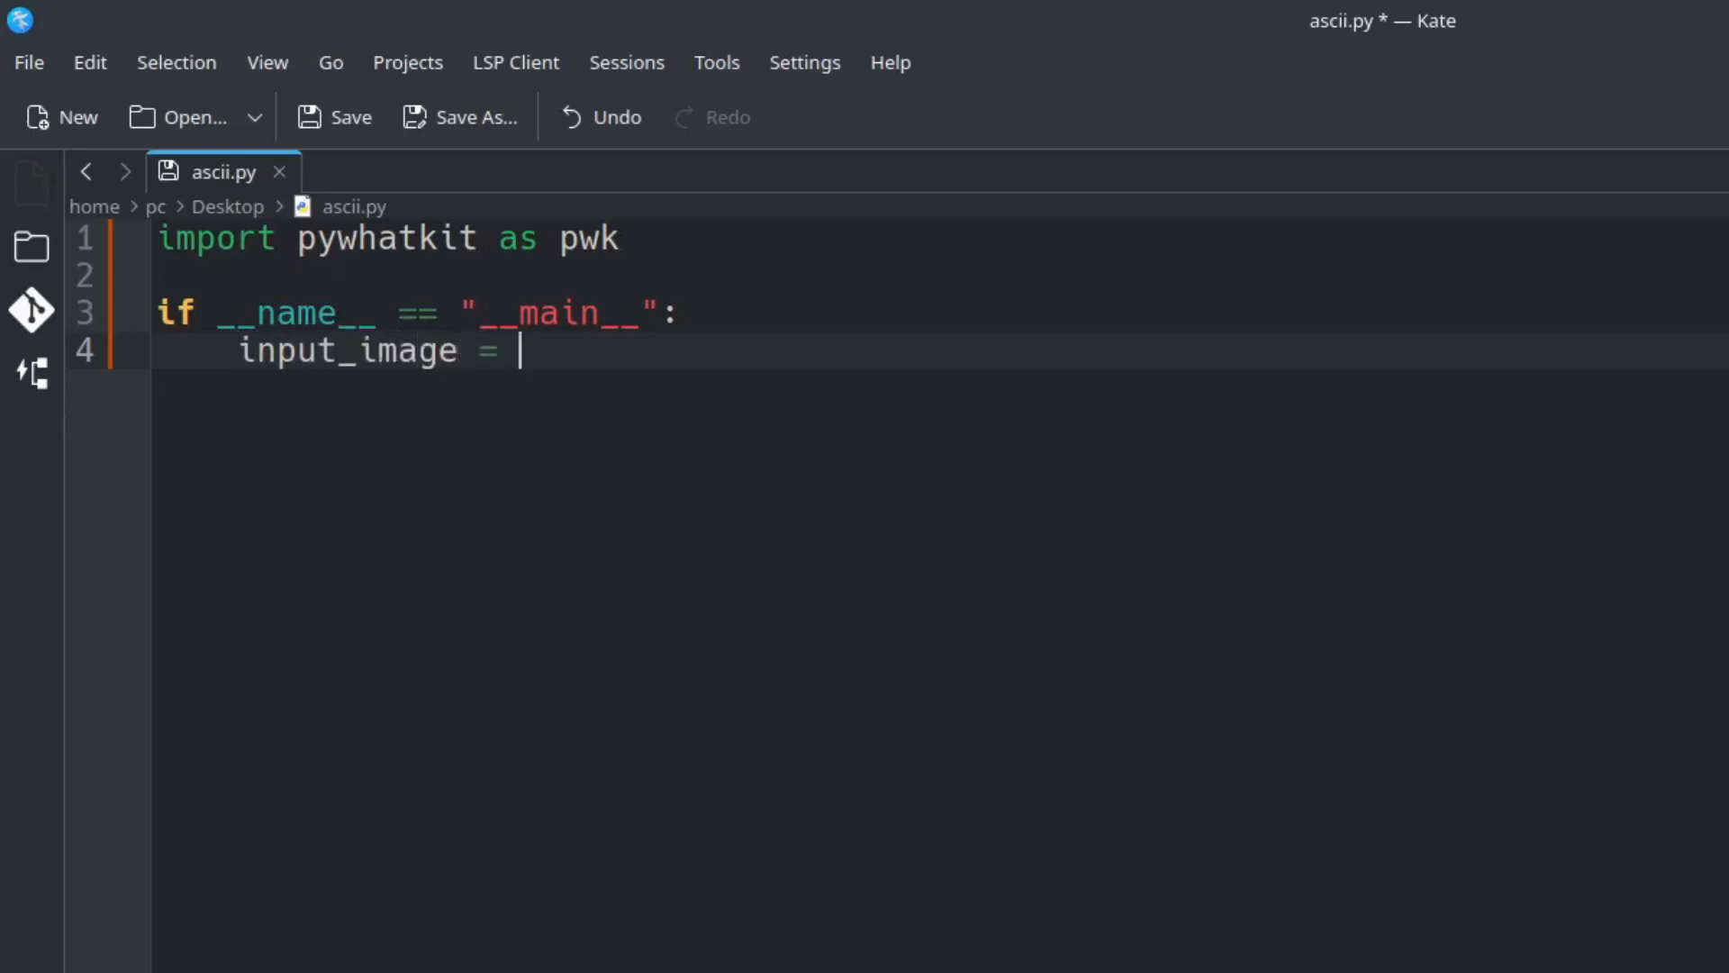
type("\"ar\"")
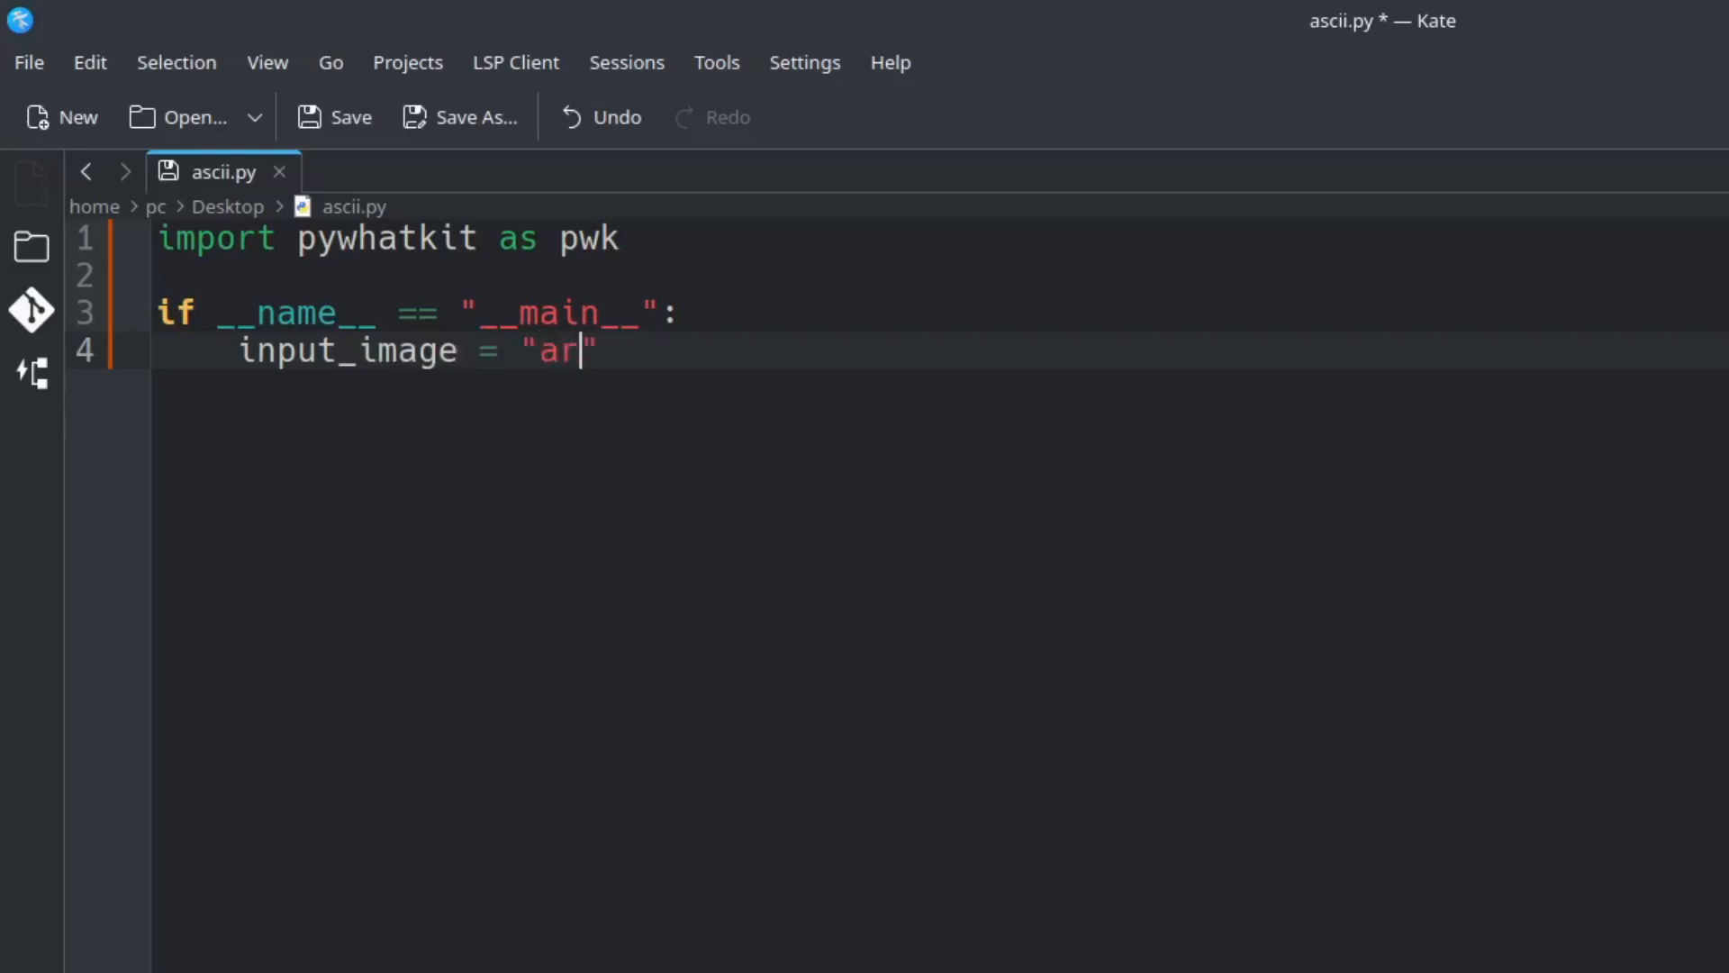
type("ch.")
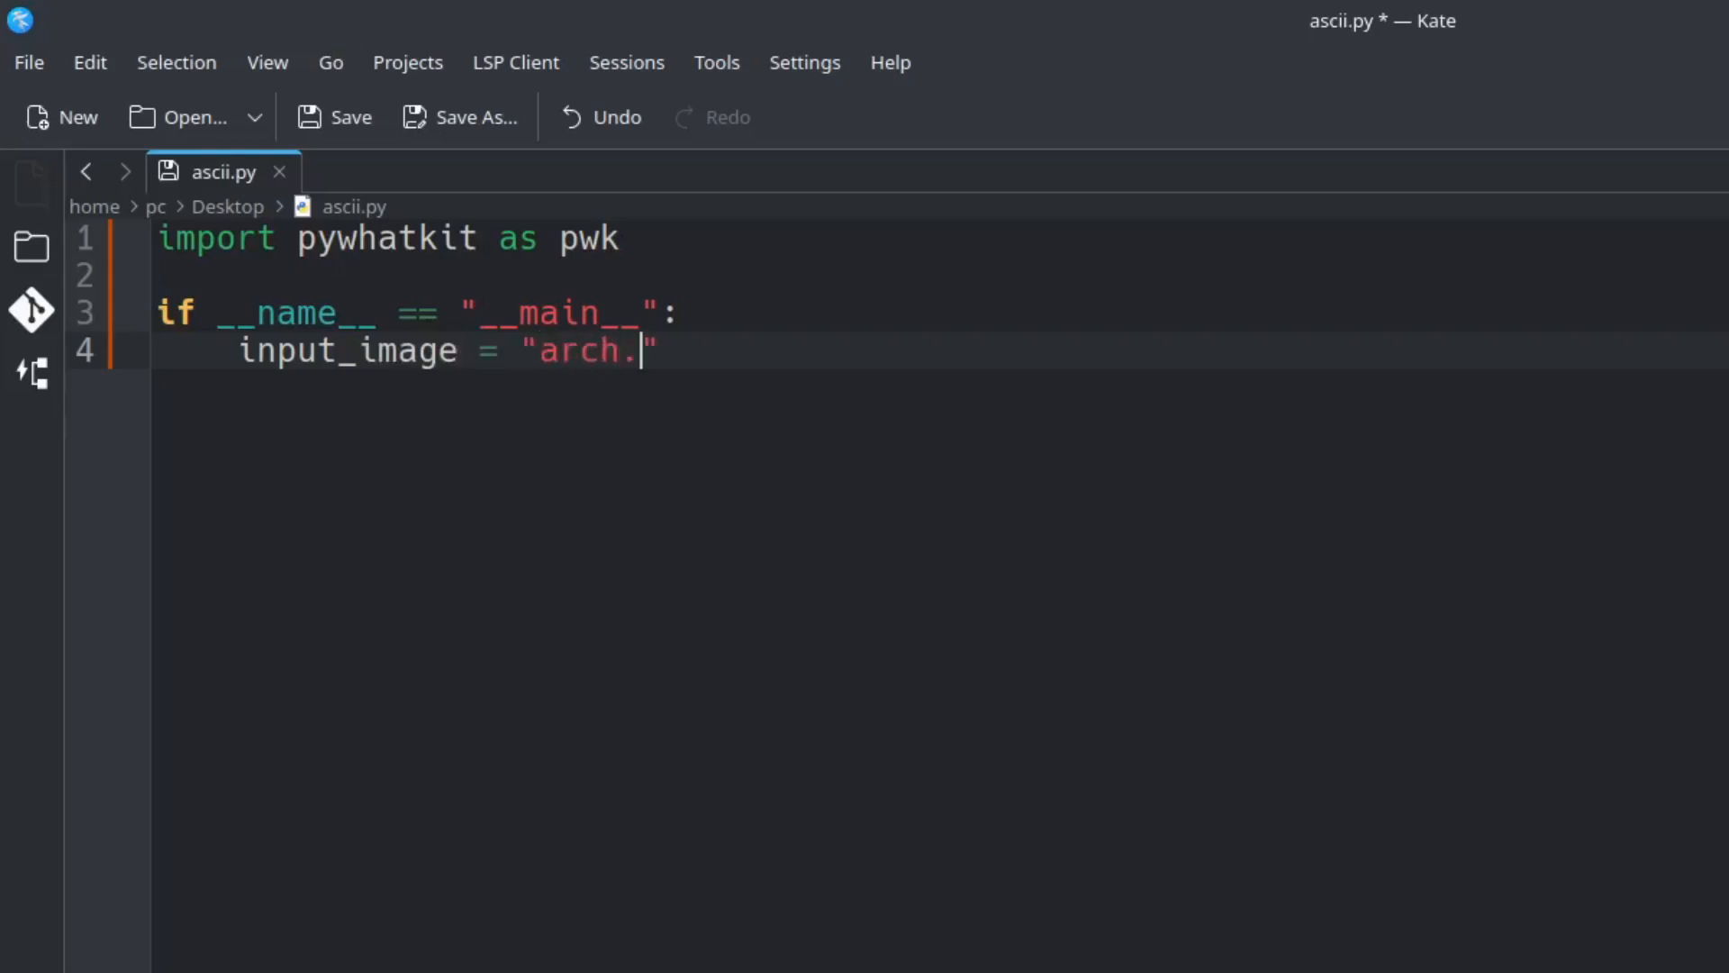
type("png")
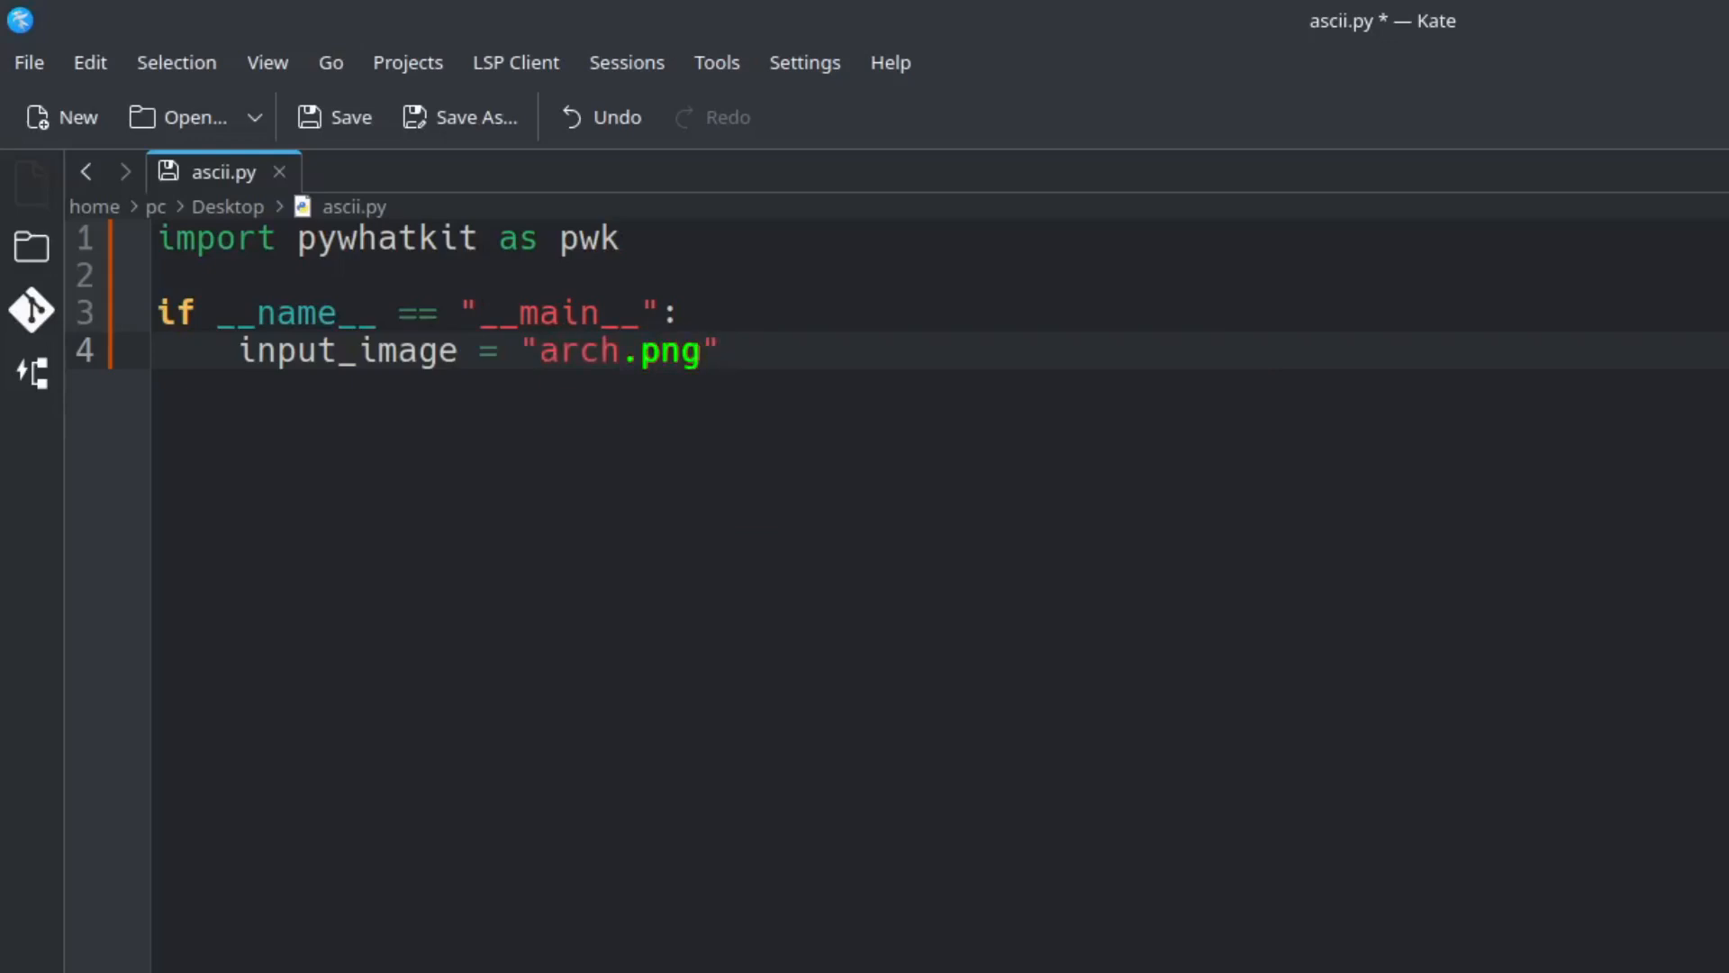
left_click(719, 351)
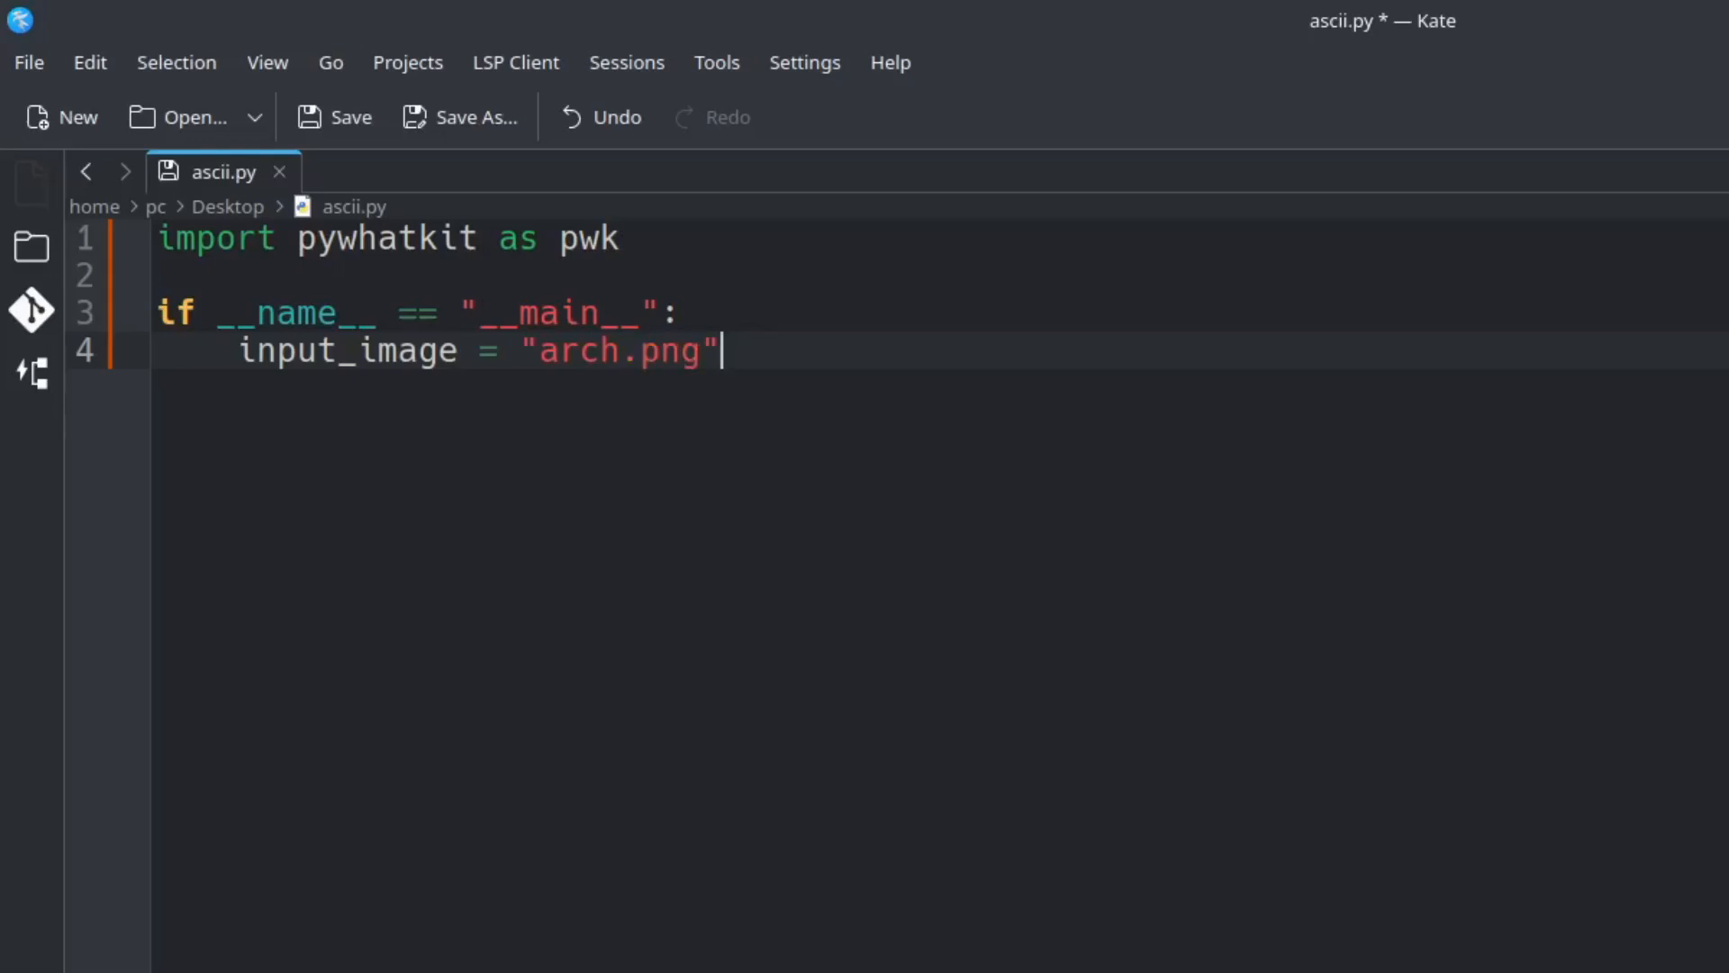
key("Return")
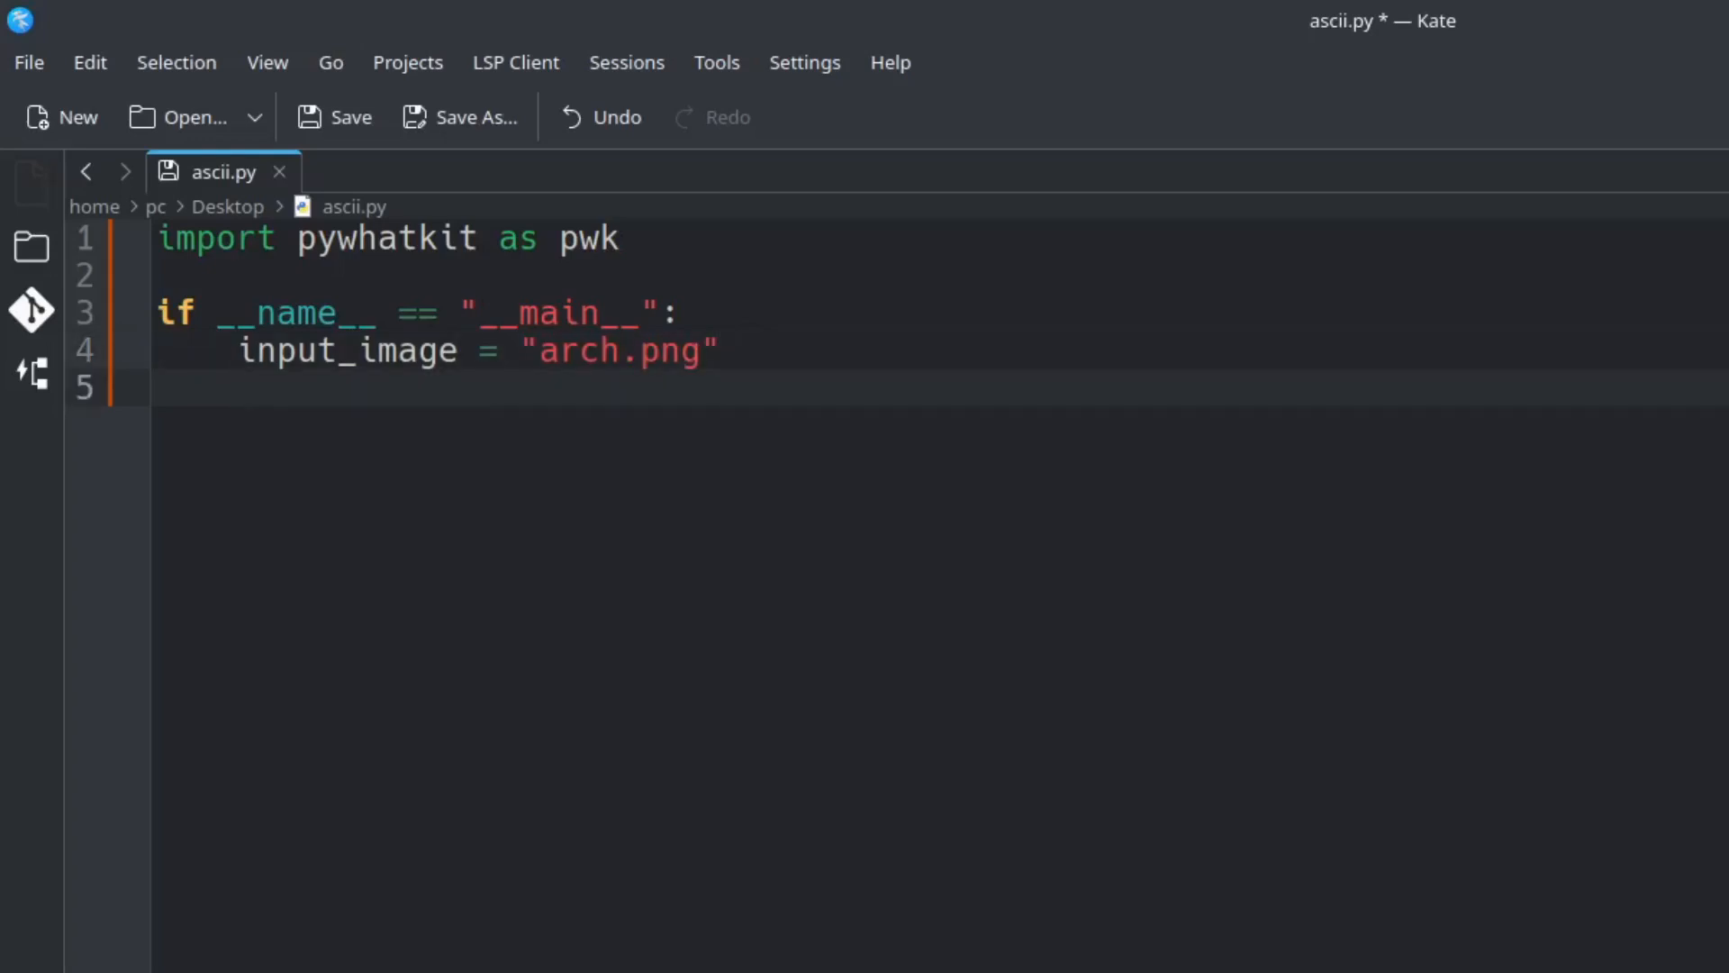
Set output_image = "arch_ascii" on the next line
type("output_ima")
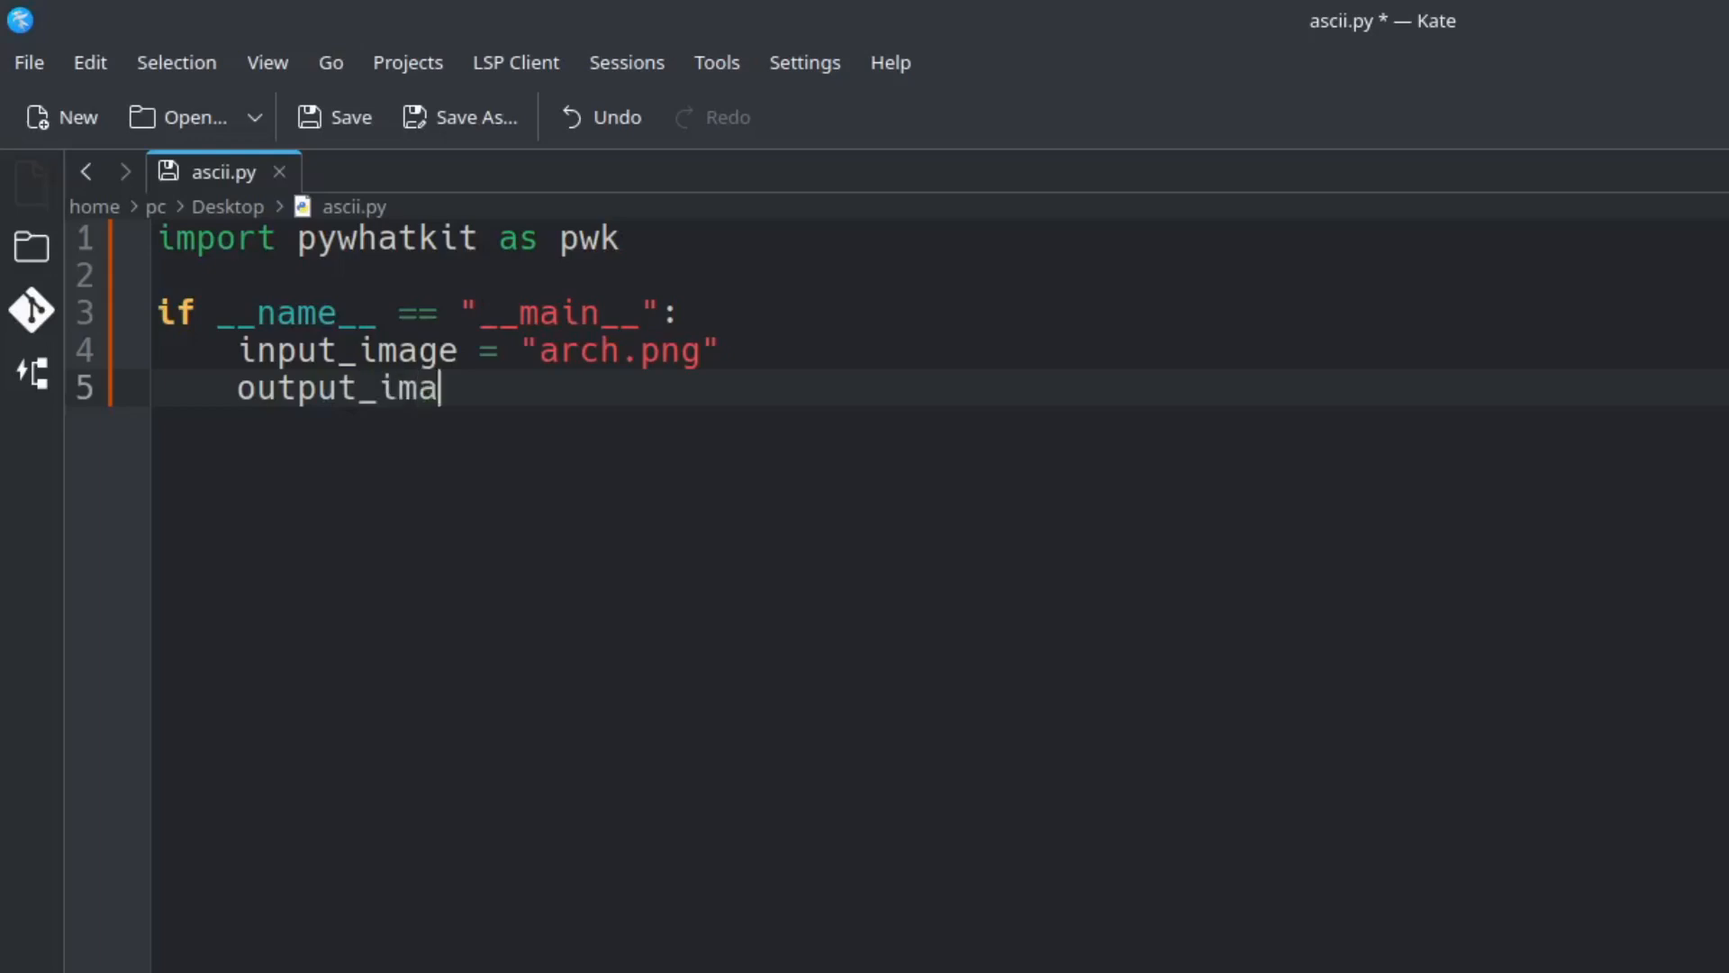
type("ge =")
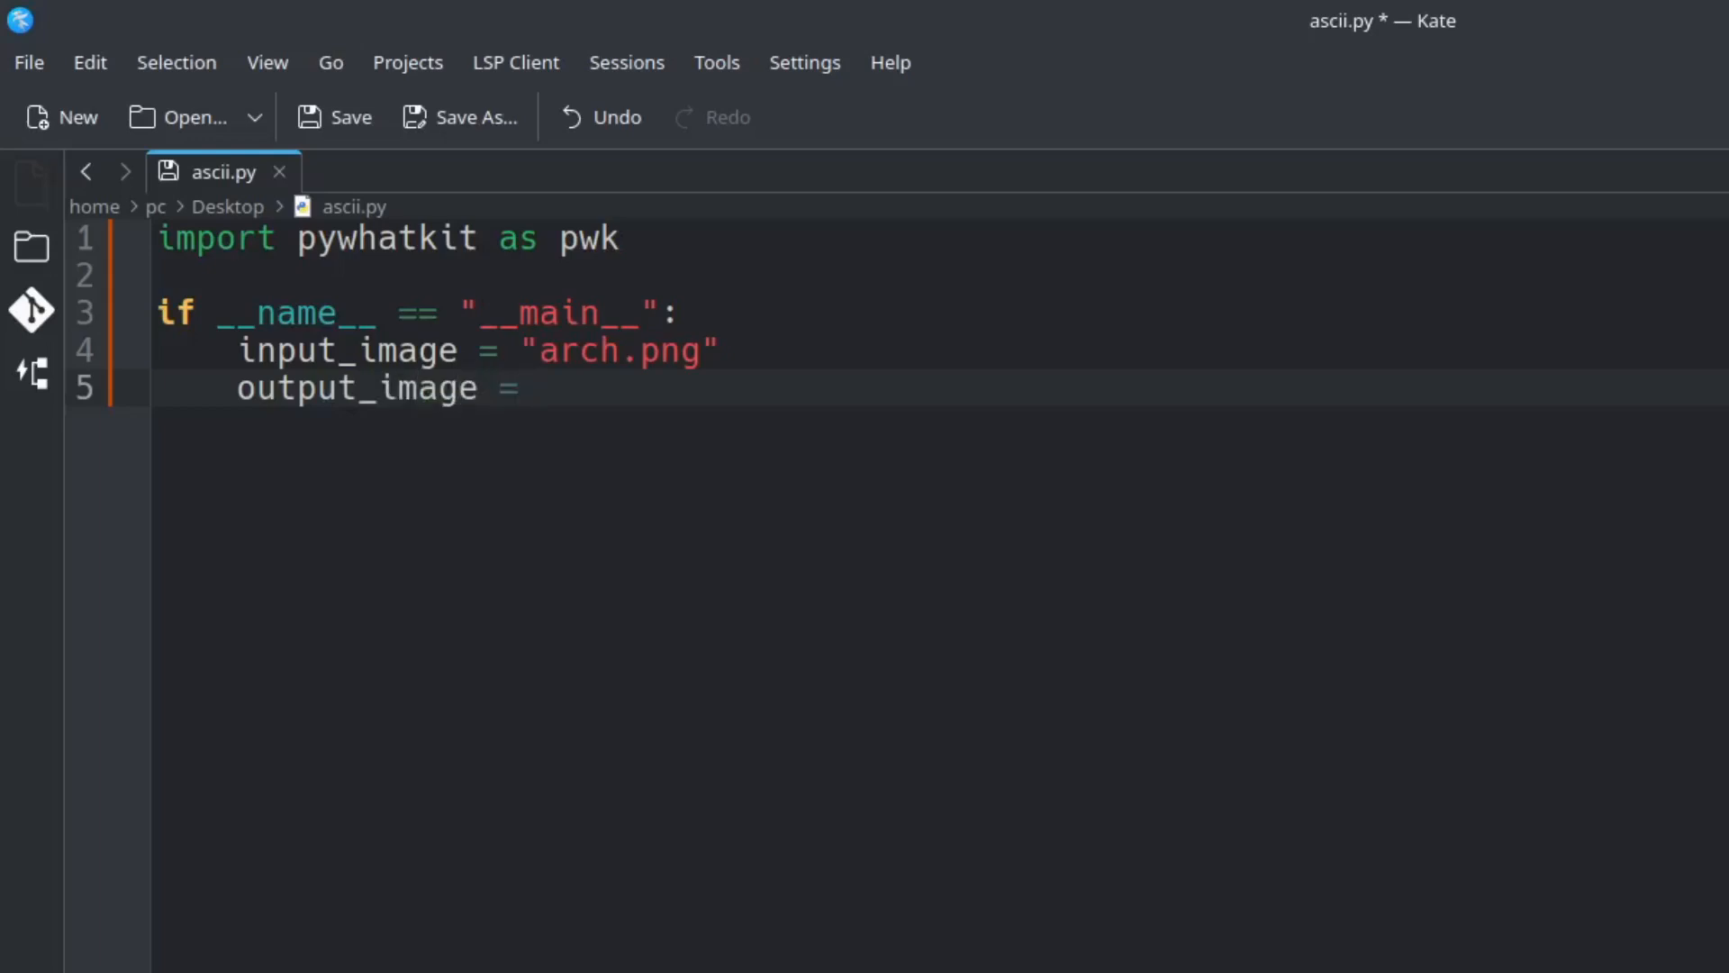
type("\"\"")
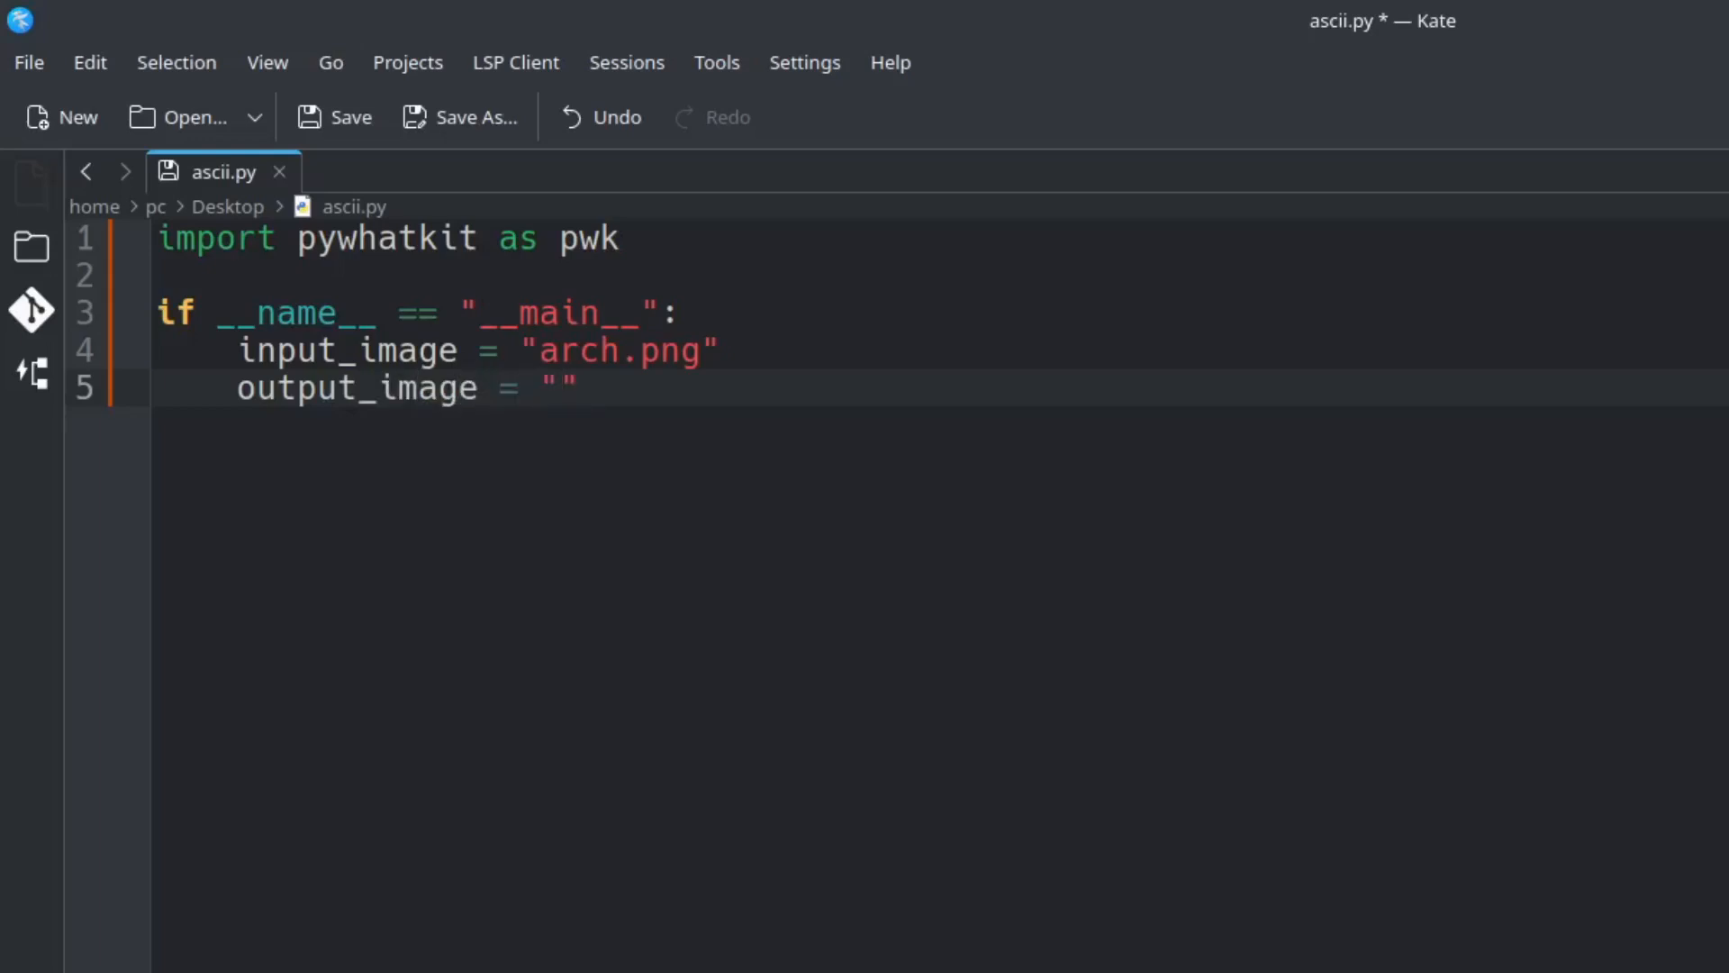
left_click(351, 918)
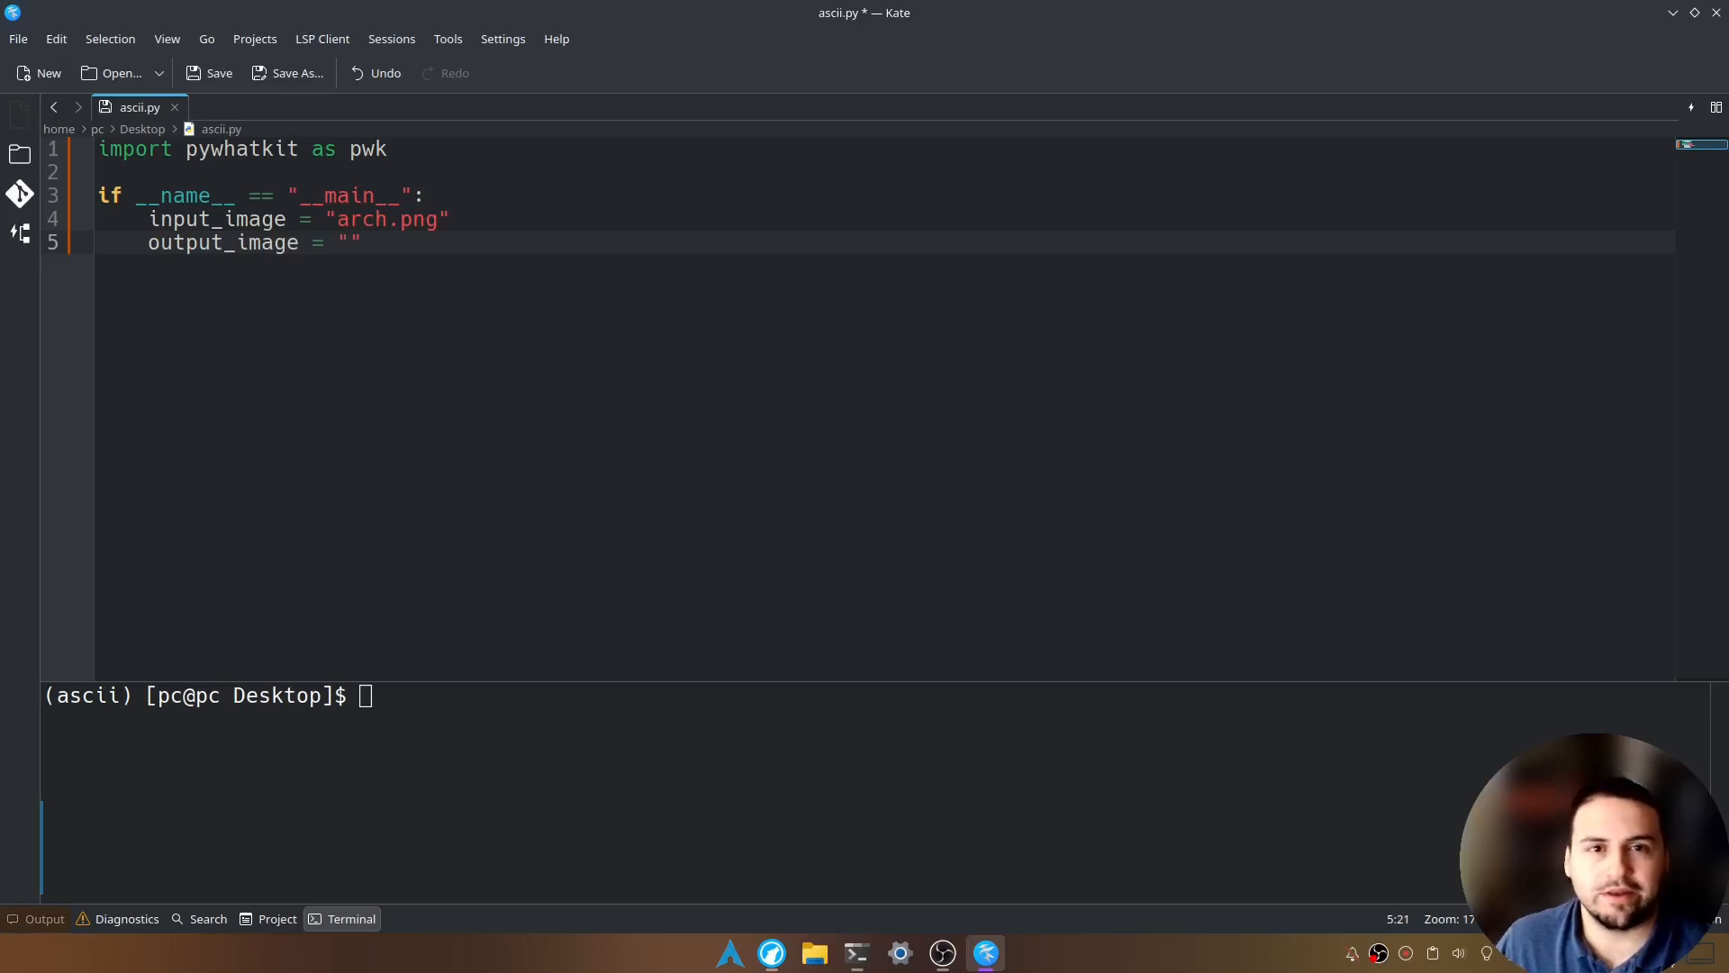
type("arch_")
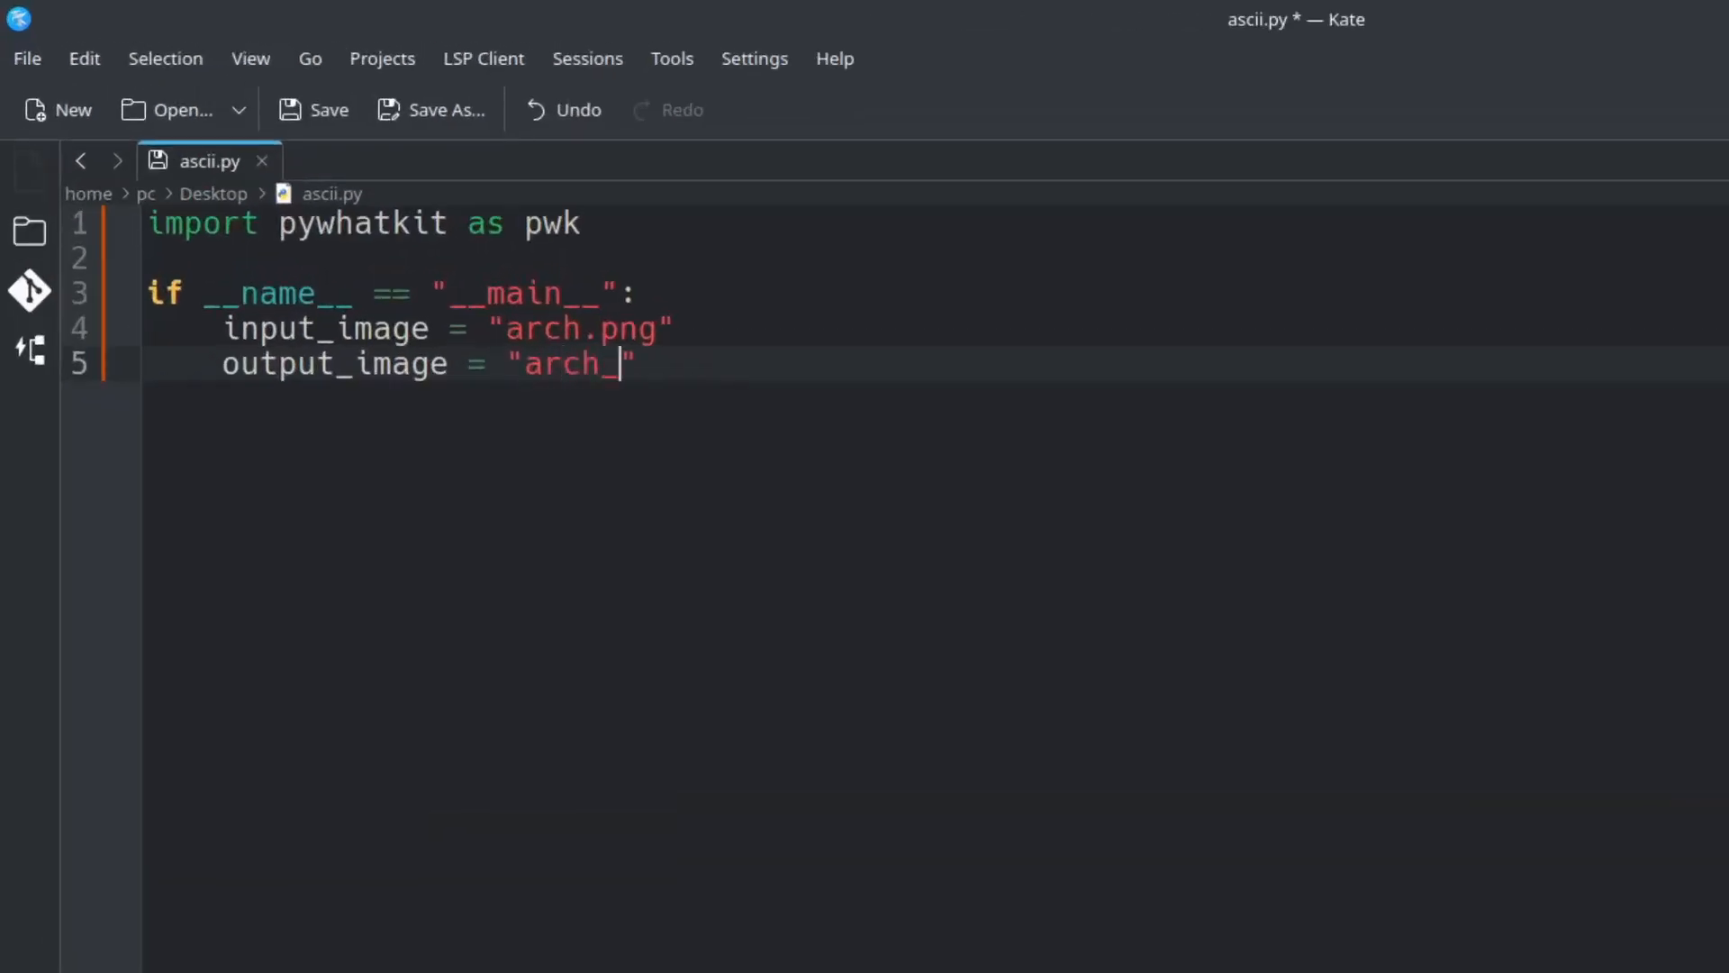
type("ascii")
type("pwk")
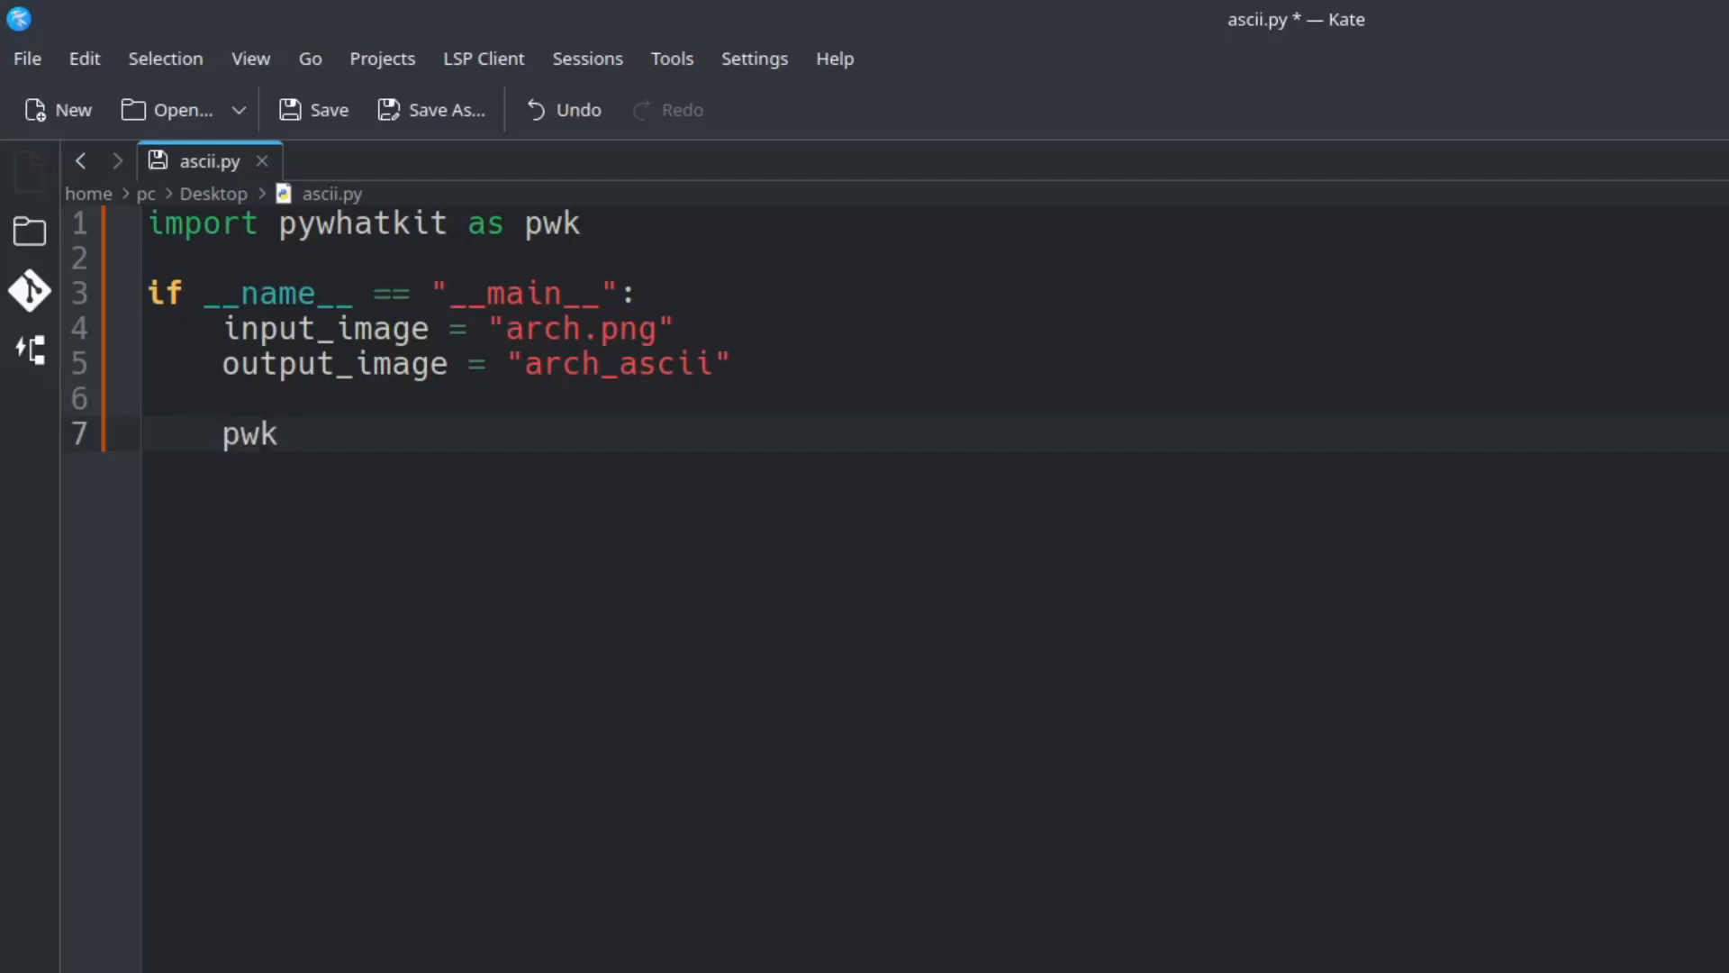
Call pwk.image_to_ascii_art(input_image, output_image)
type(".imag")
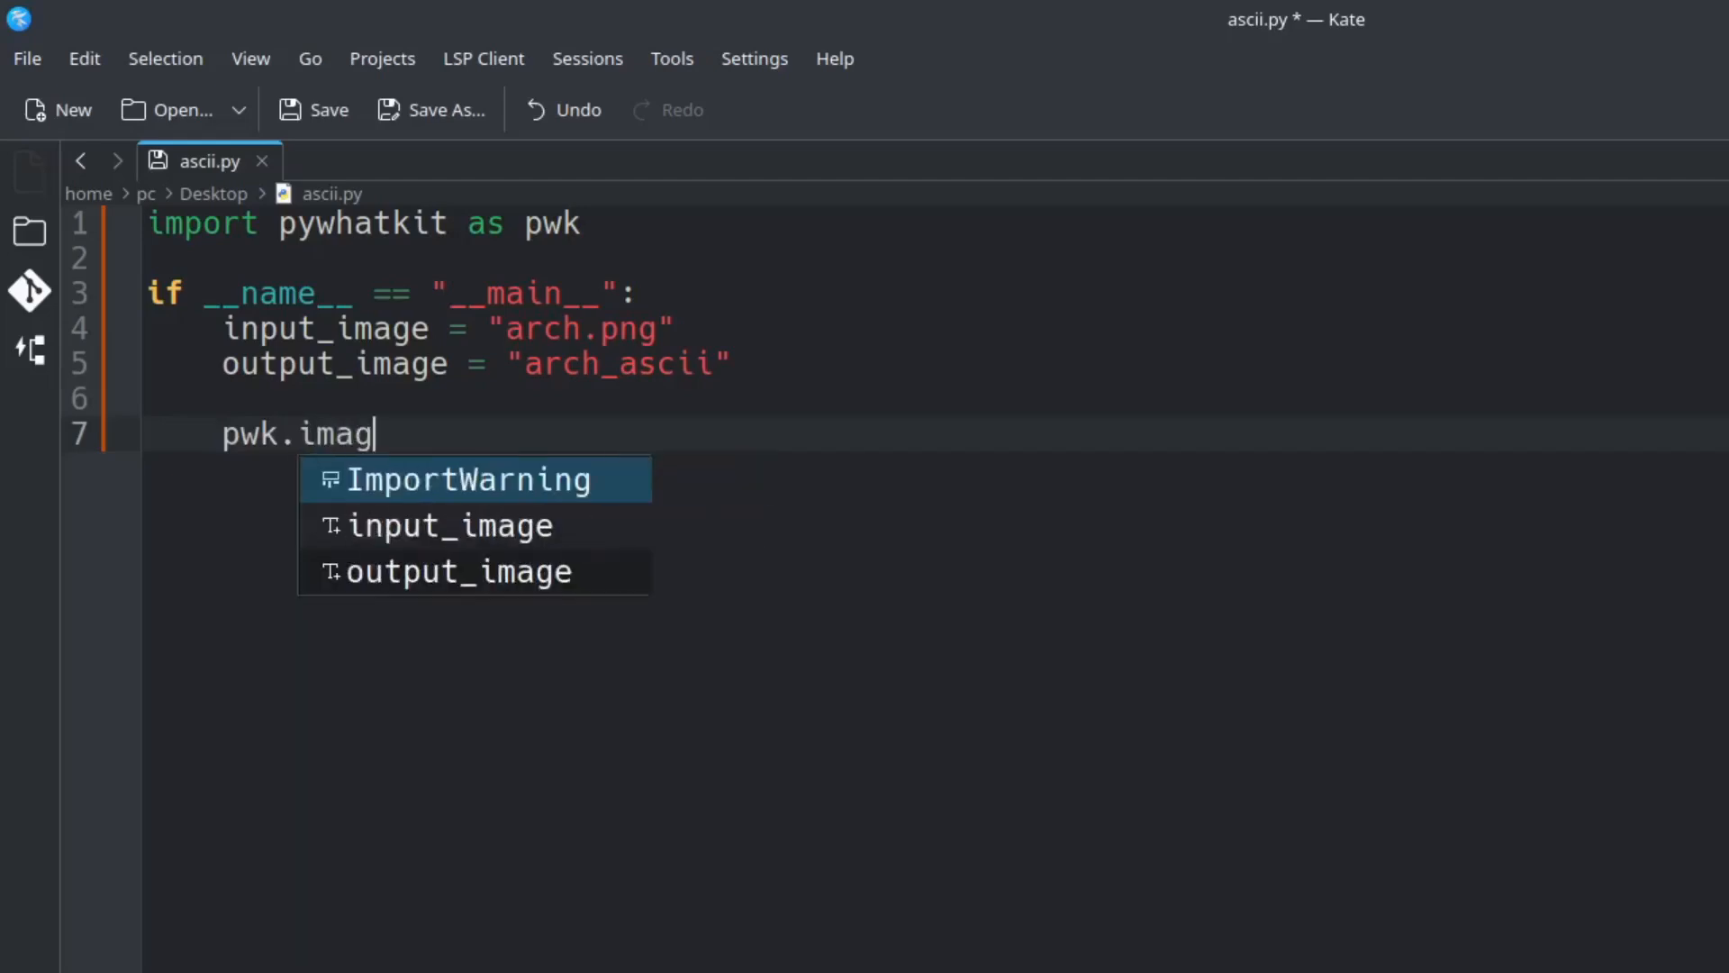
type("e_to_")
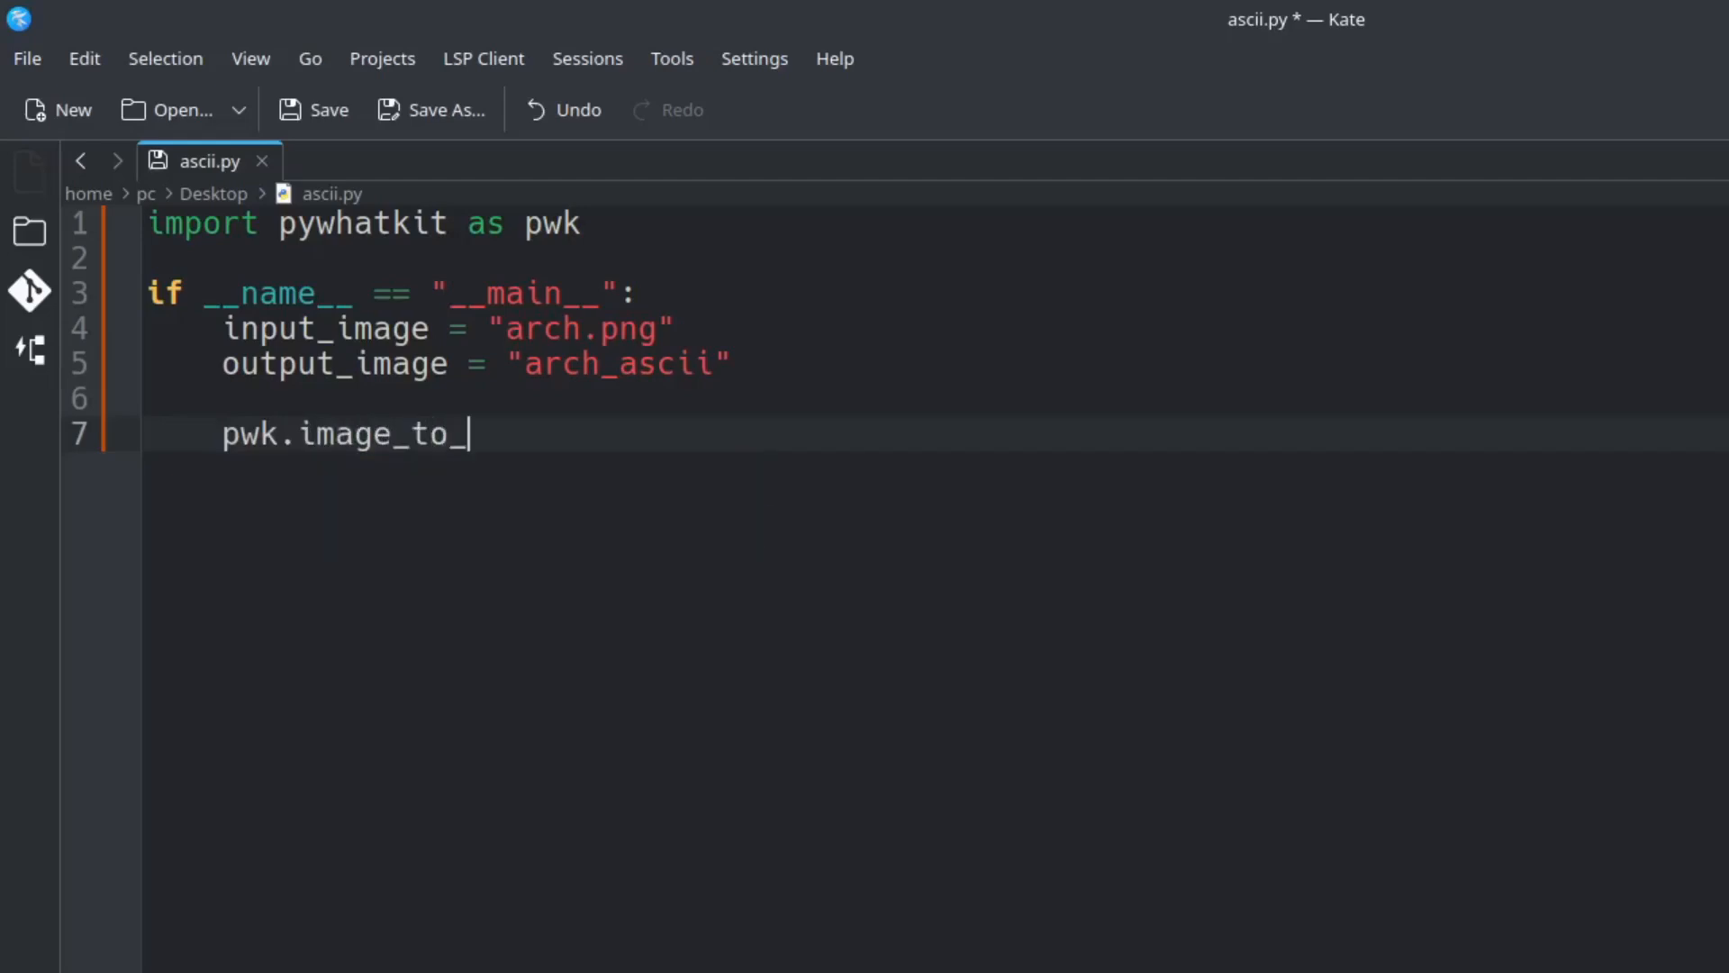
type("ascii_")
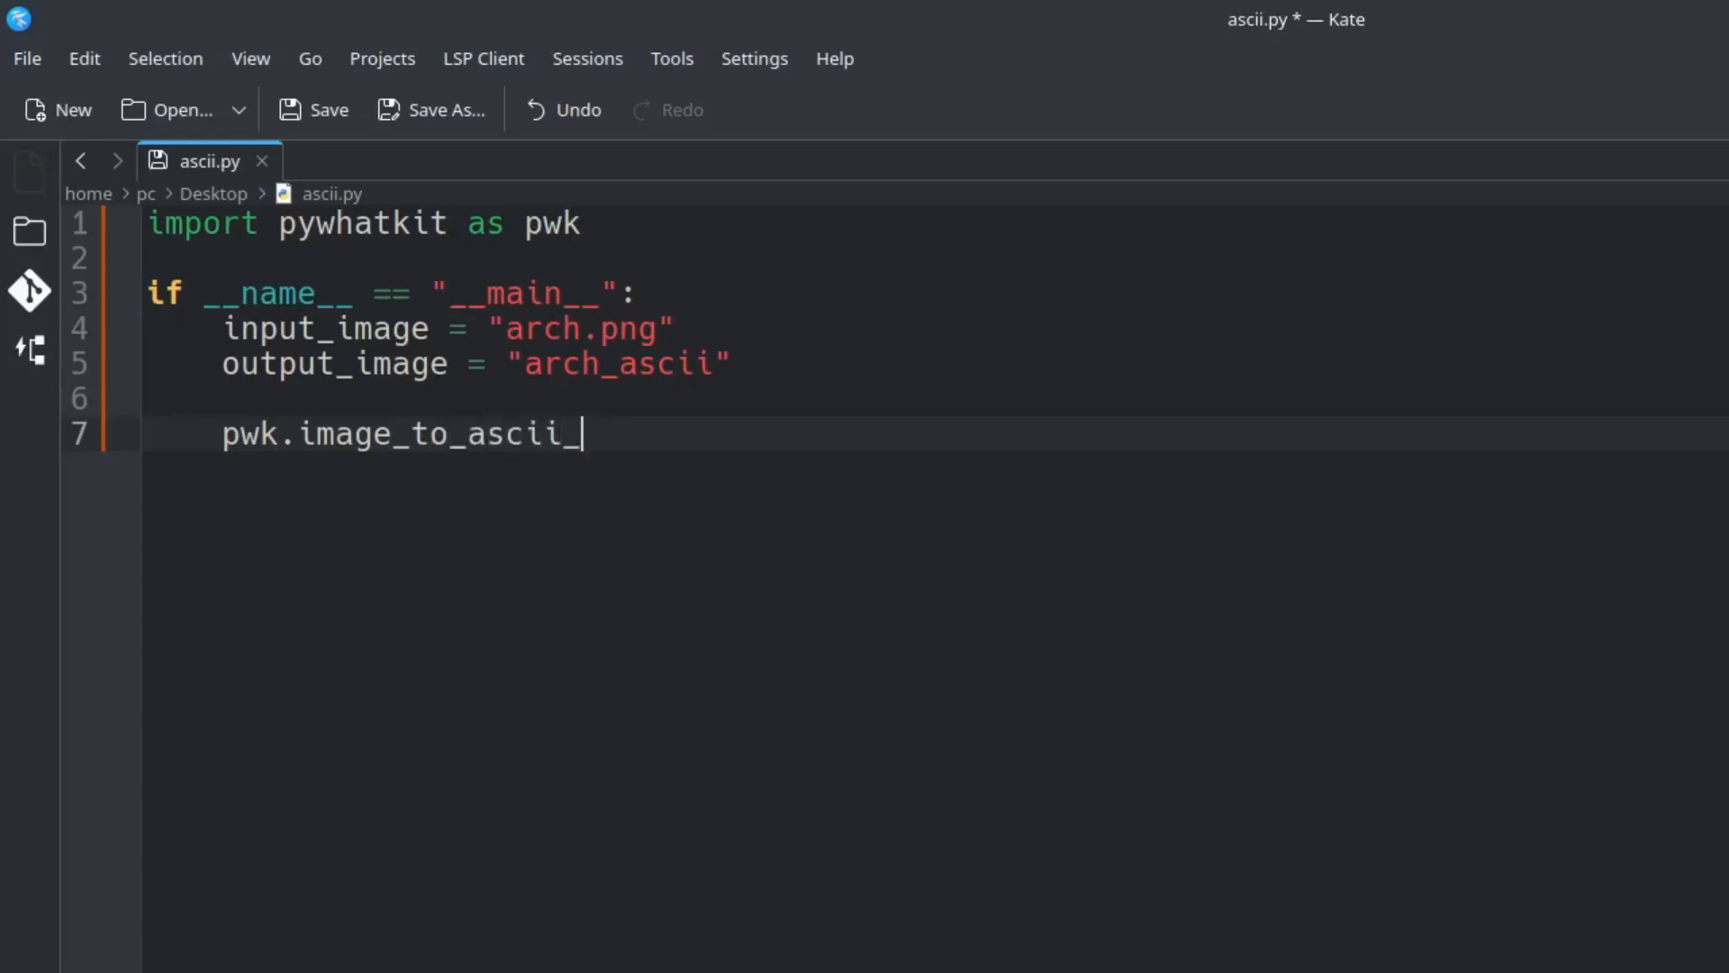
type("art()")
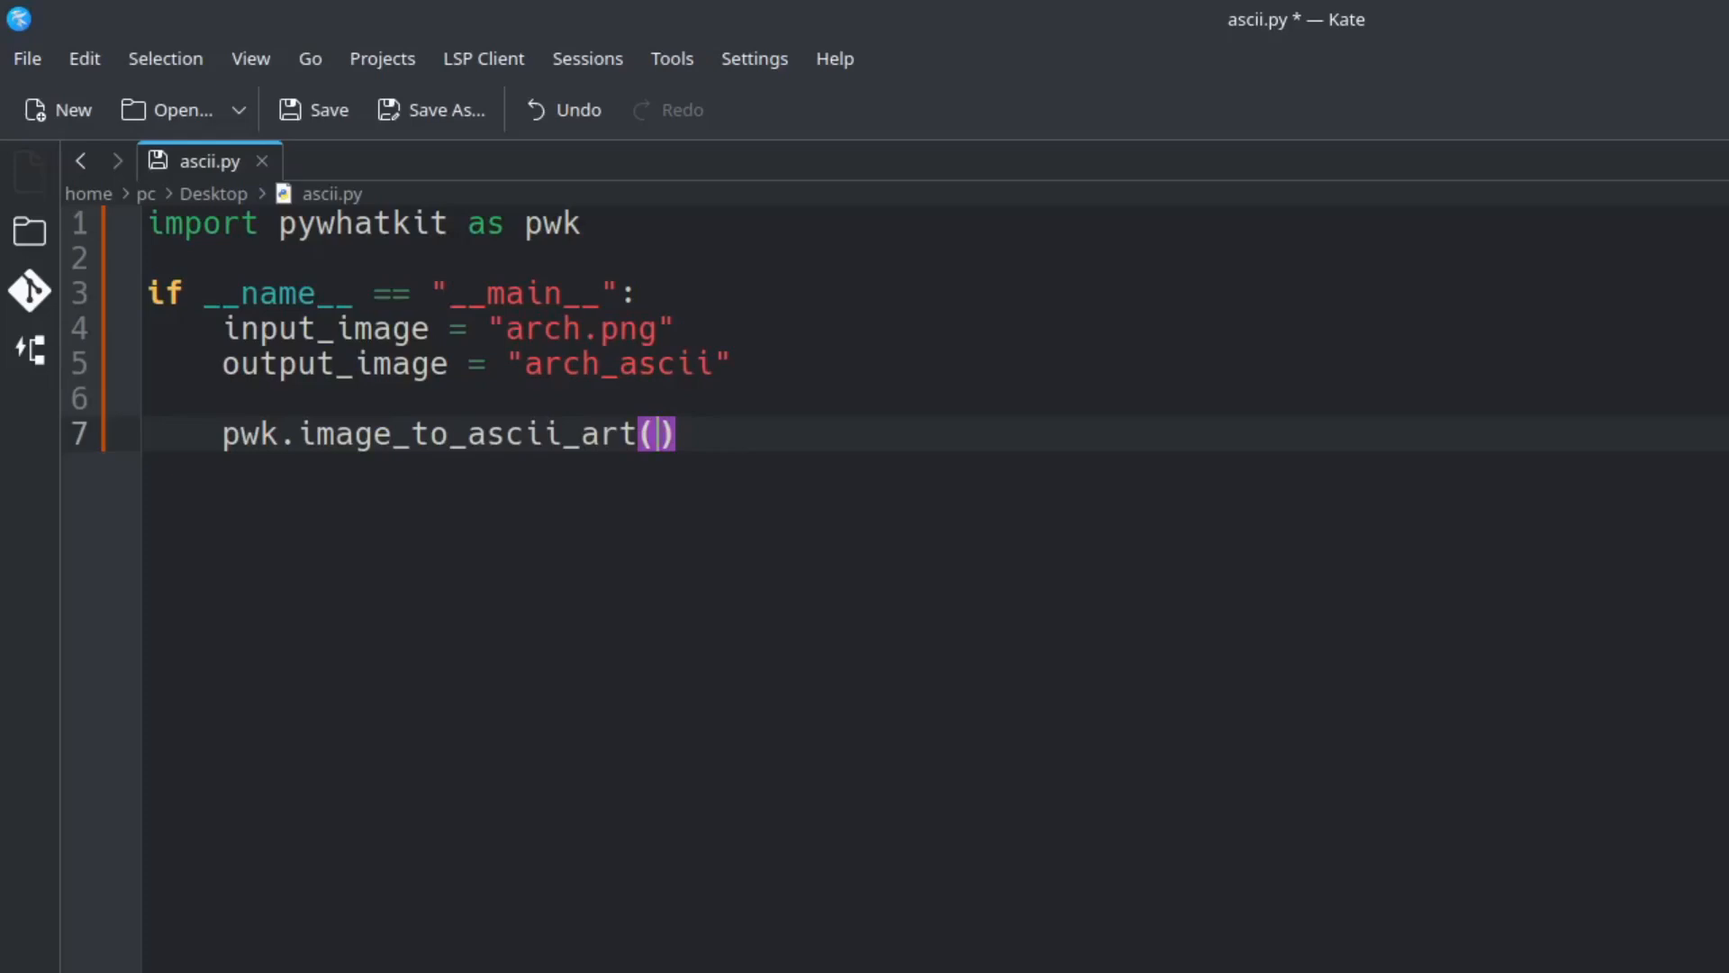
type("input_image")
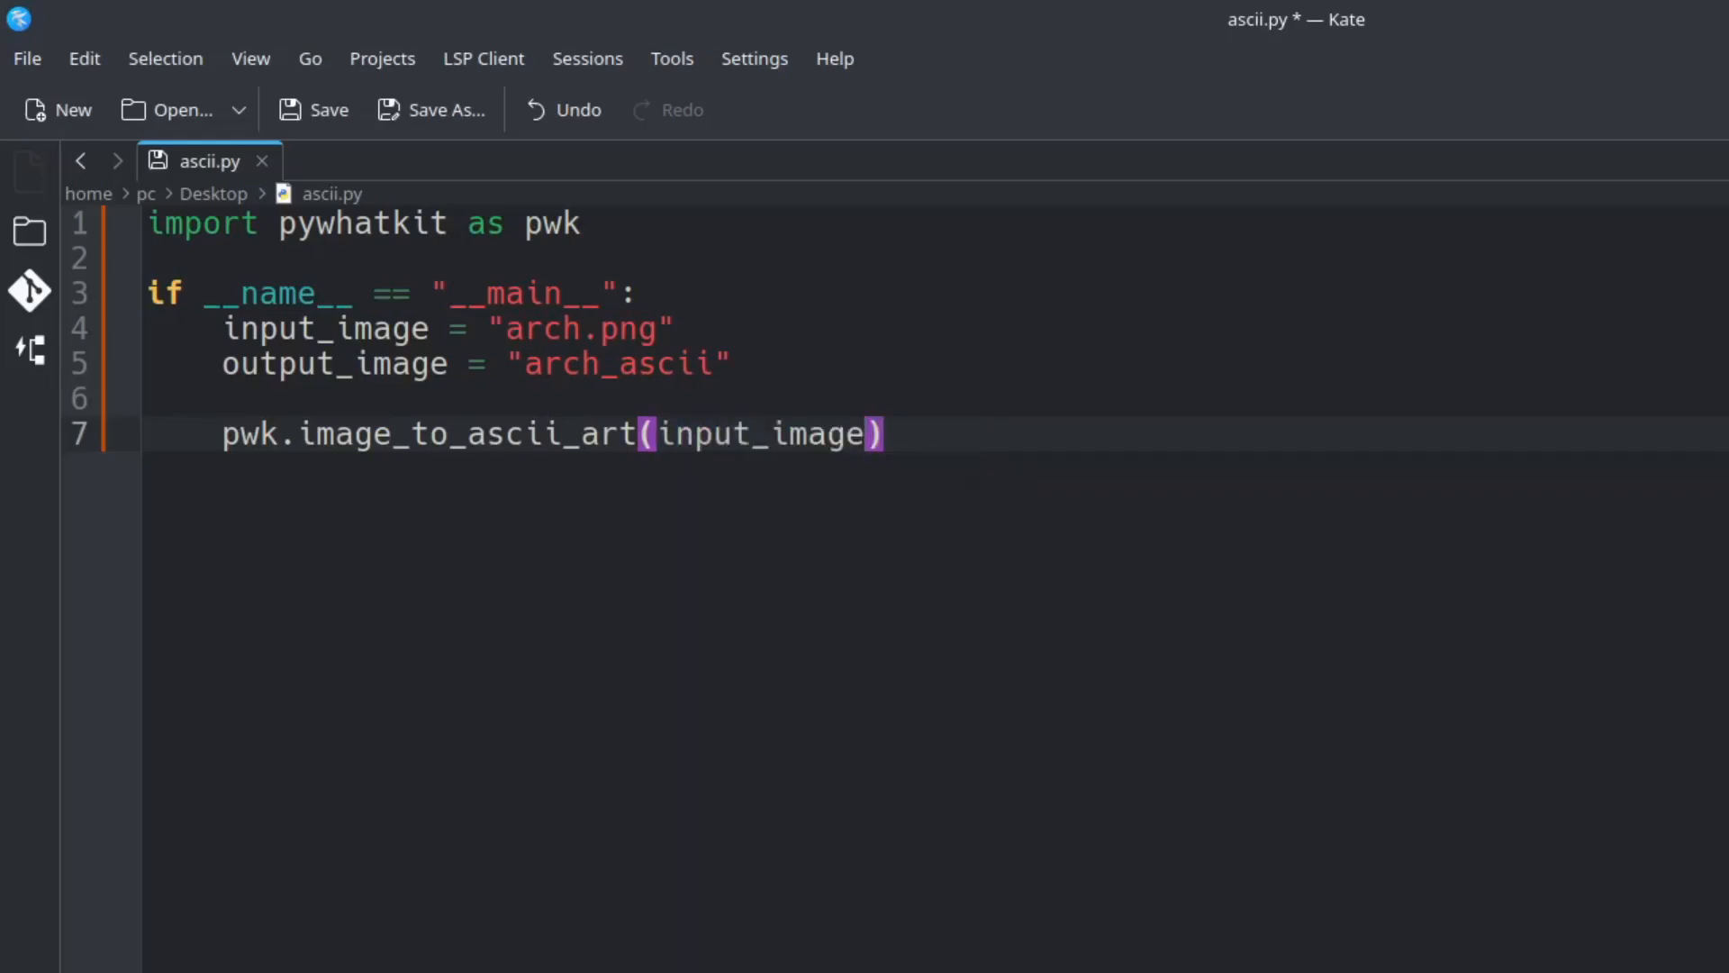
type(",ou")
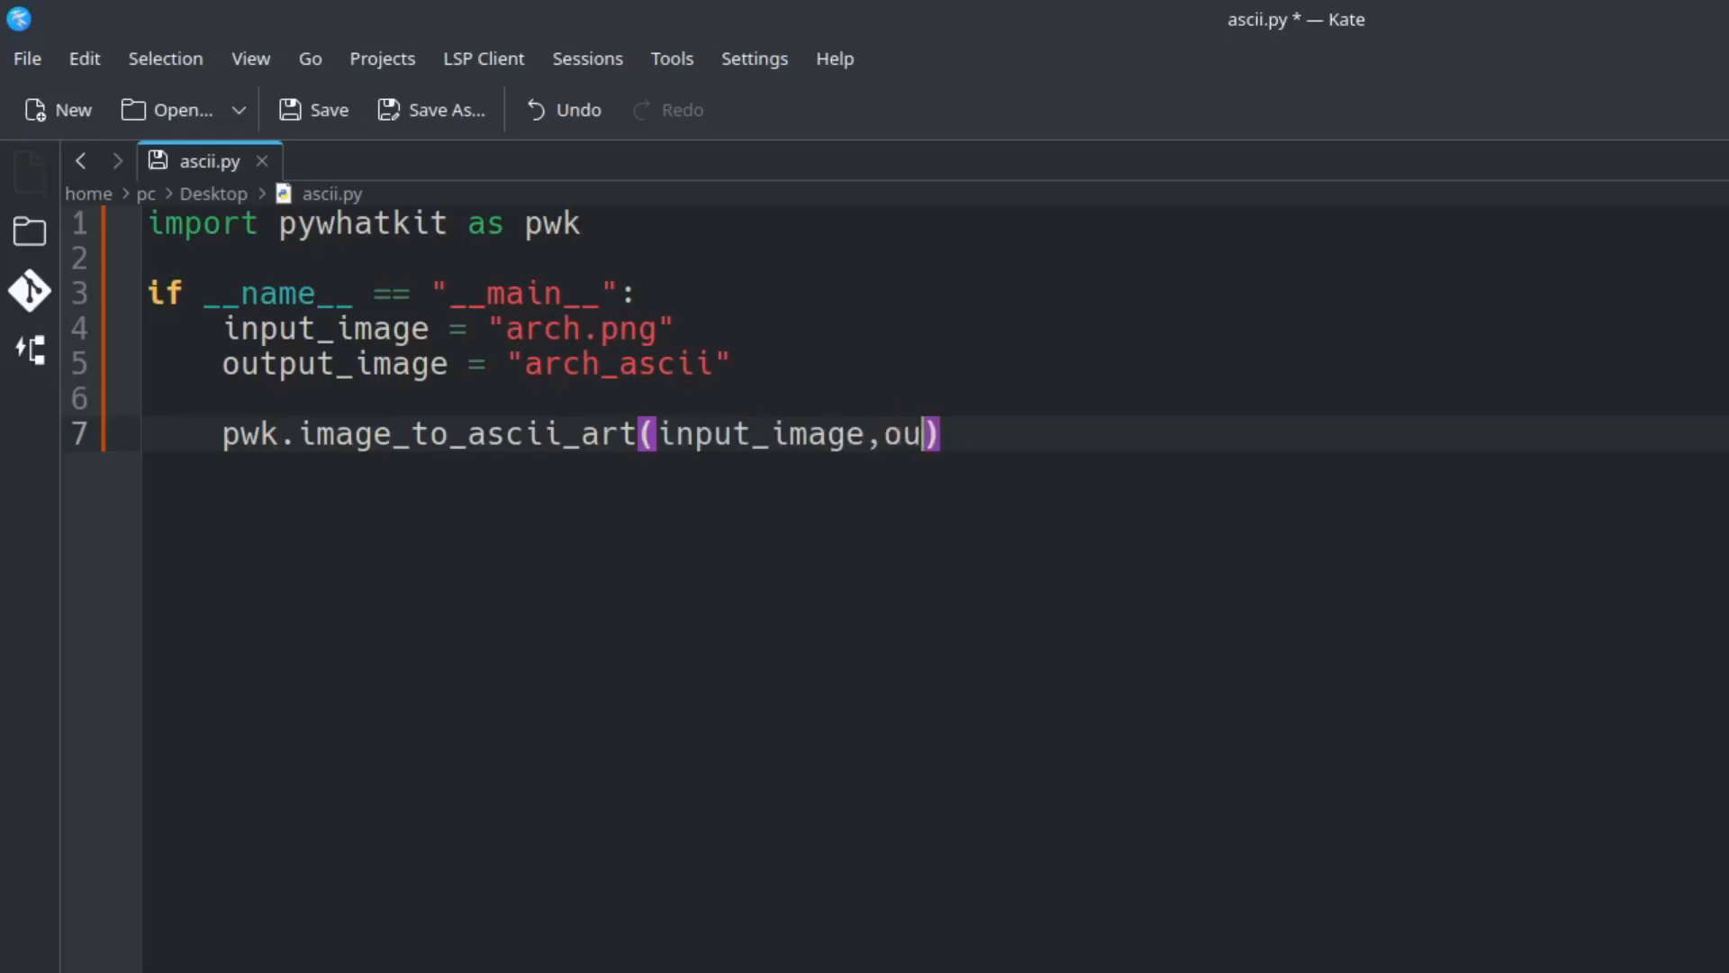
type("tput_image")
type("with")
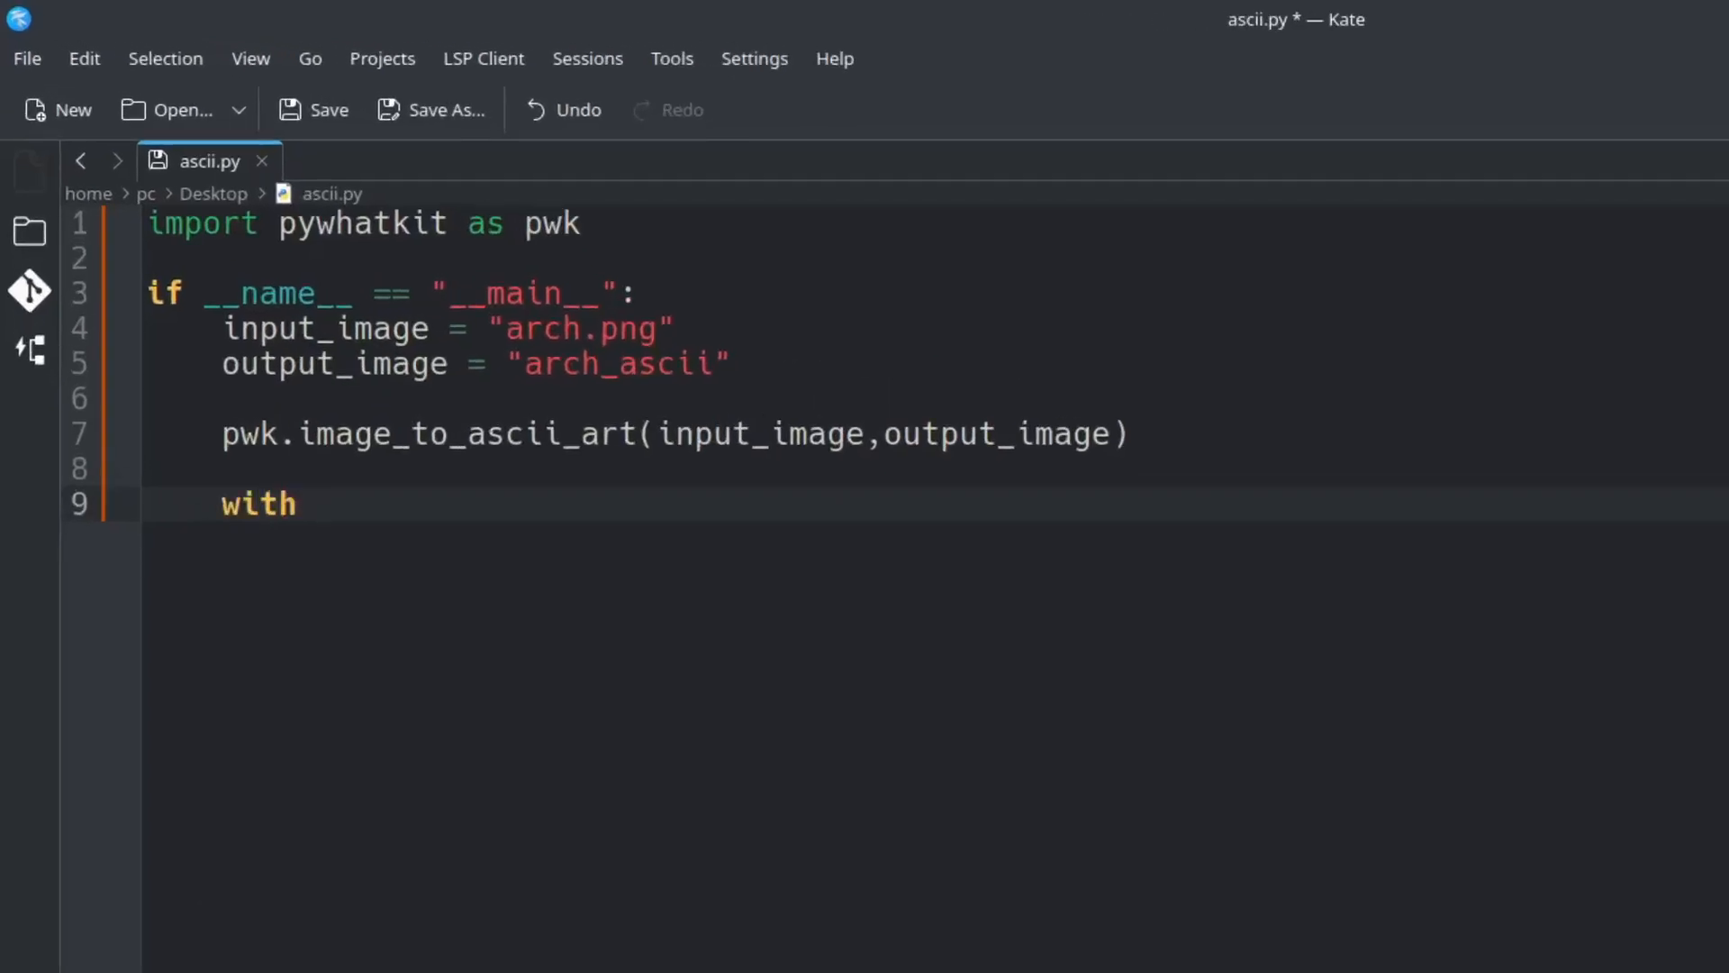
Write with open(output_image+".txt","r") as f: to read the result file
type("open()")
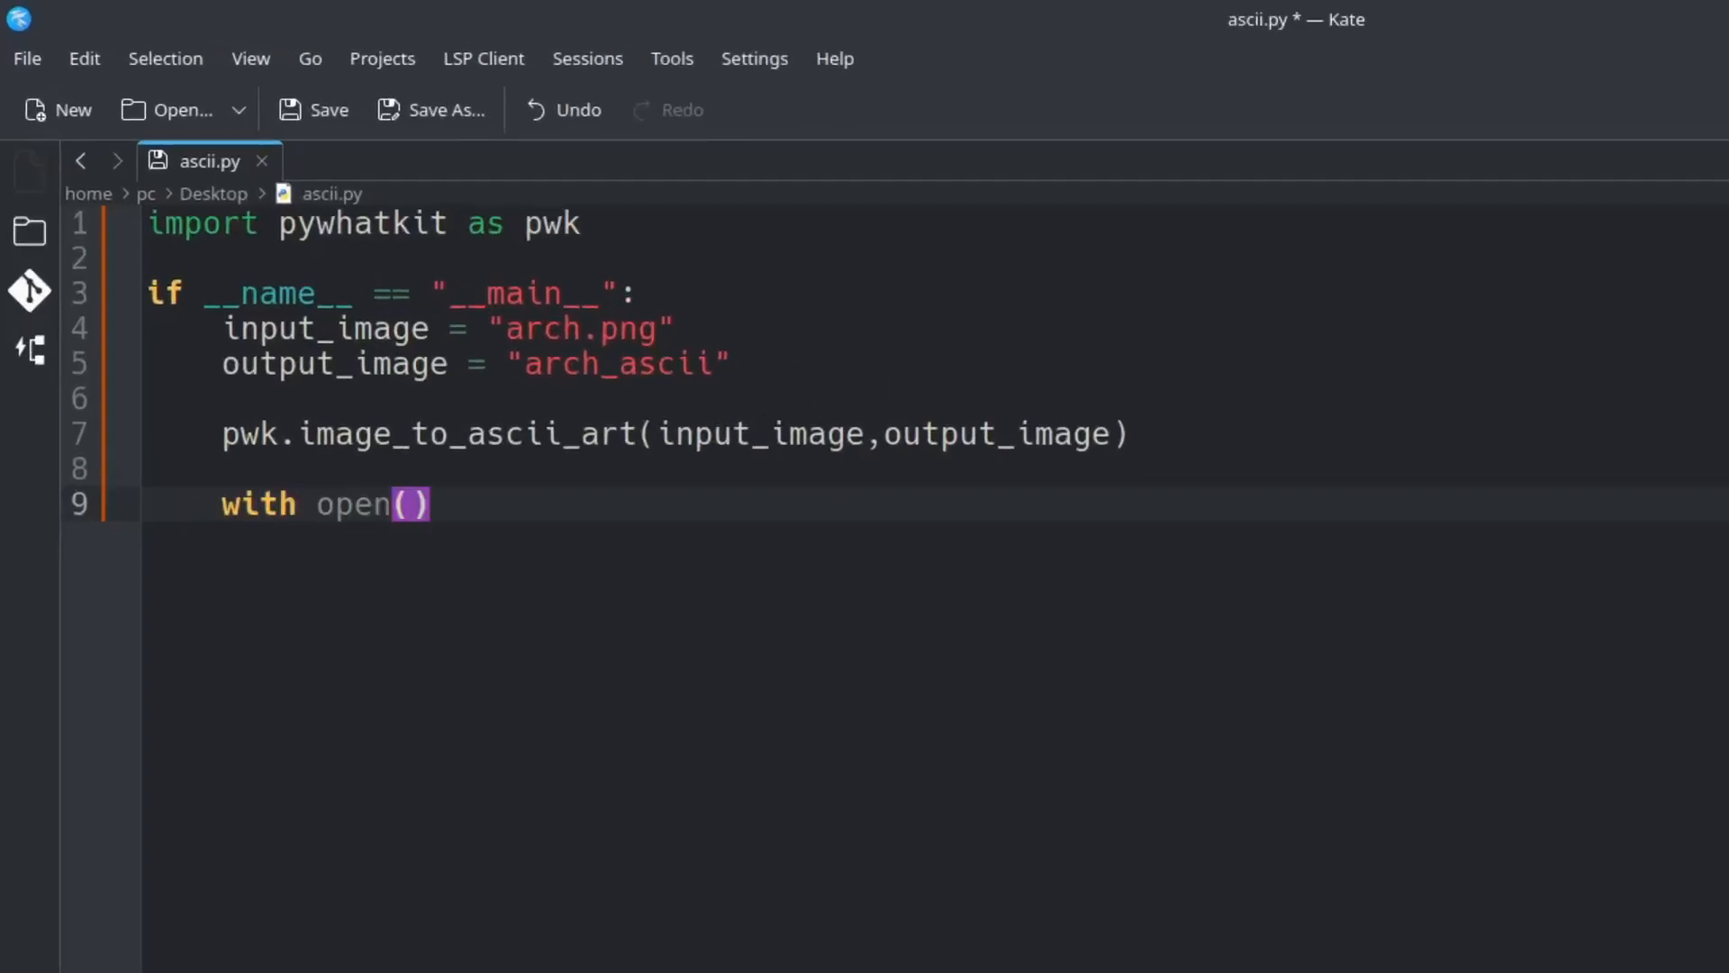
type("output_image+")
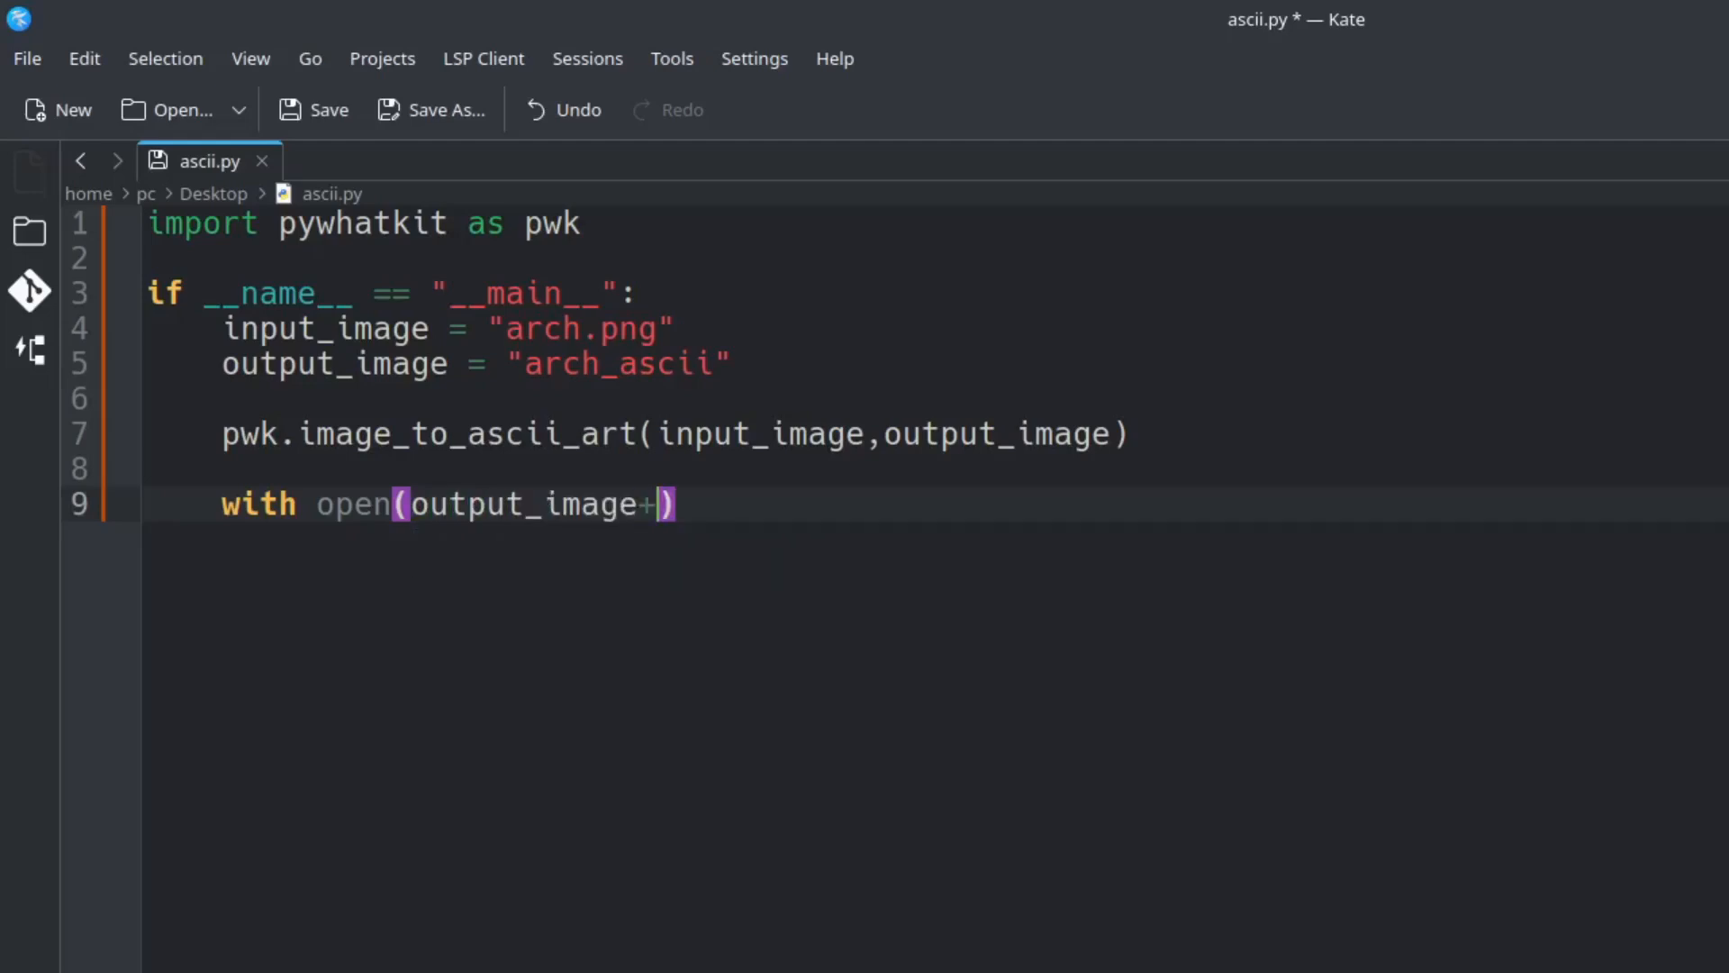
type("\"")
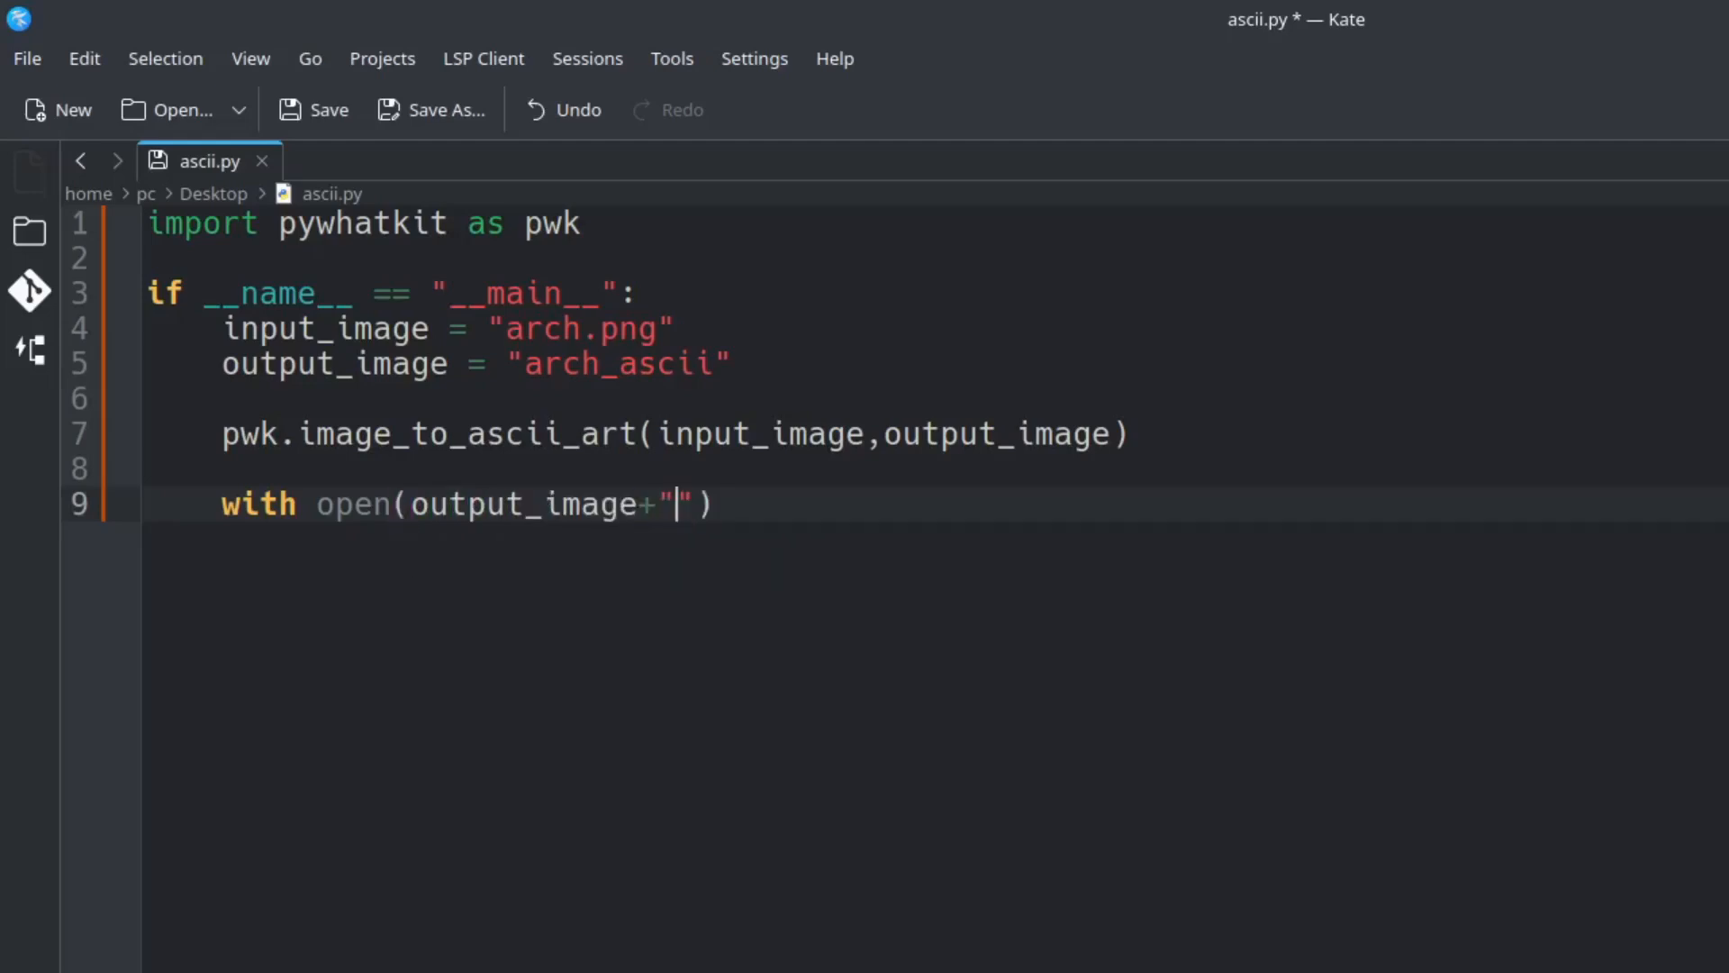
type(".txt")
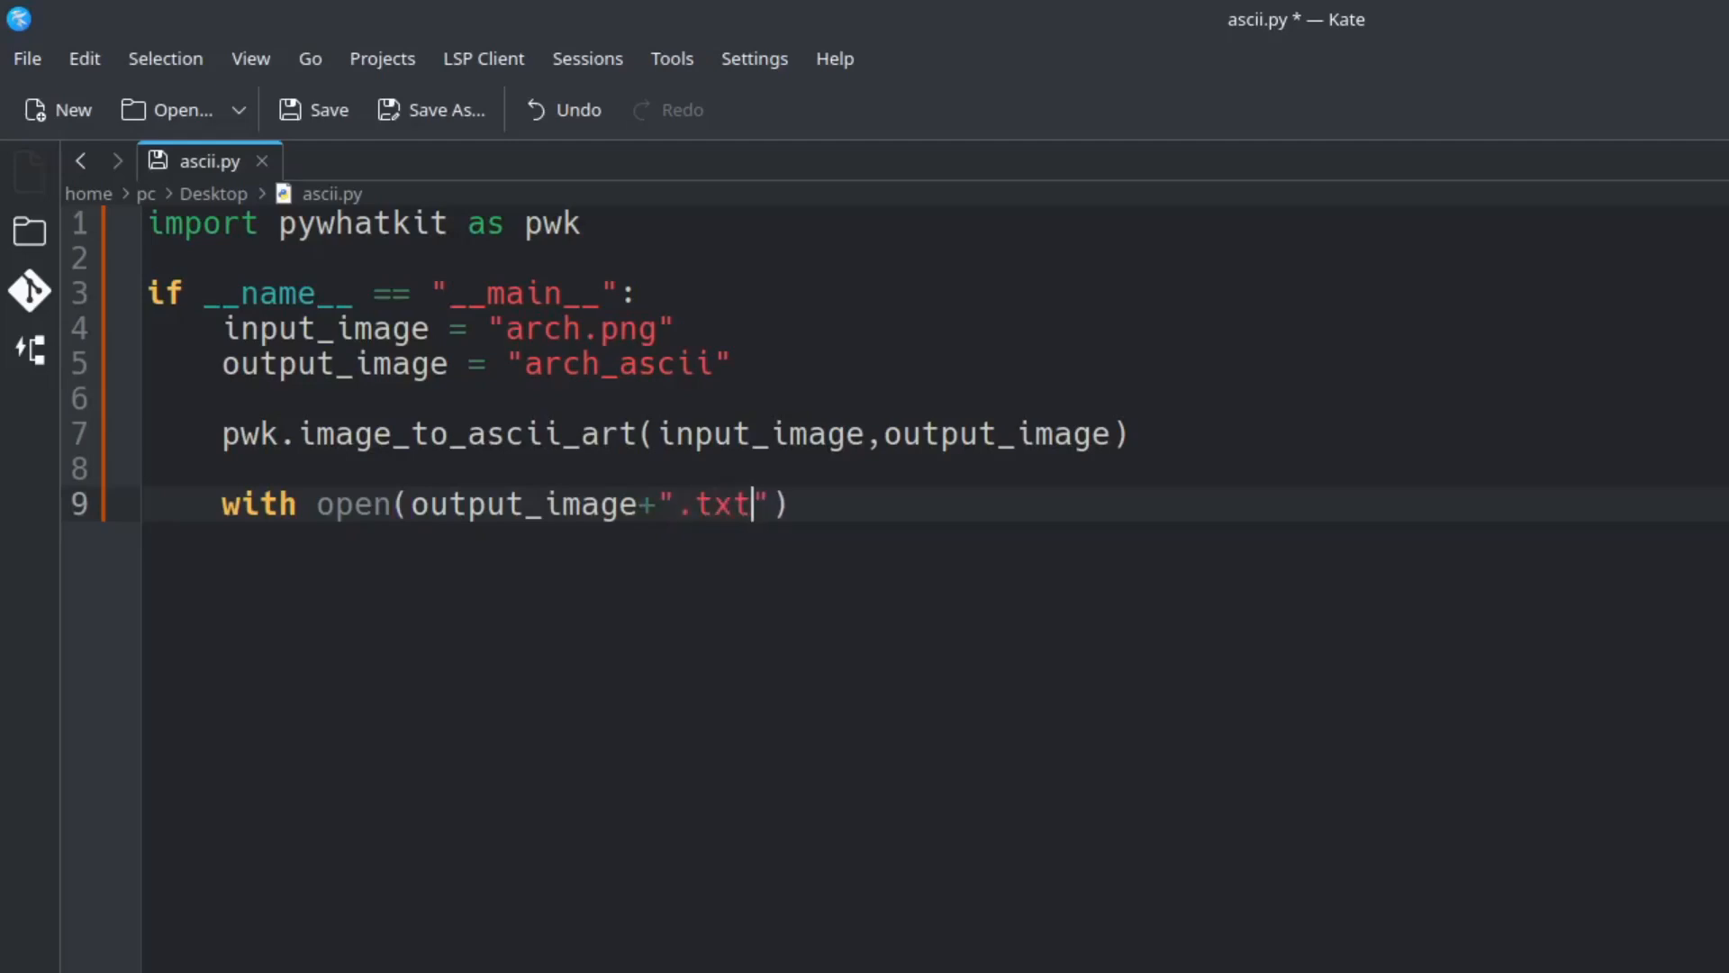
type(",")
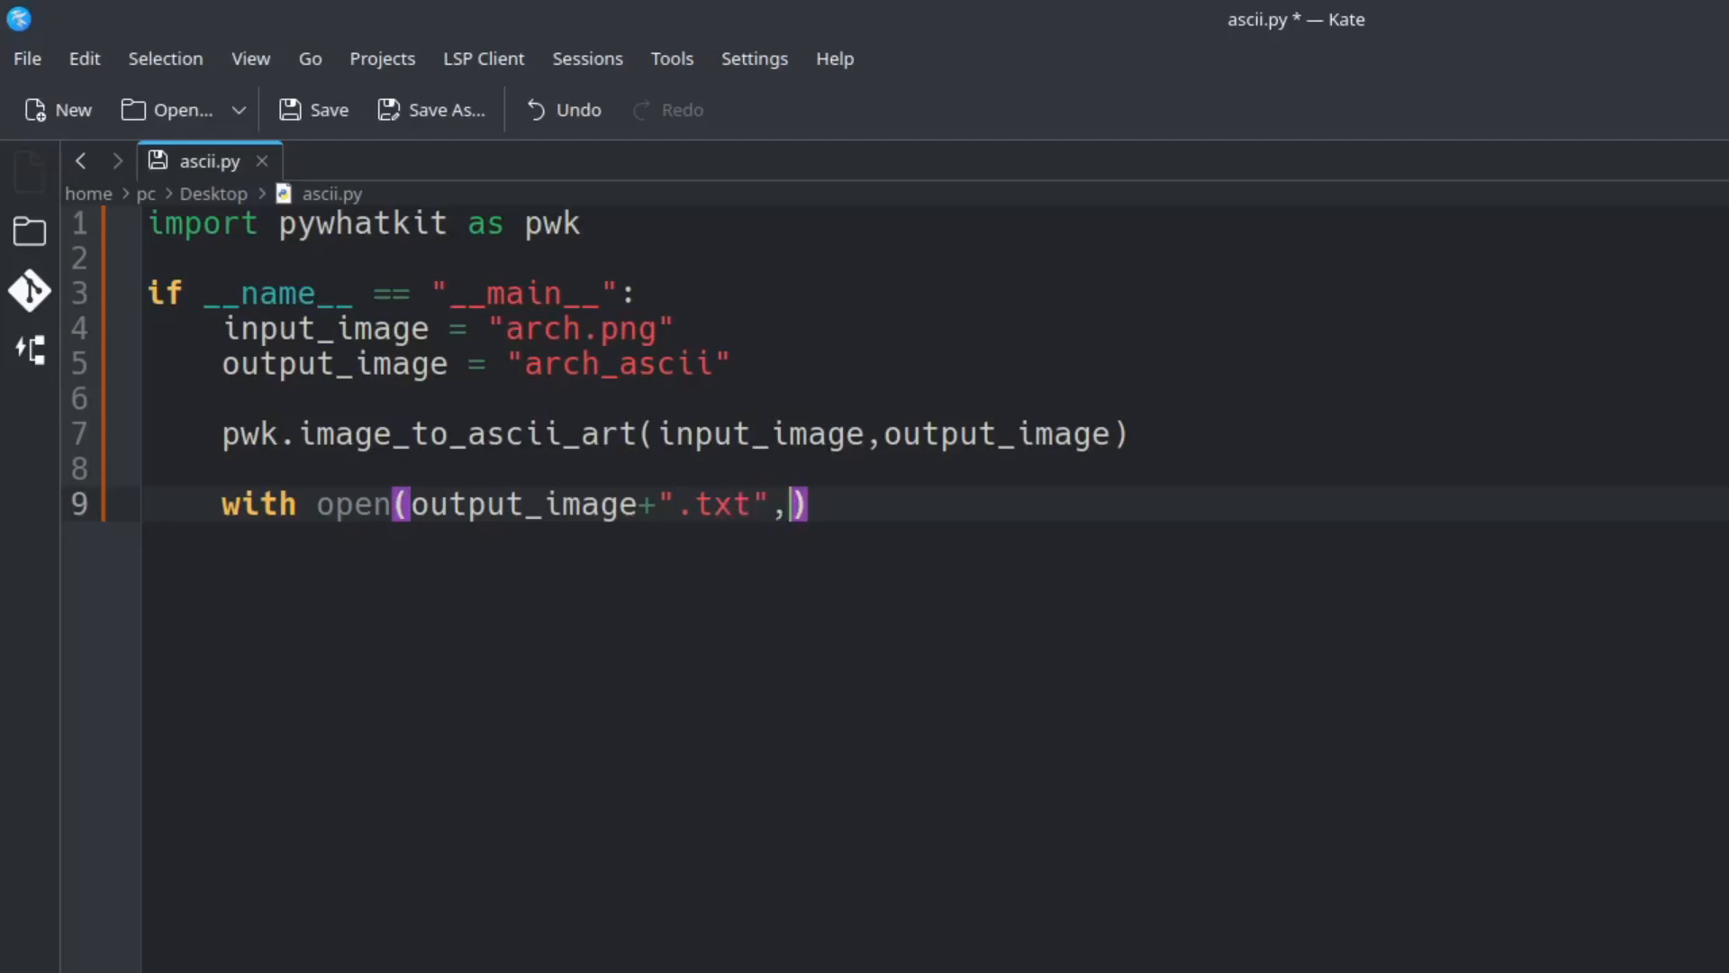
type("\"\"")
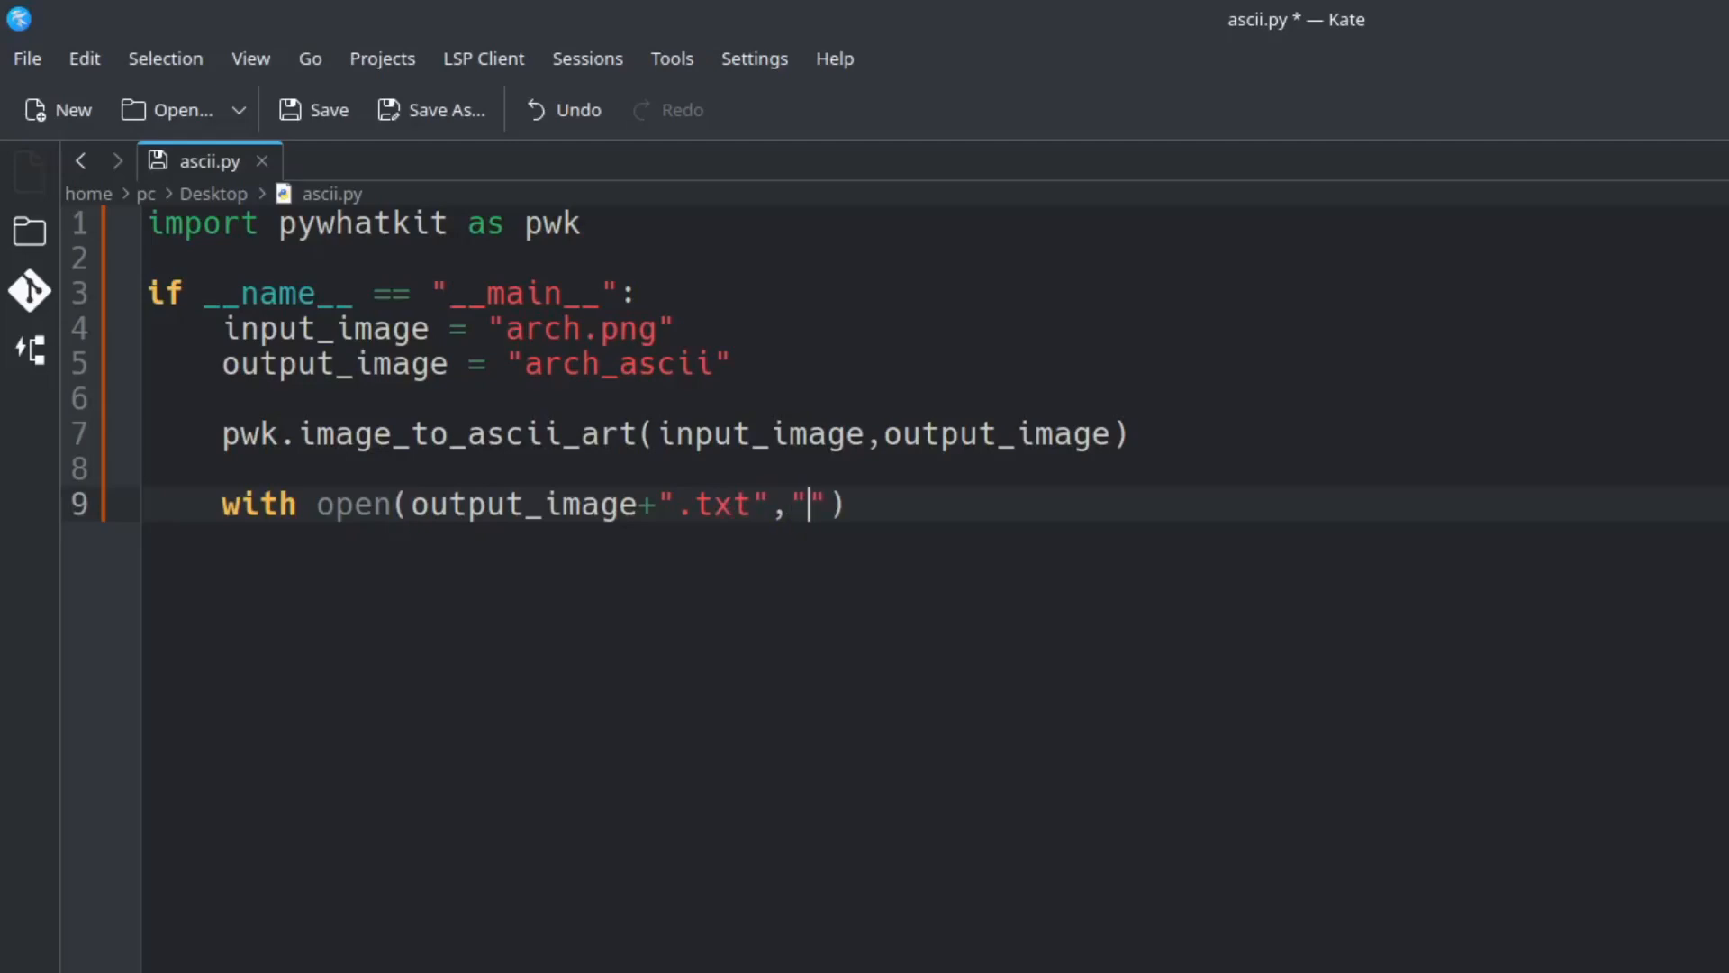
type("r")
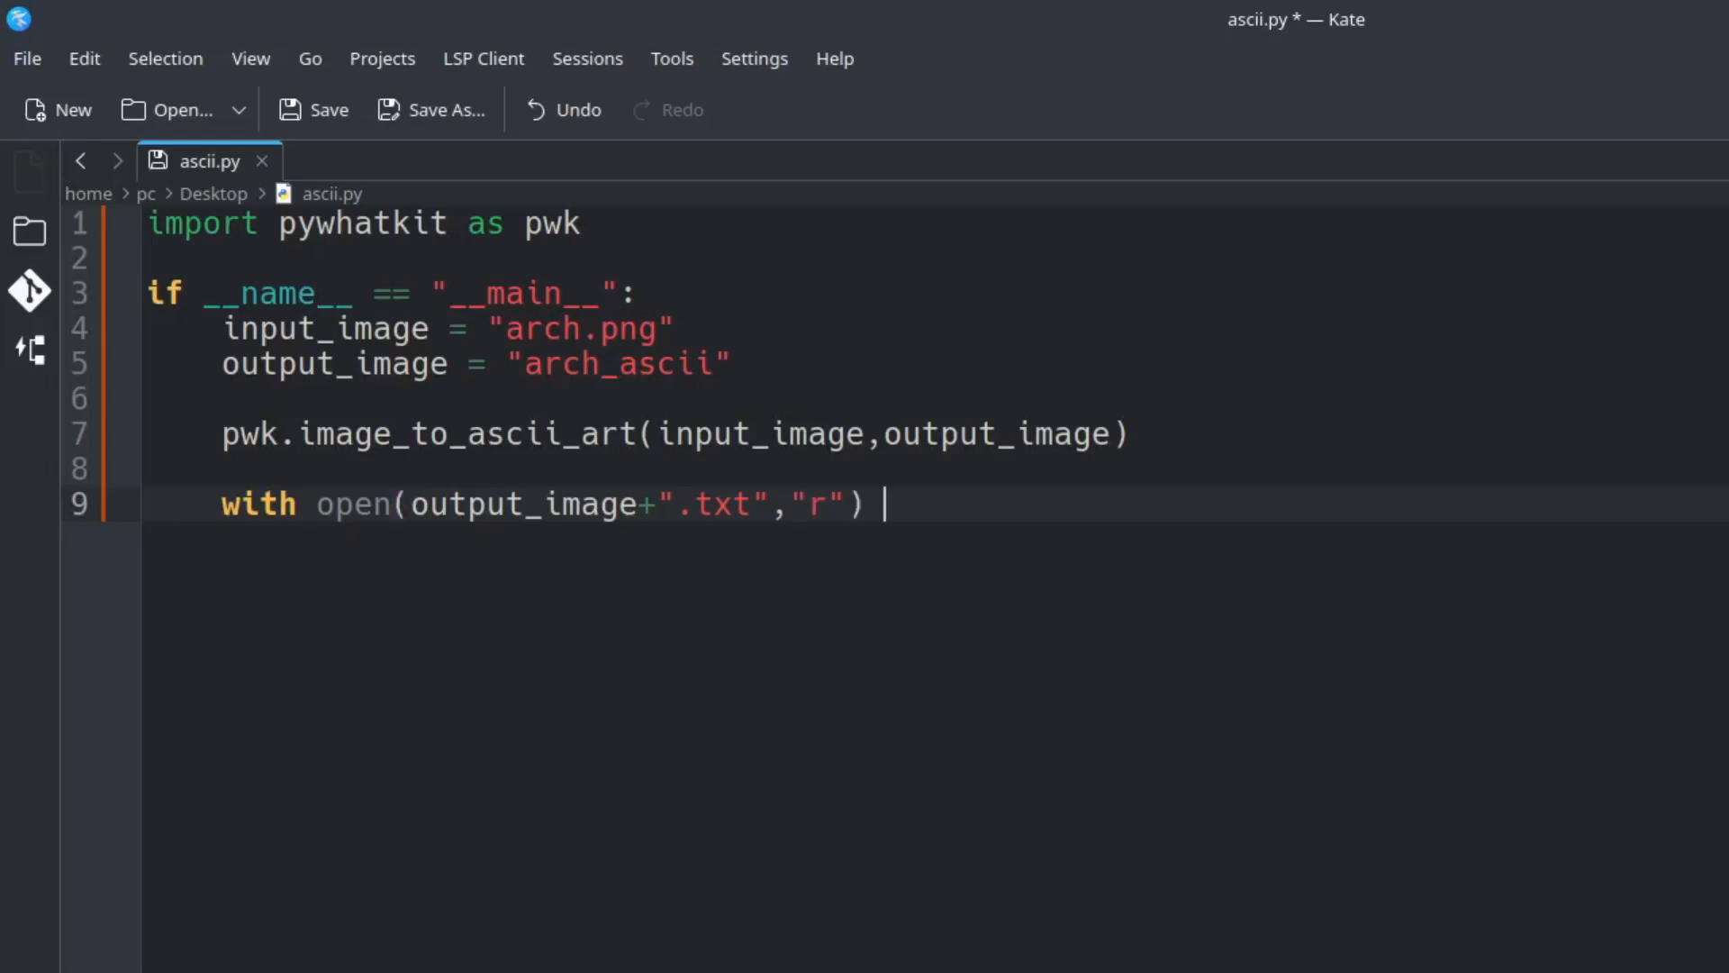
type("as f:")
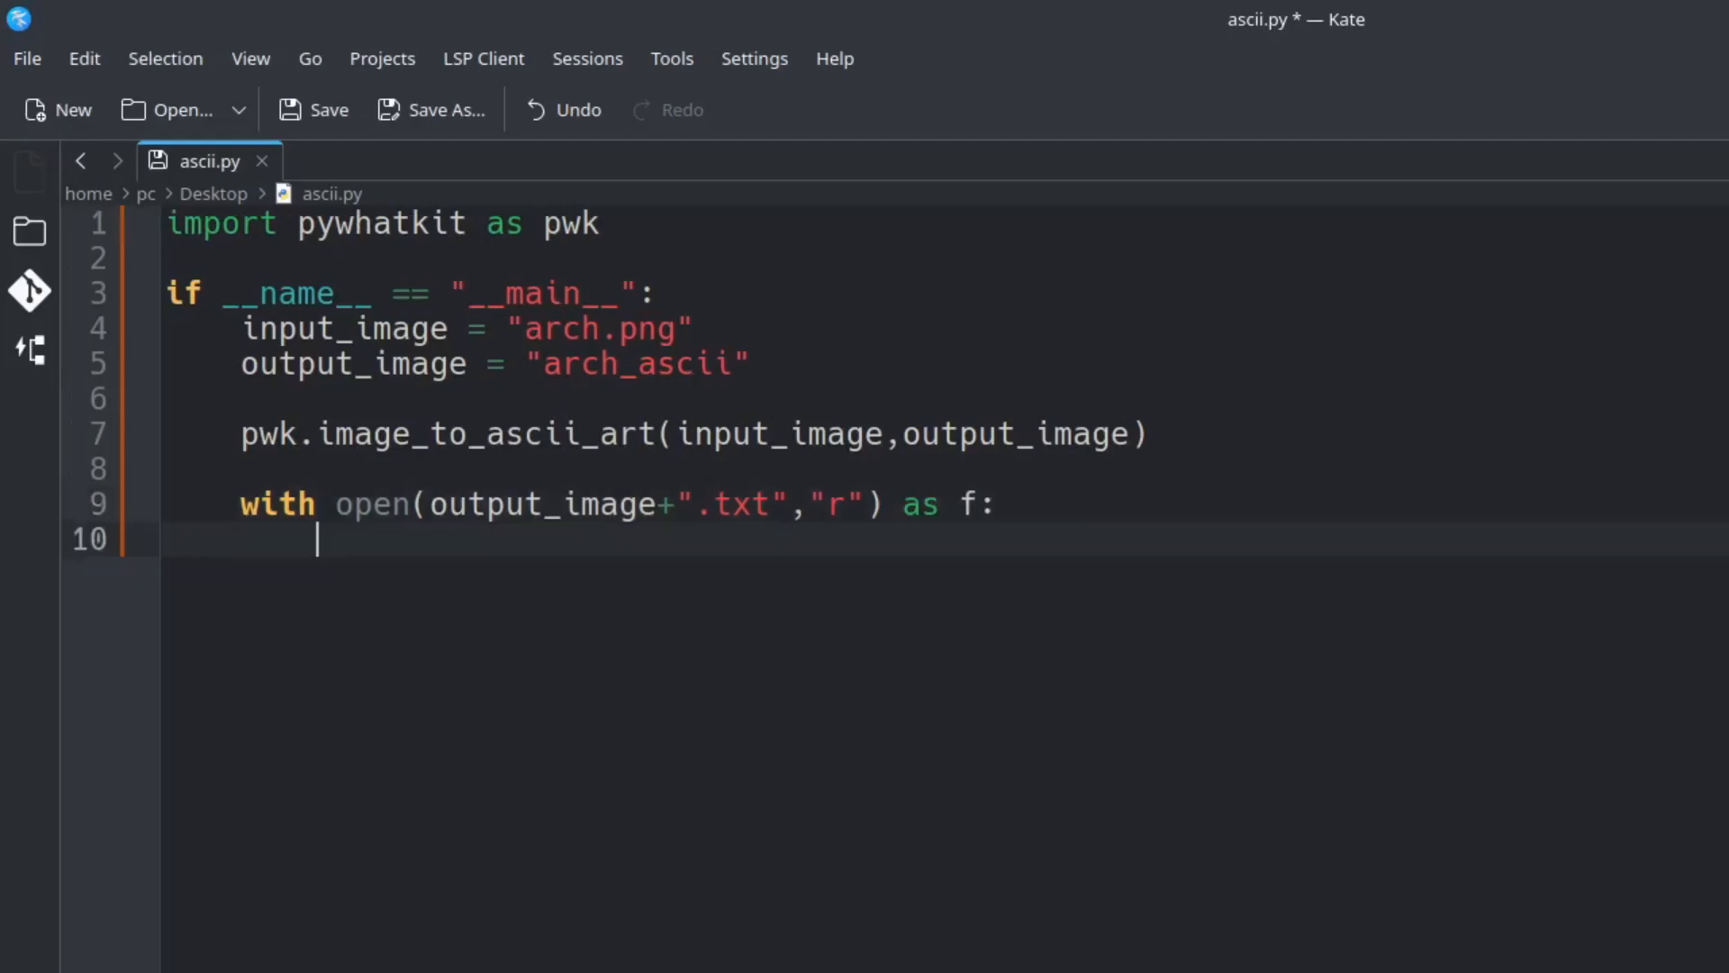
Add print(f.read()) inside the with block and save ascii.py
left_click(352, 917)
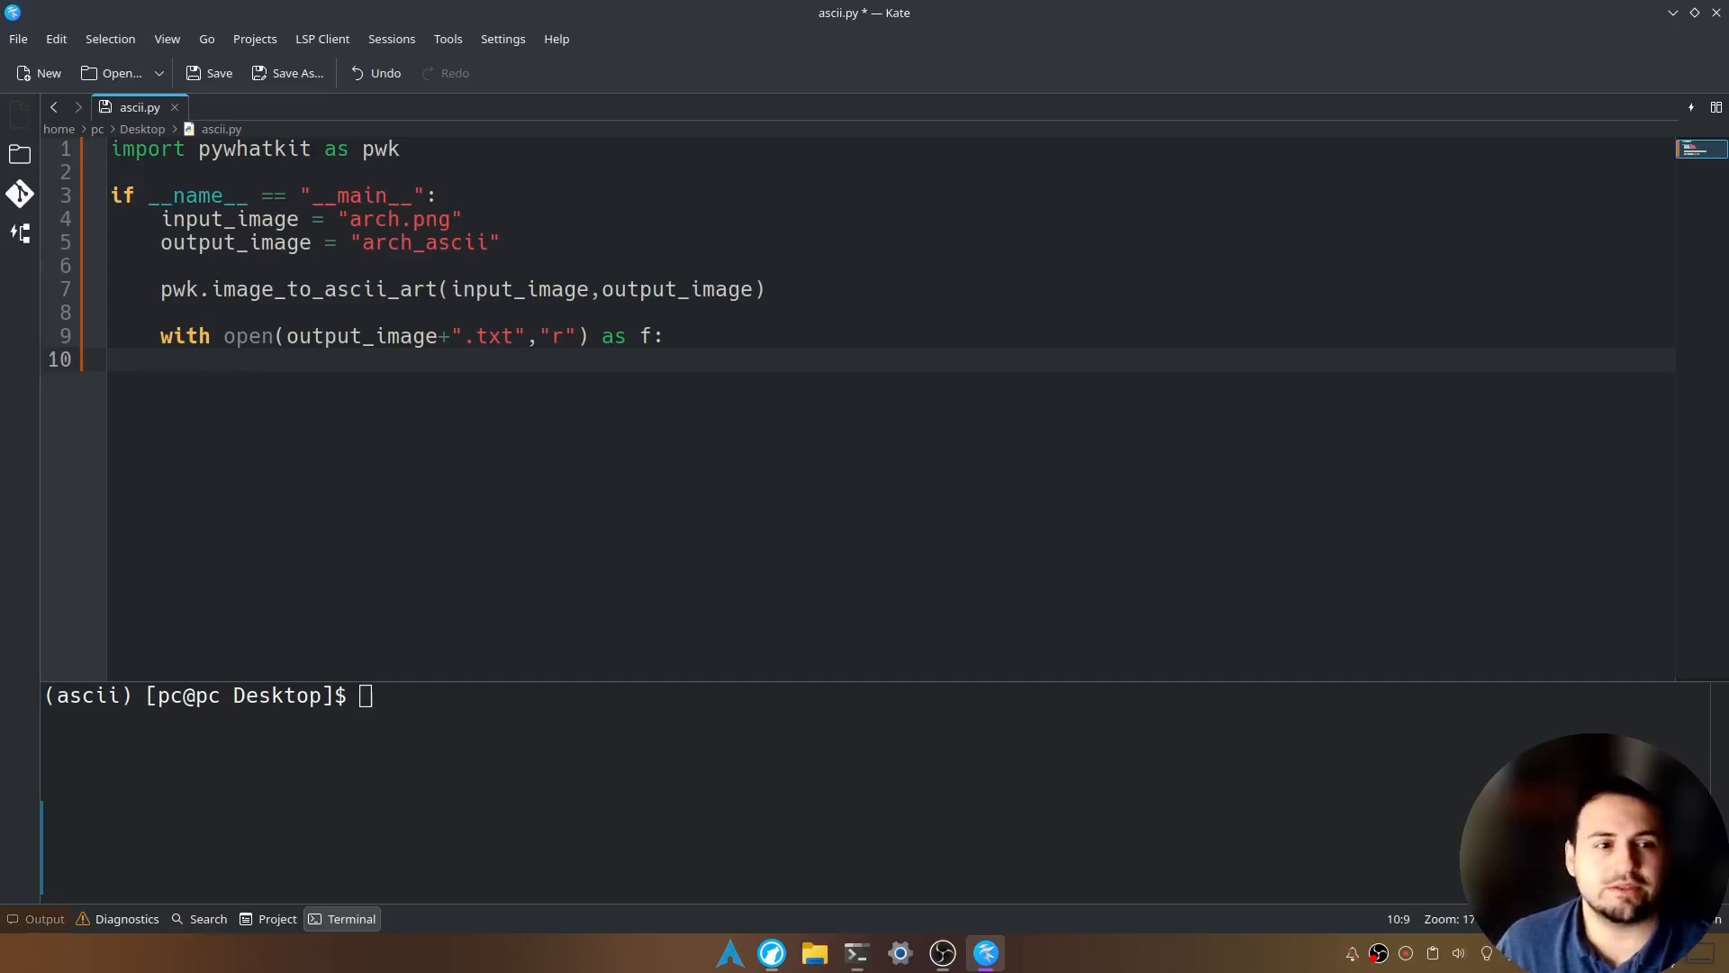
type("print()")
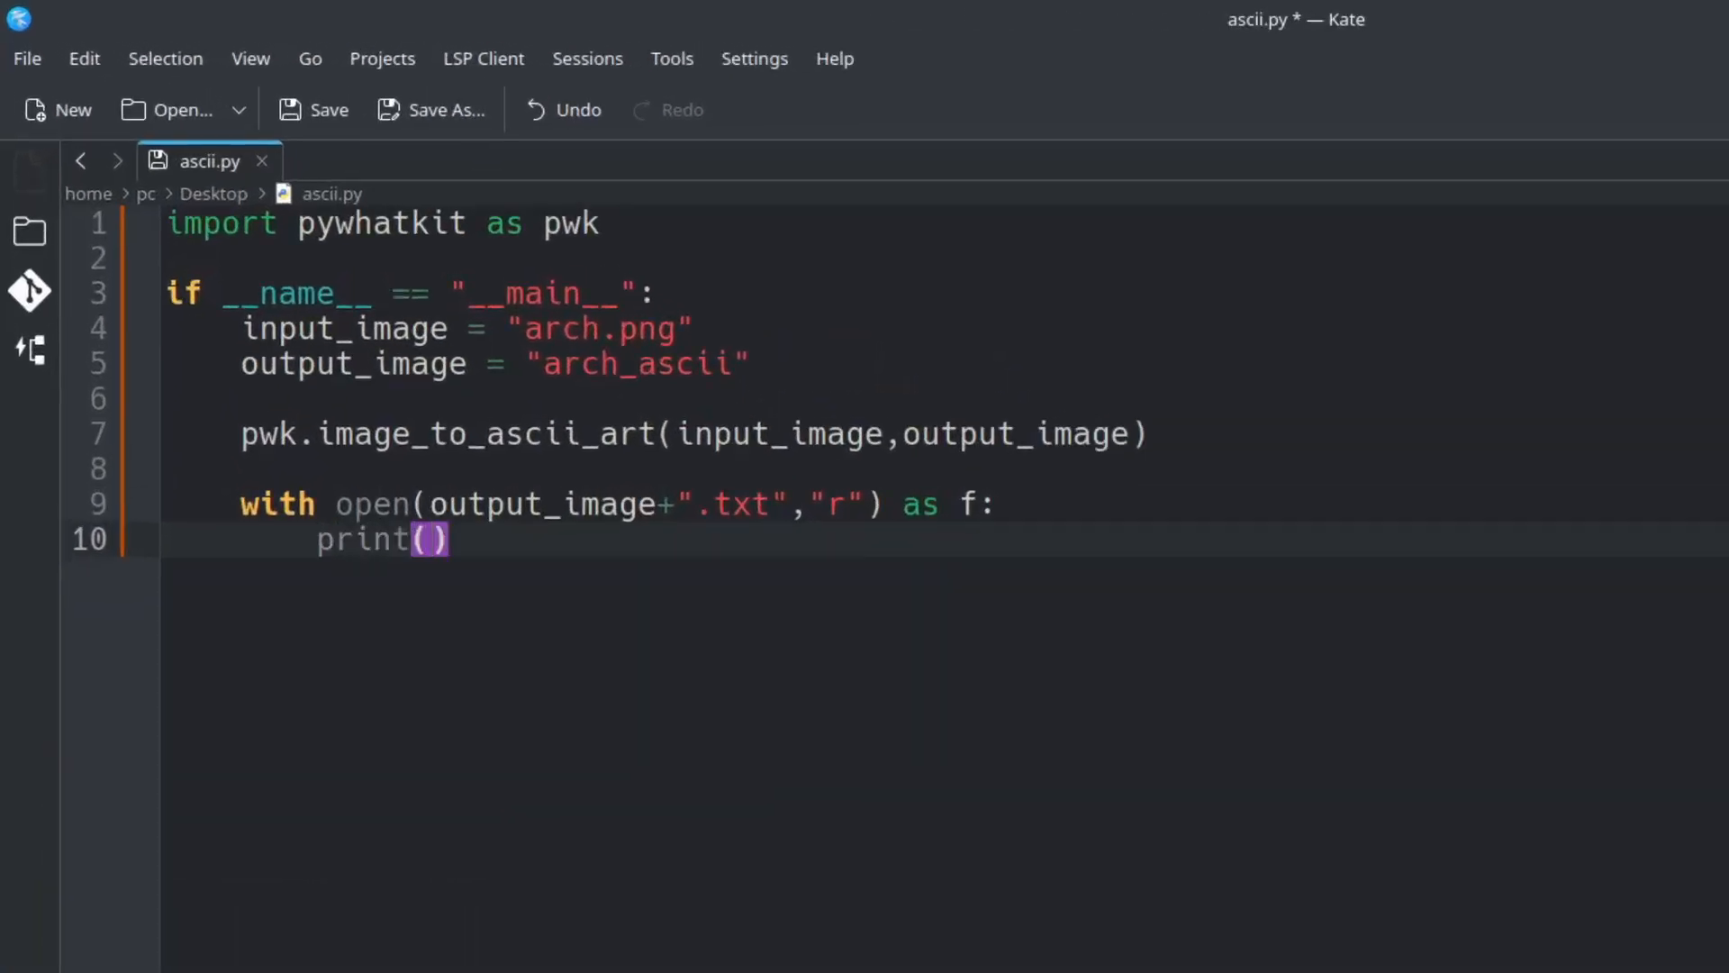
type("f.")
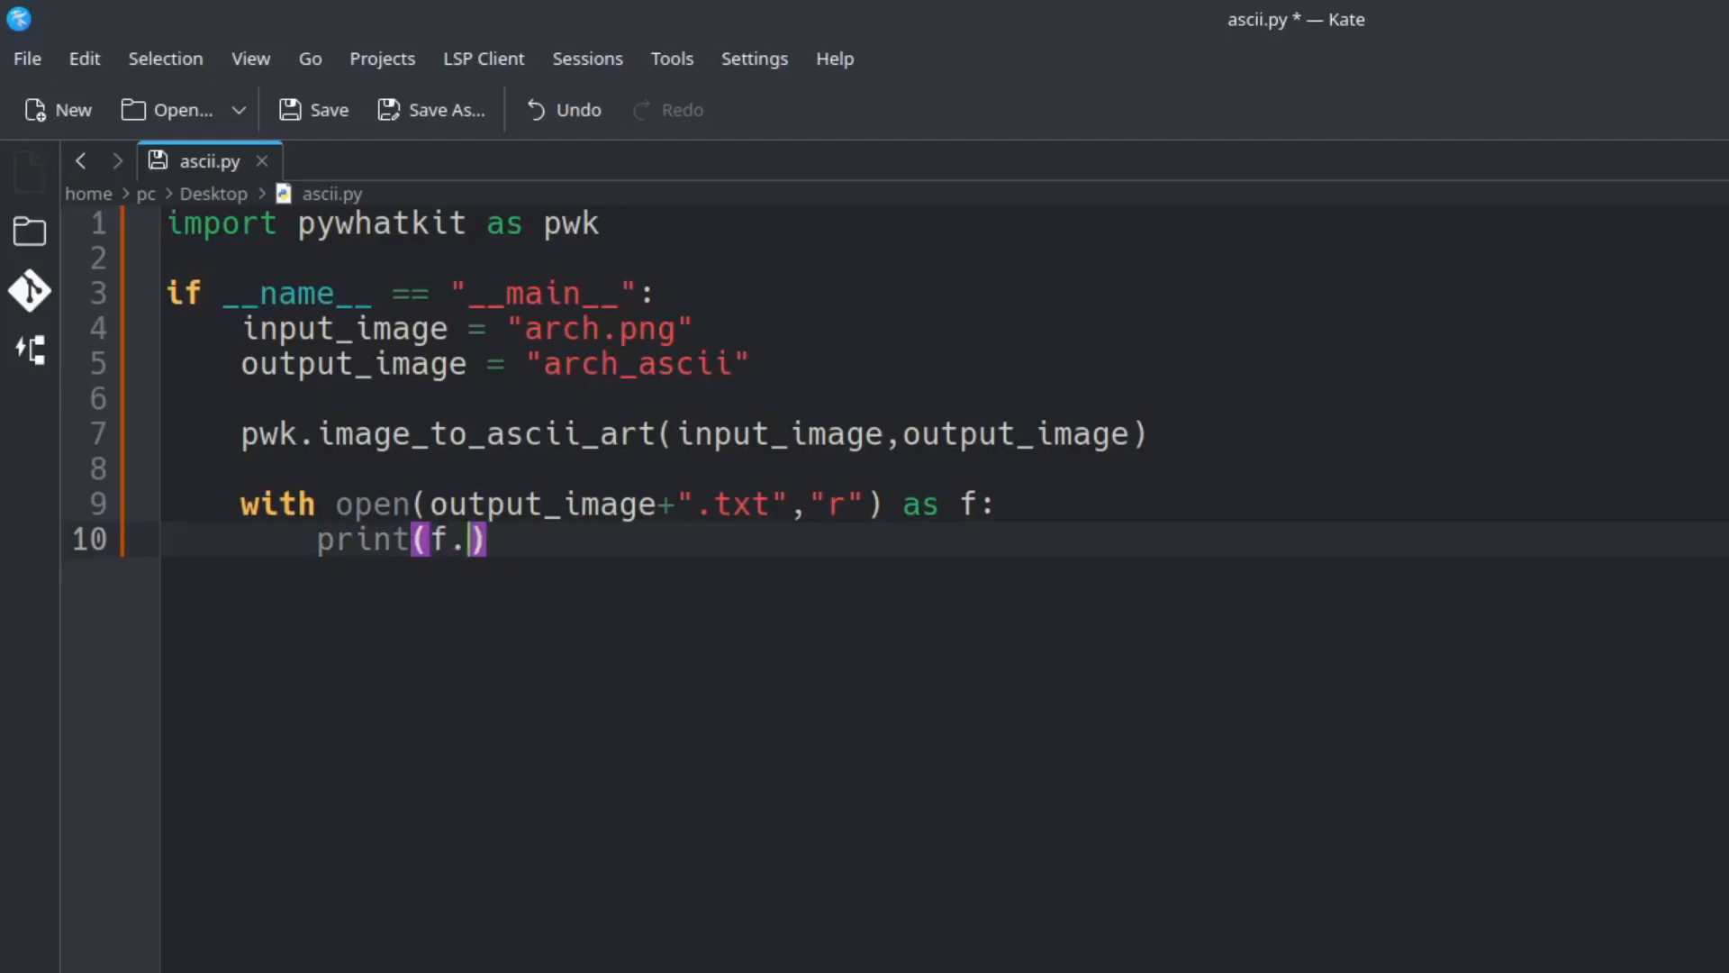
type("read()")
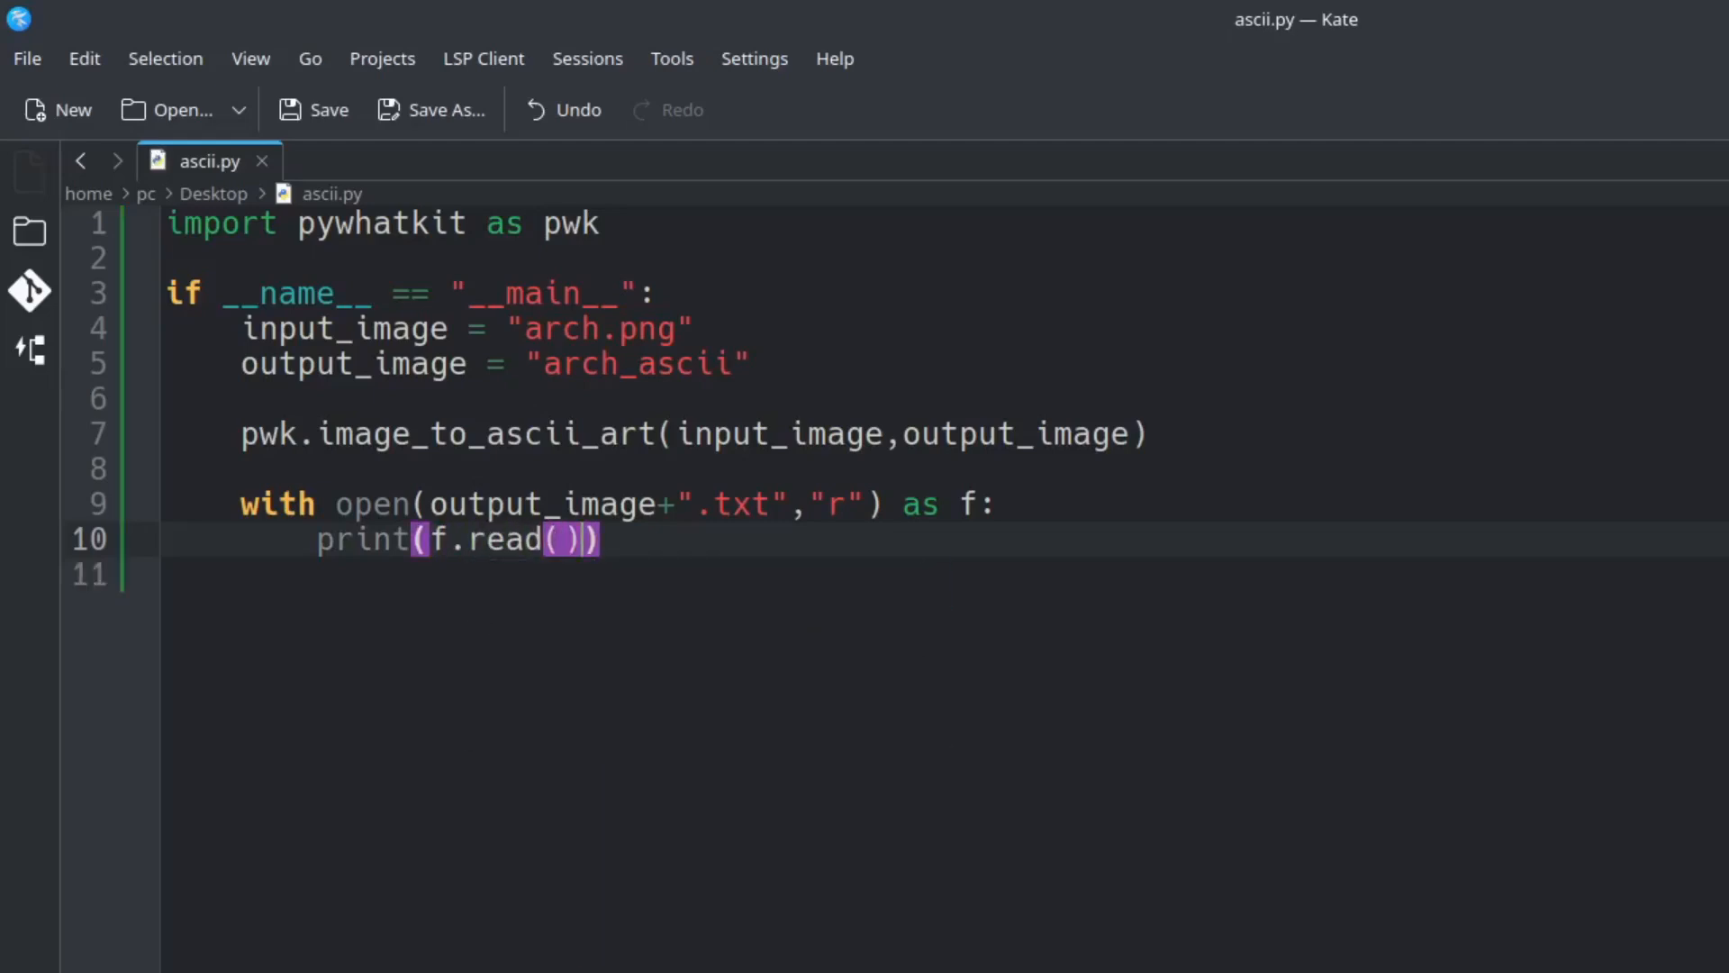
Run python ascii.py in the terminal and scroll through the printed Arch ASCII art
left_click(512, 891)
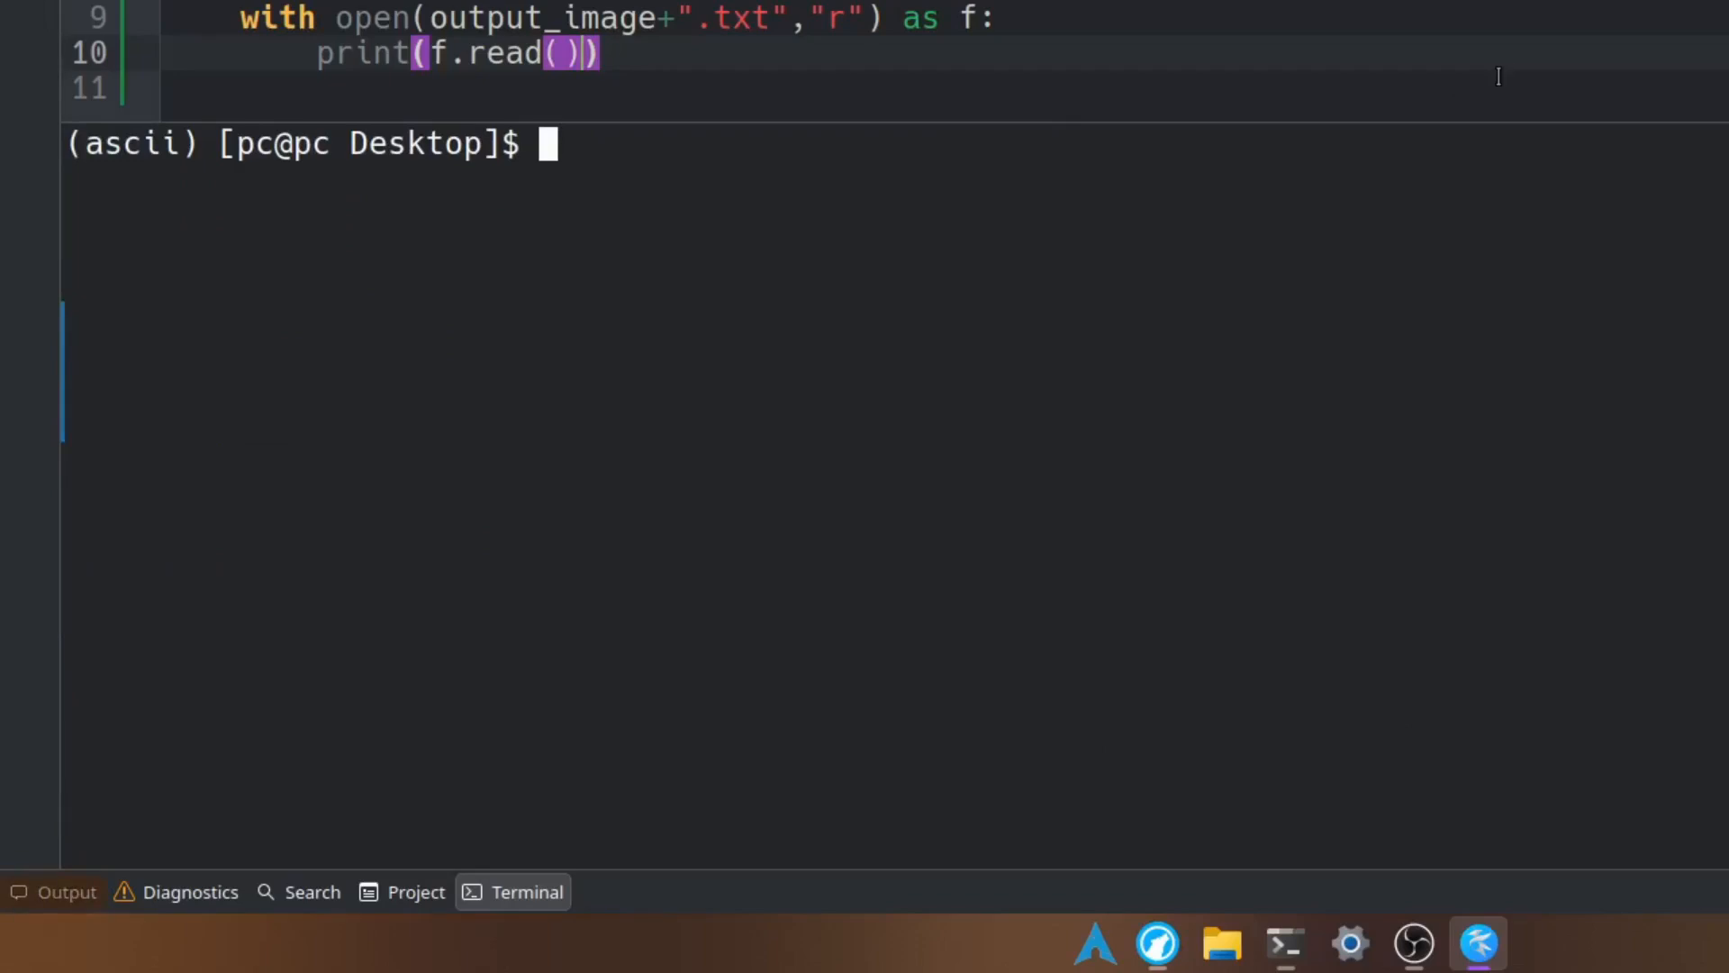
type("python")
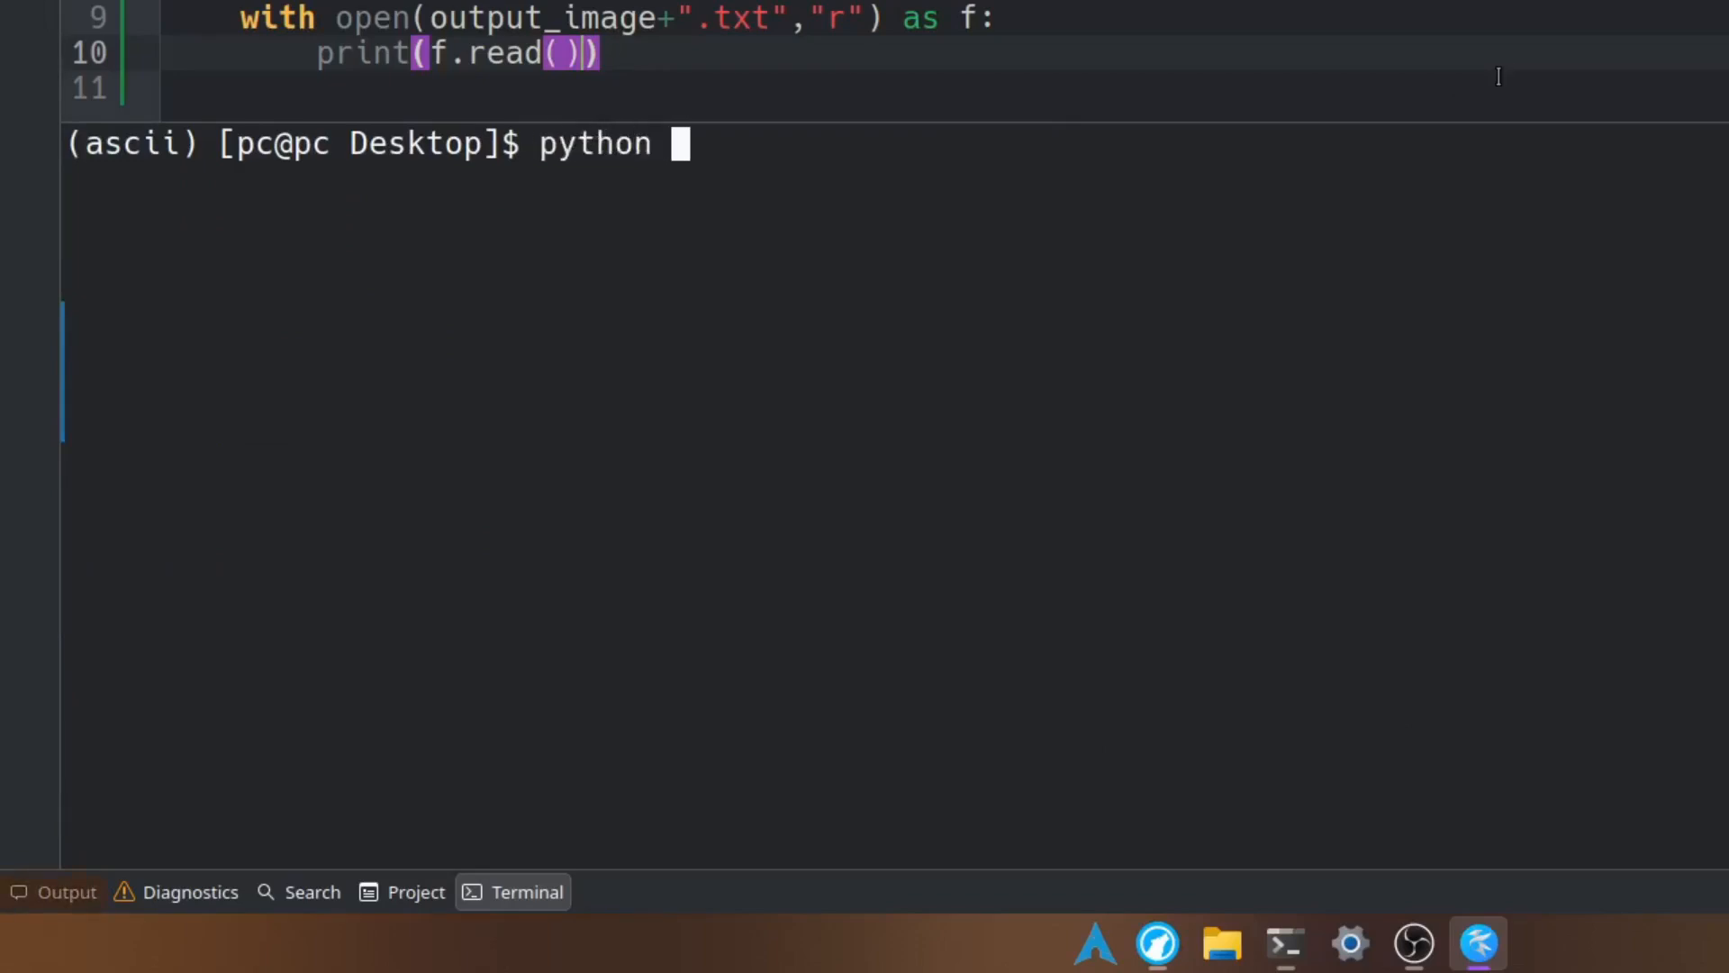
type("ascii")
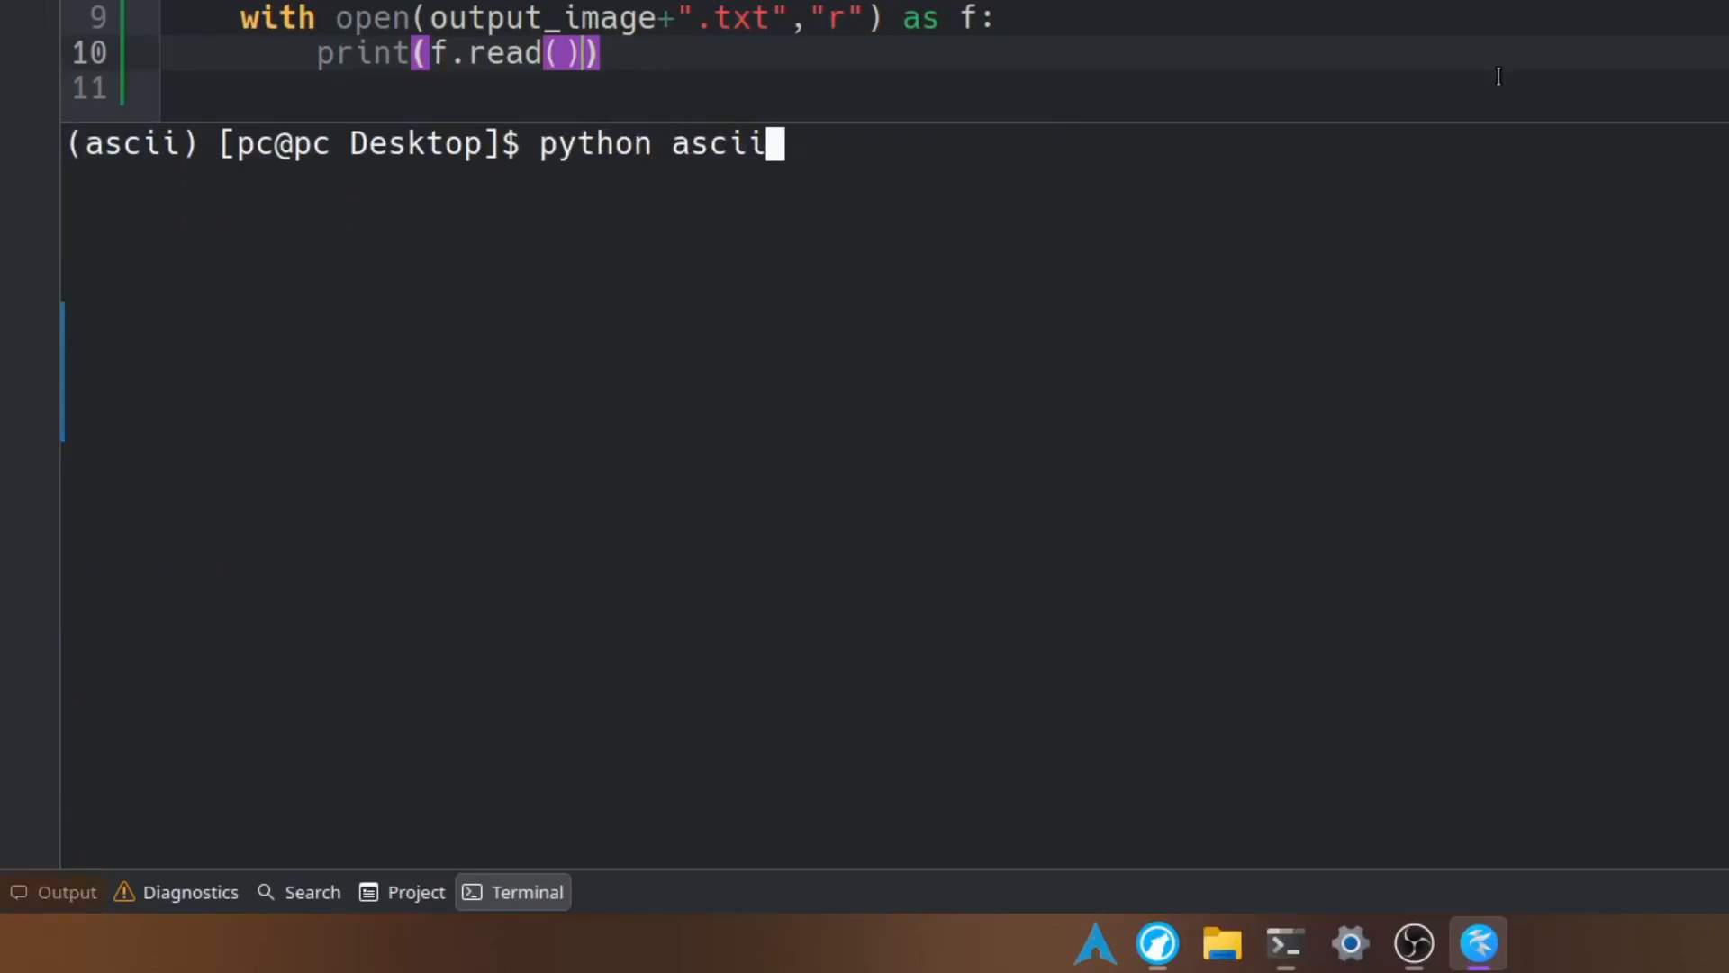
key("Return")
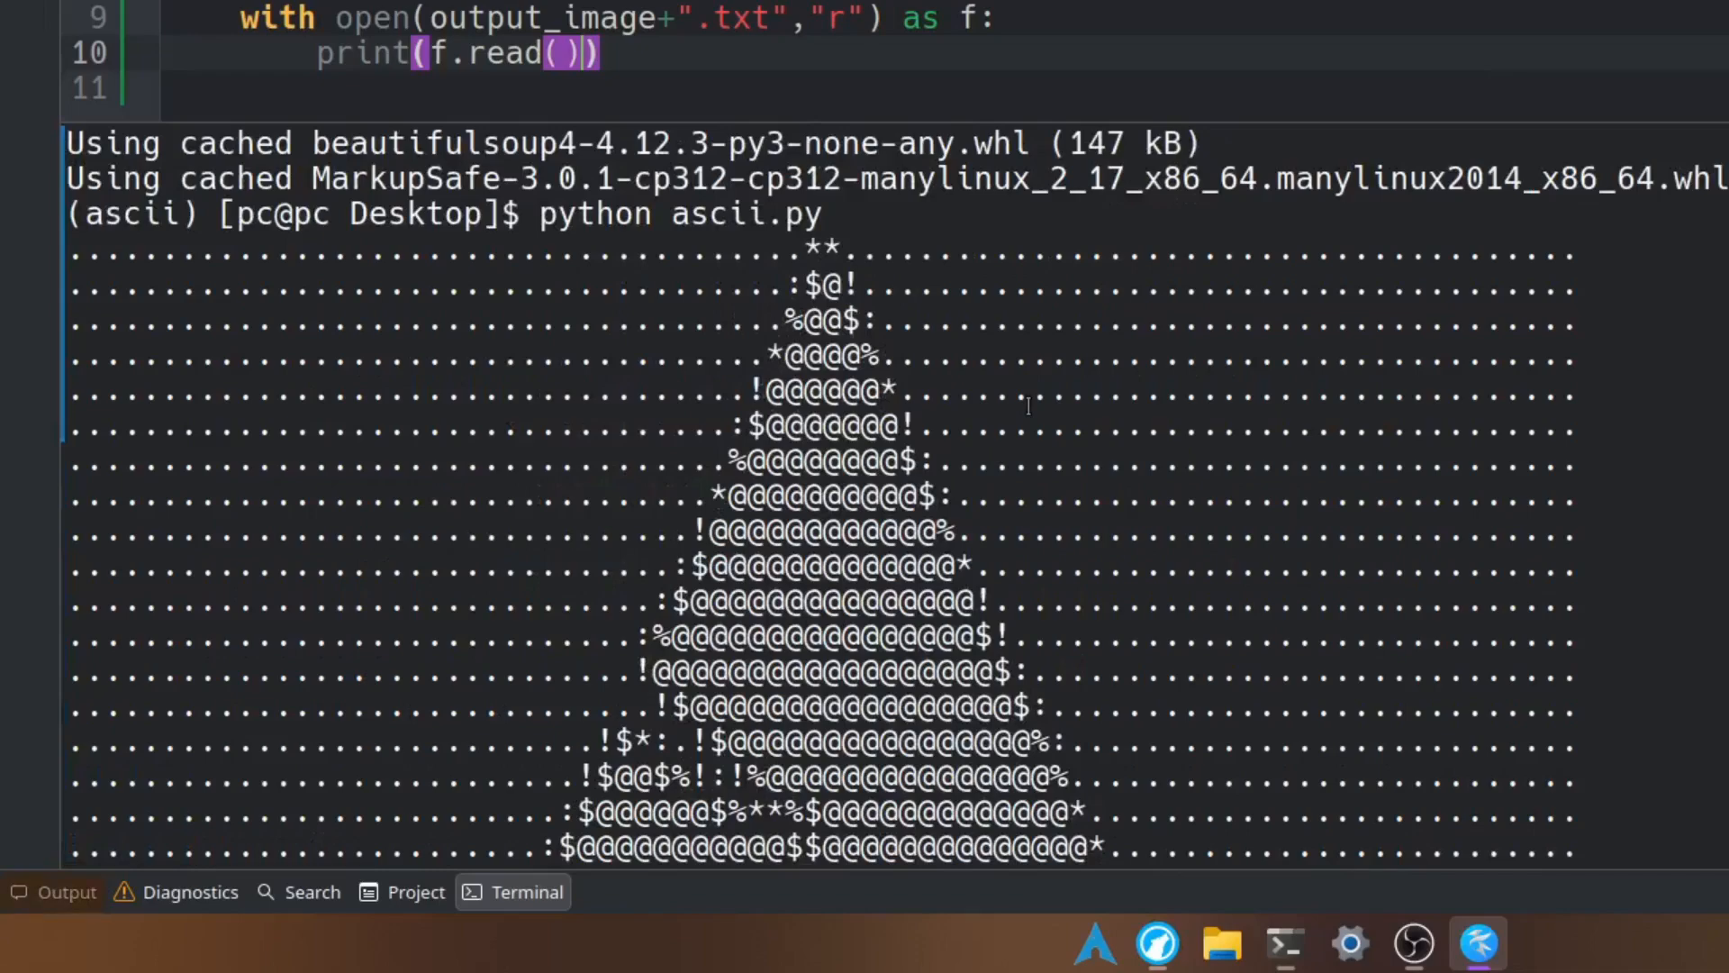
scroll("down", 3)
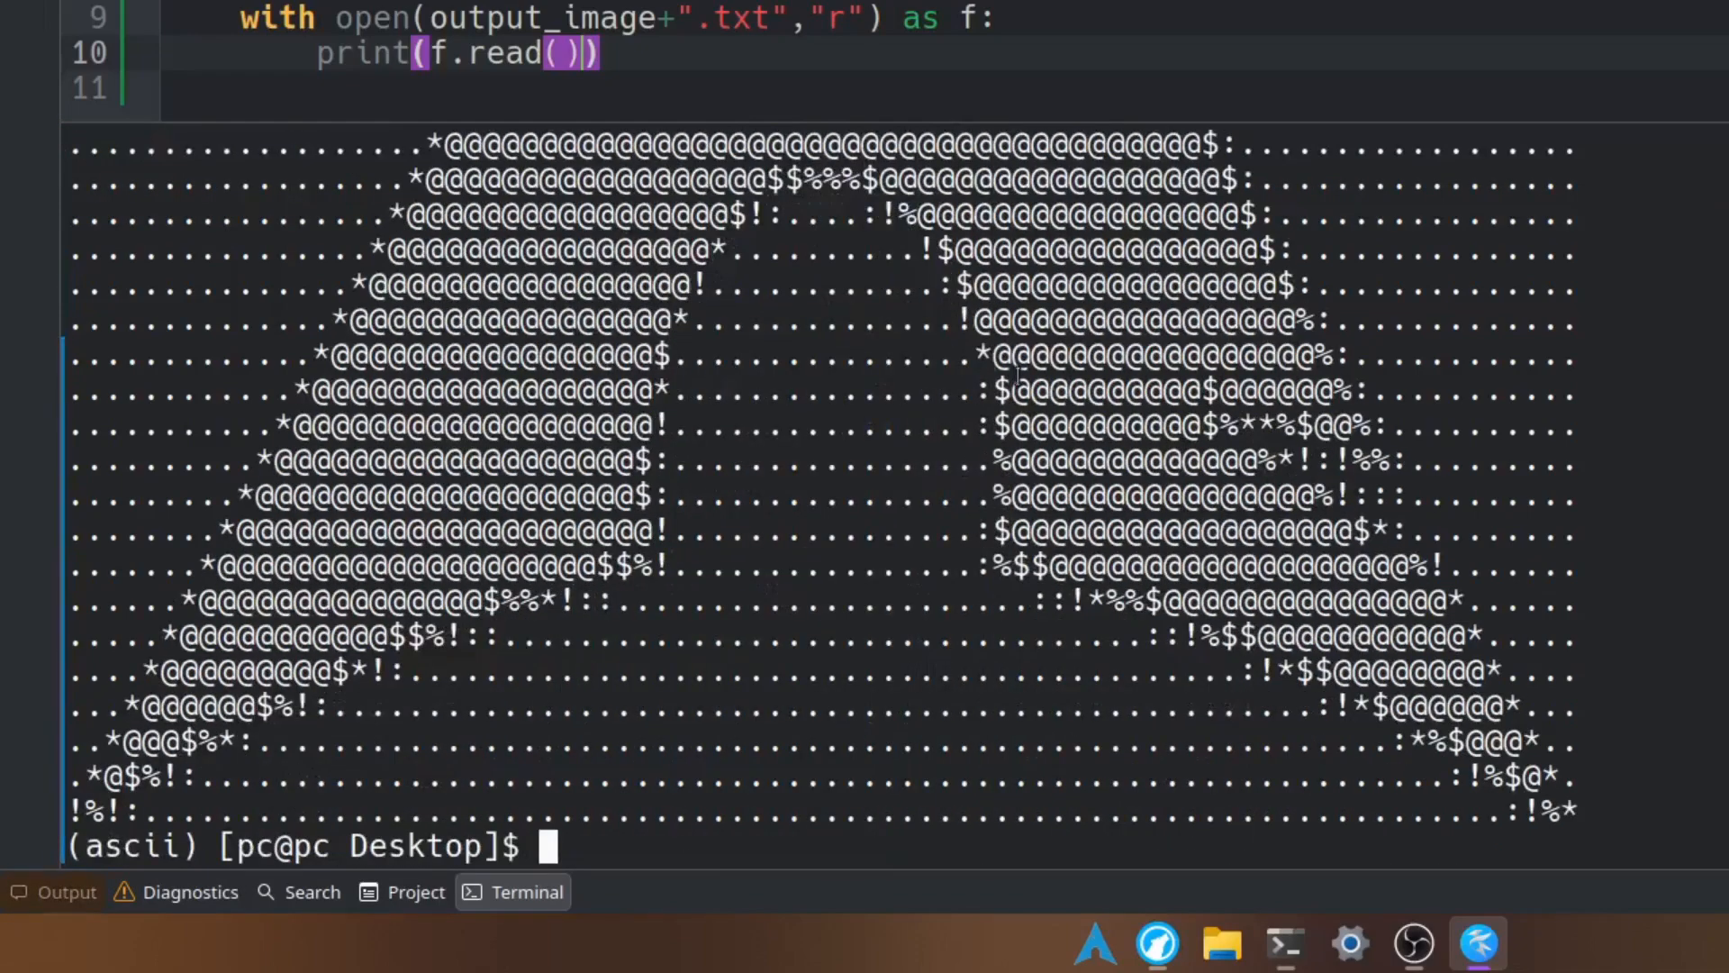
scroll("up", 3)
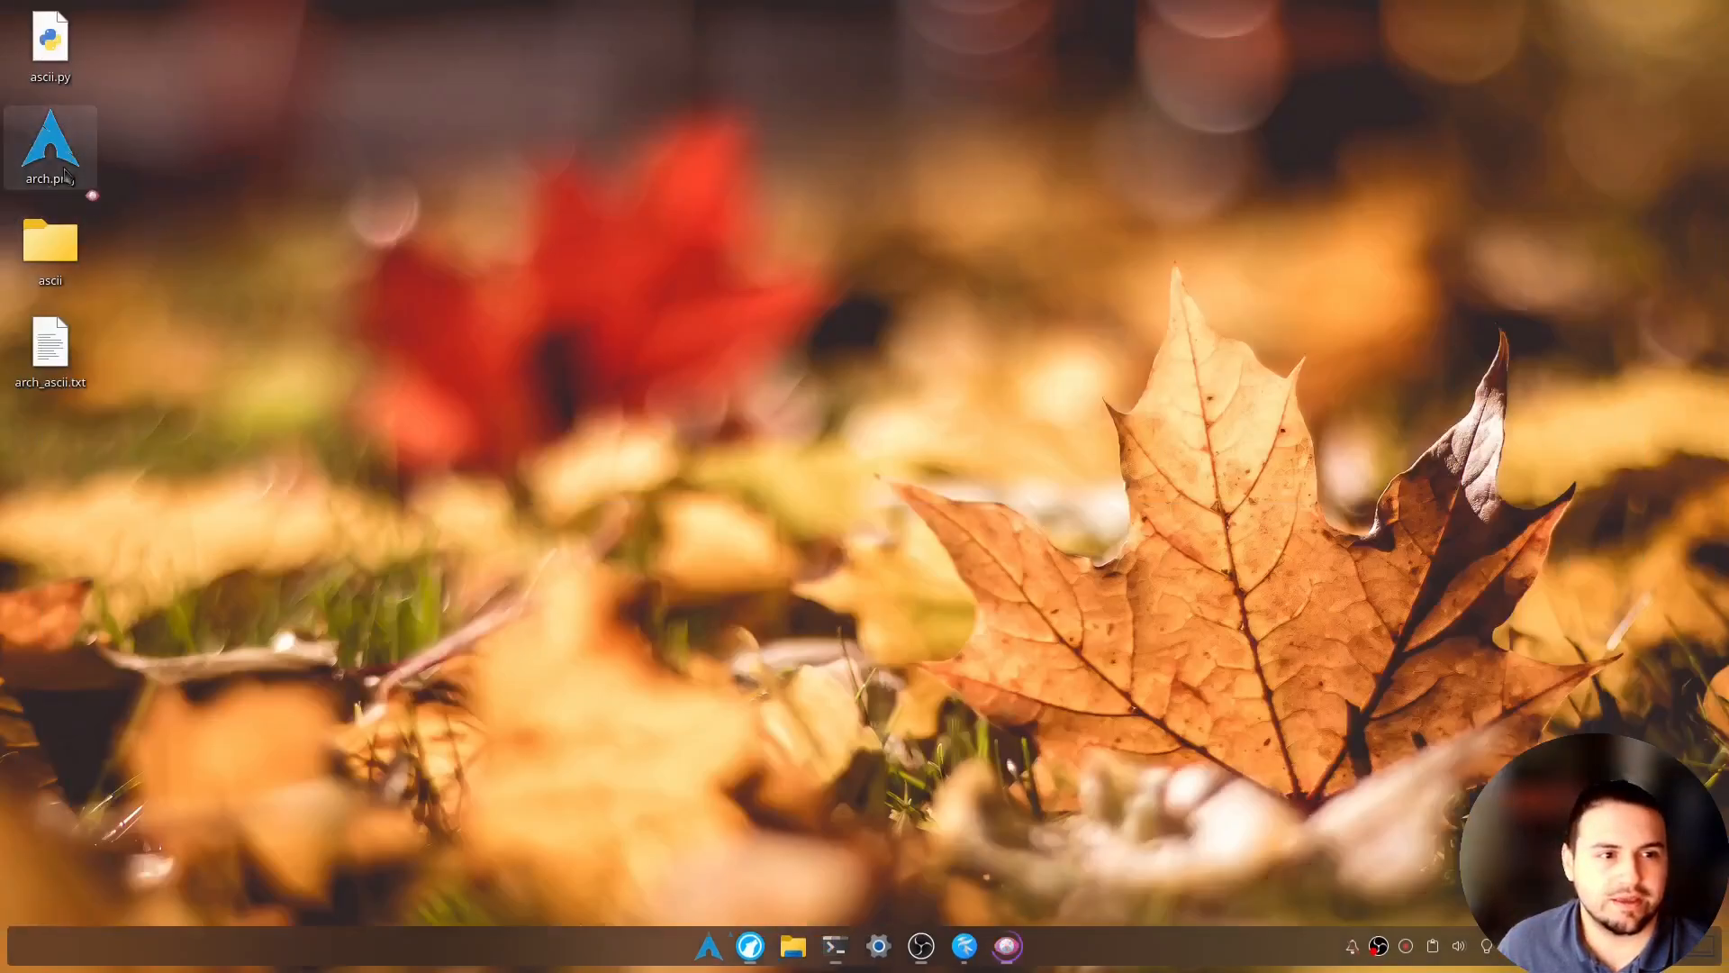
View the original arch.png Arch logo in Gwenview from the desktop
double_click(49, 146)
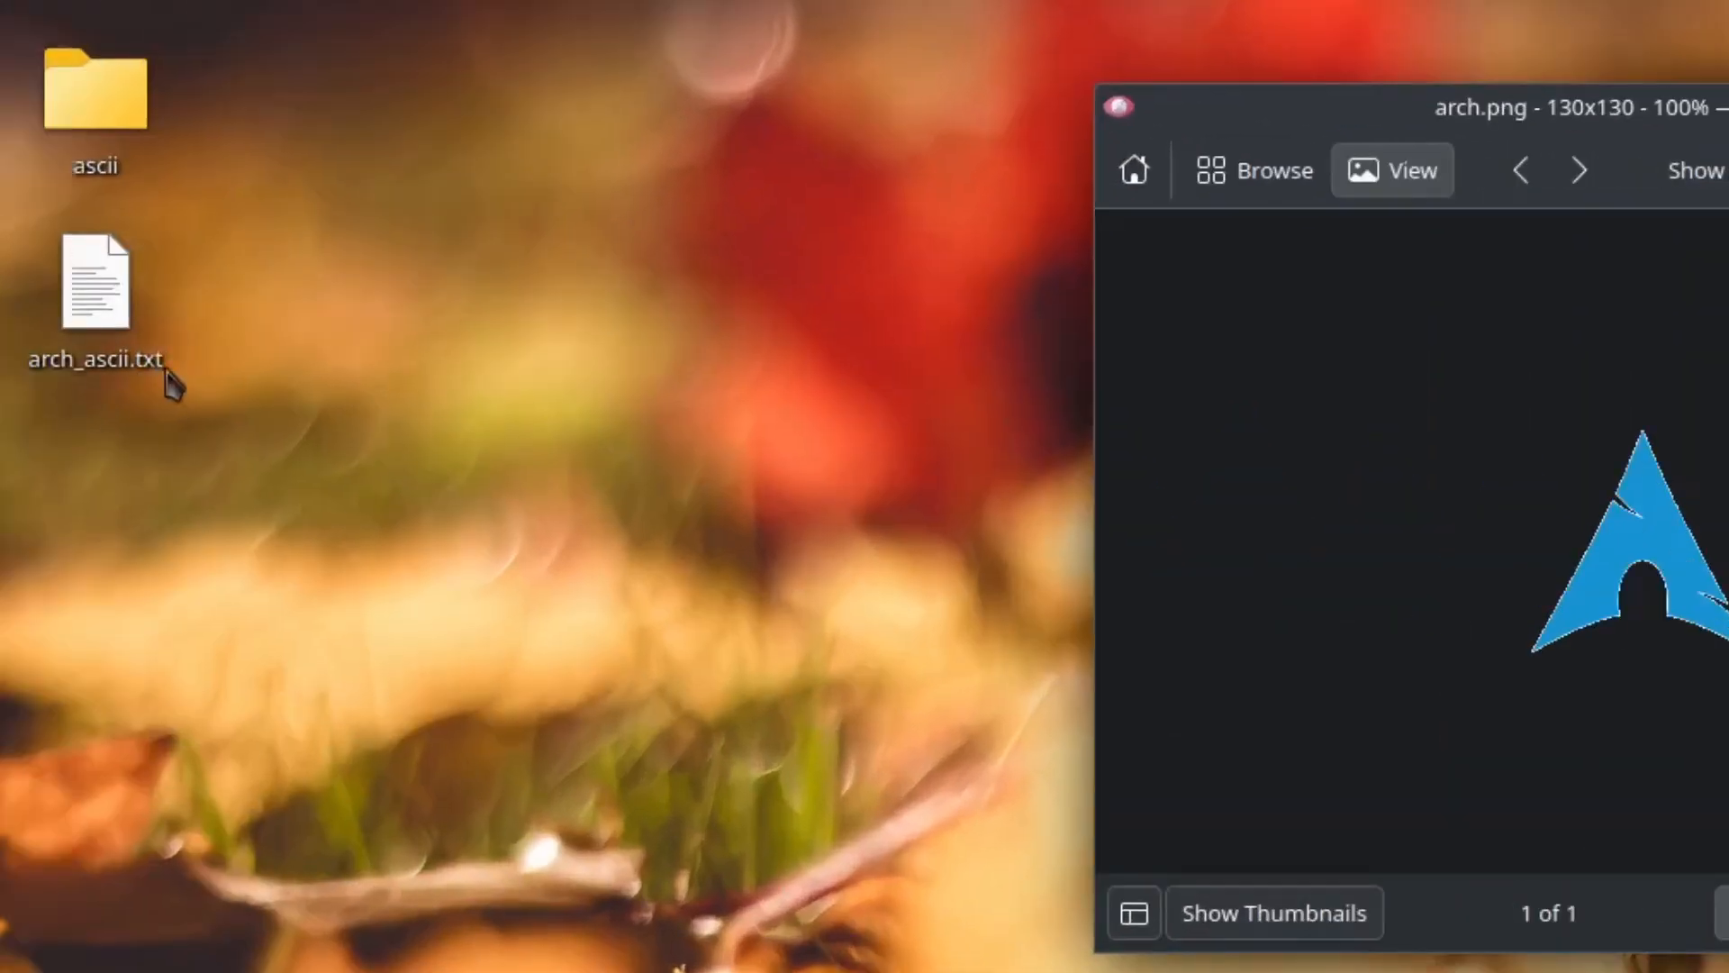
mouse_move(115, 326)
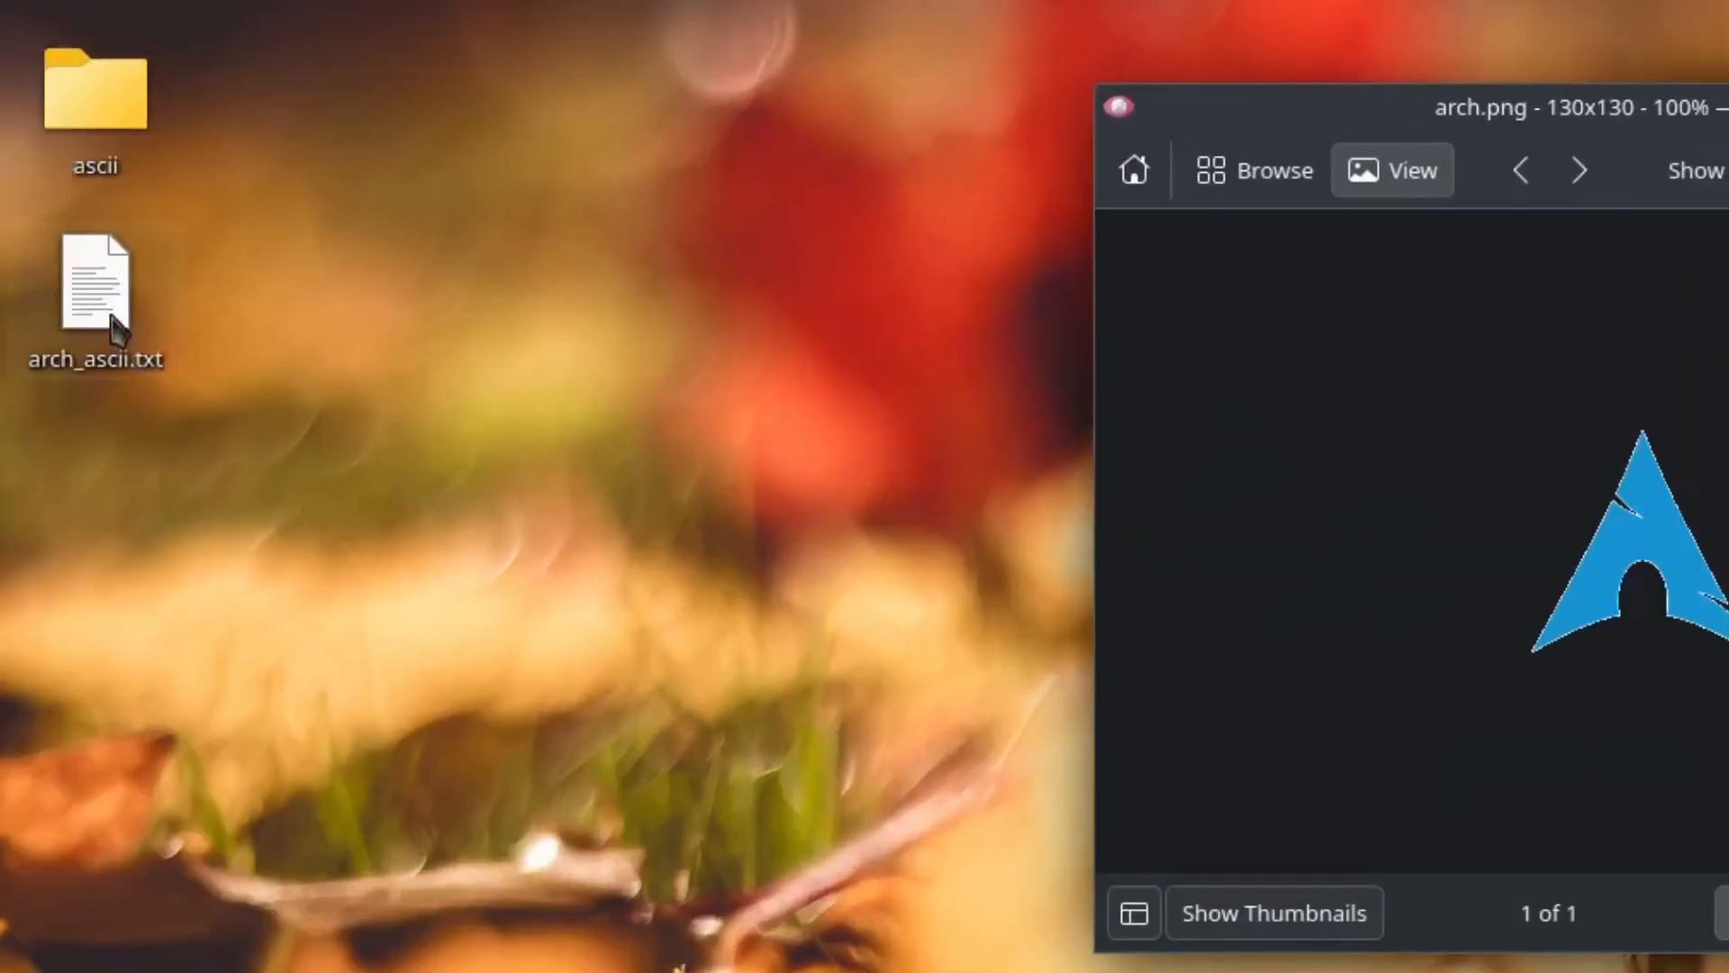